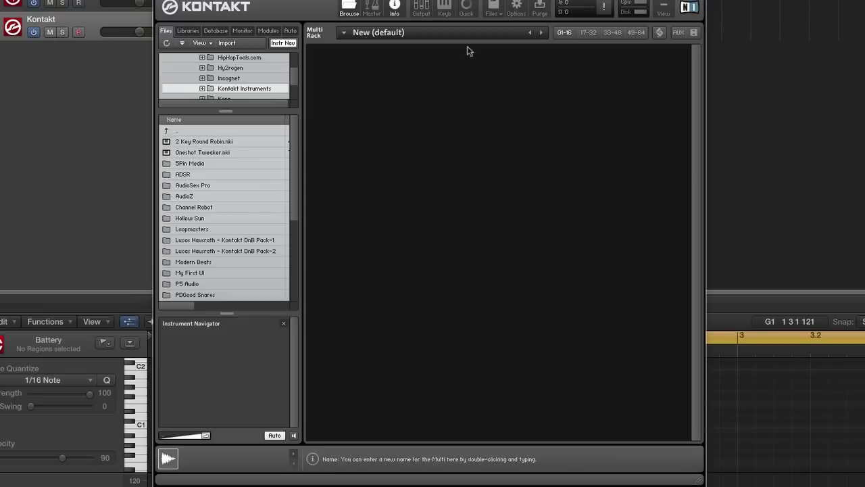
pyautogui.moveTo(492, 8)
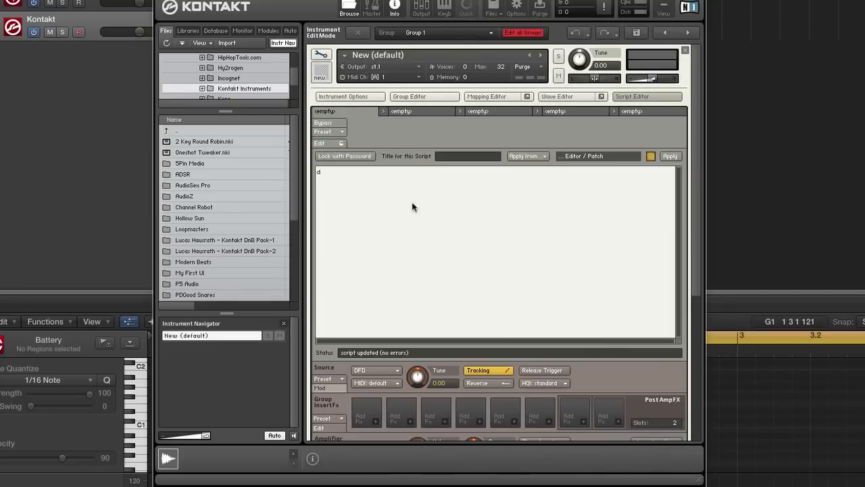
# Begin the init callback with make_perfview and set_ui_height(5).
pyautogui.write('on init')
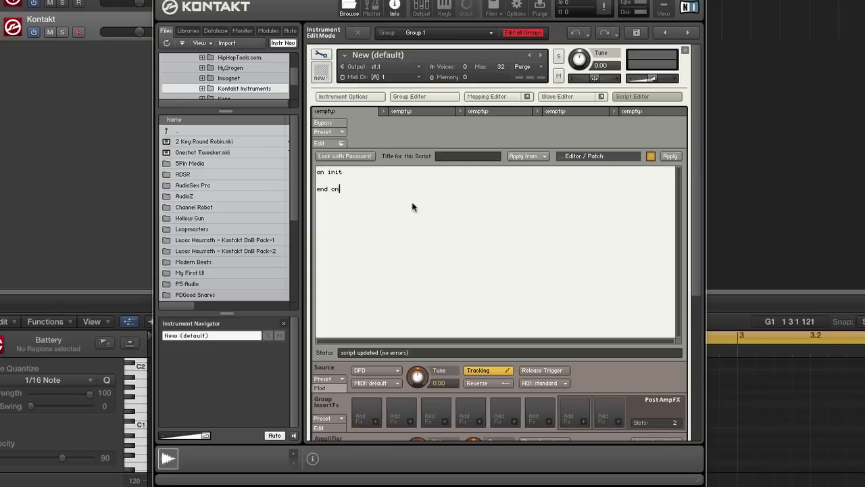
pyautogui.write('make')
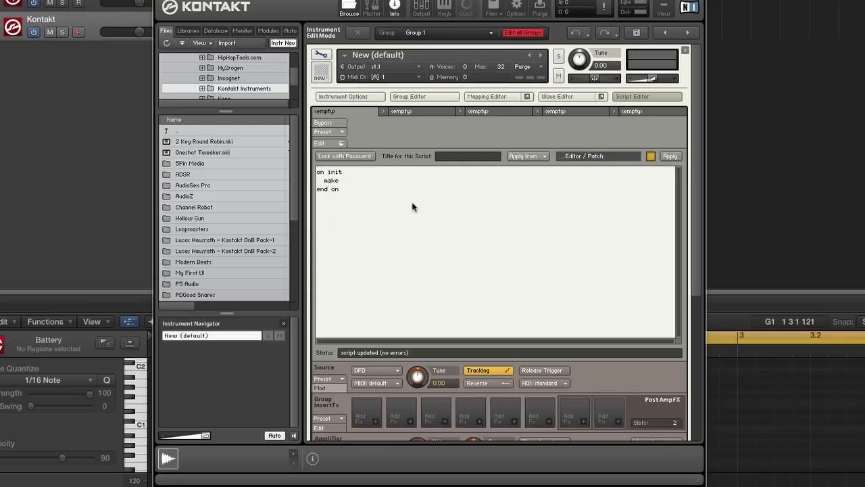
pyautogui.write('_perfview')
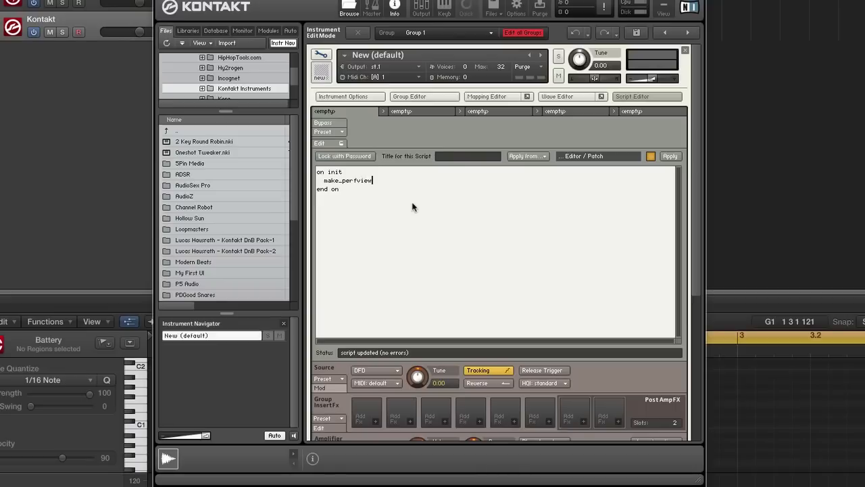
pyautogui.write('set_ui_height(5')
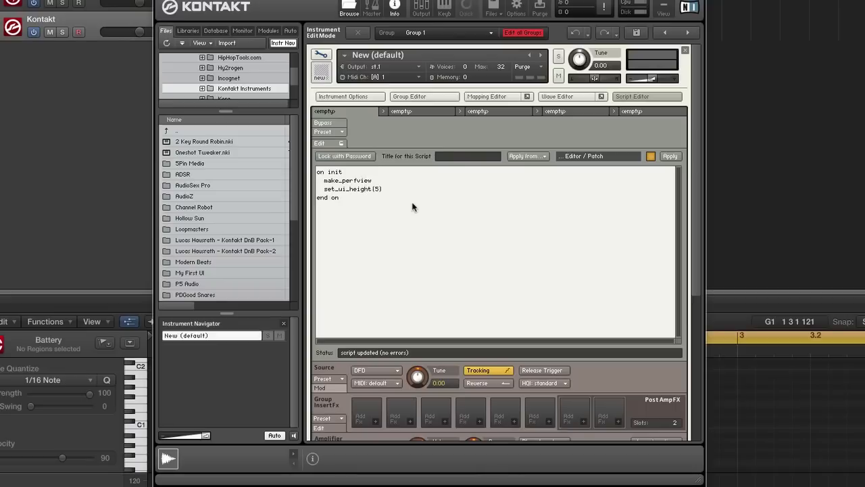
# Add set_script_title("Load MIDI With File Selector") and an empty message("") line.
pyautogui.write('set_script_title')
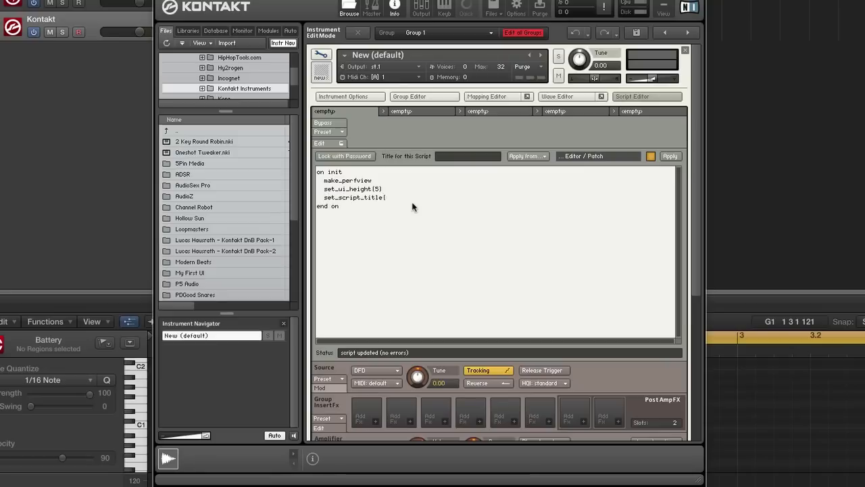
pyautogui.write('("Load M')
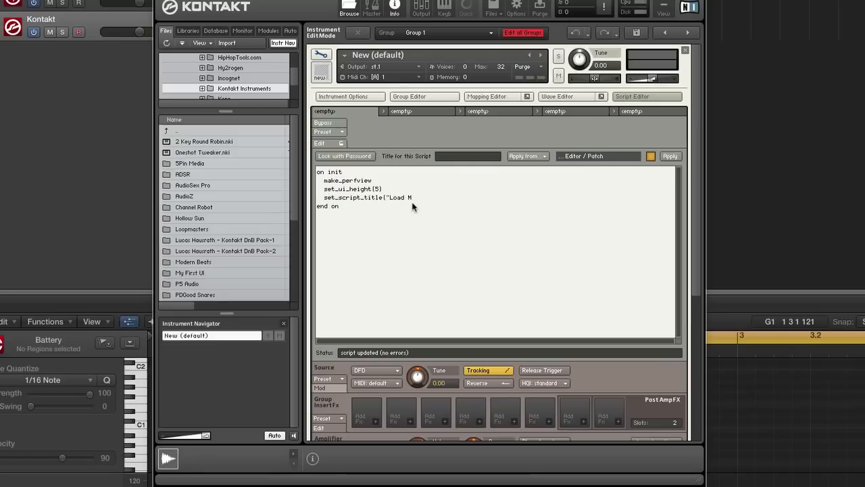
pyautogui.write('MIDI File')
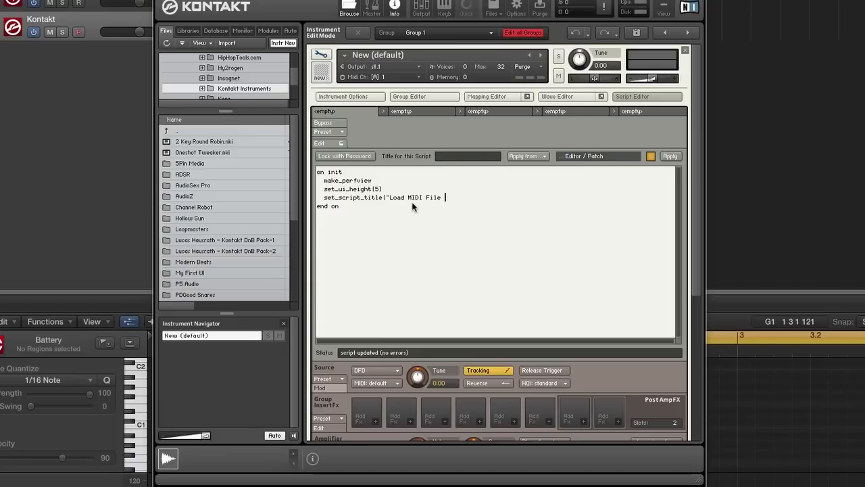
pyautogui.write('With')
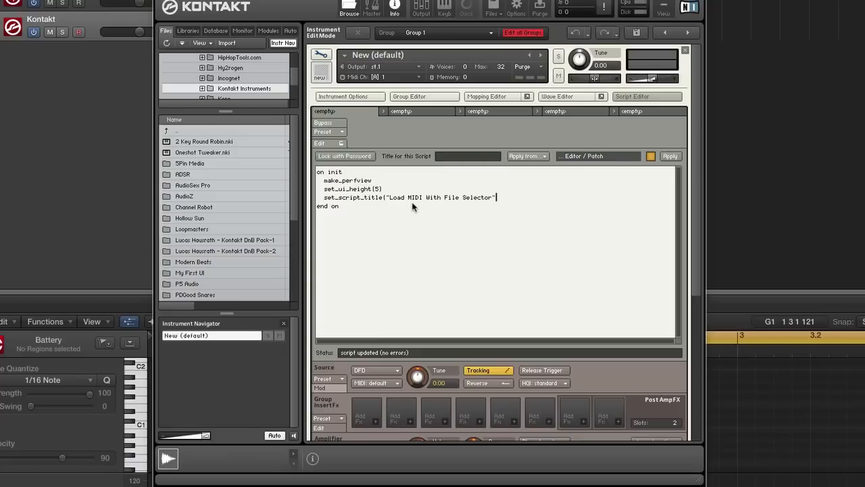
pyautogui.write('messages(""')
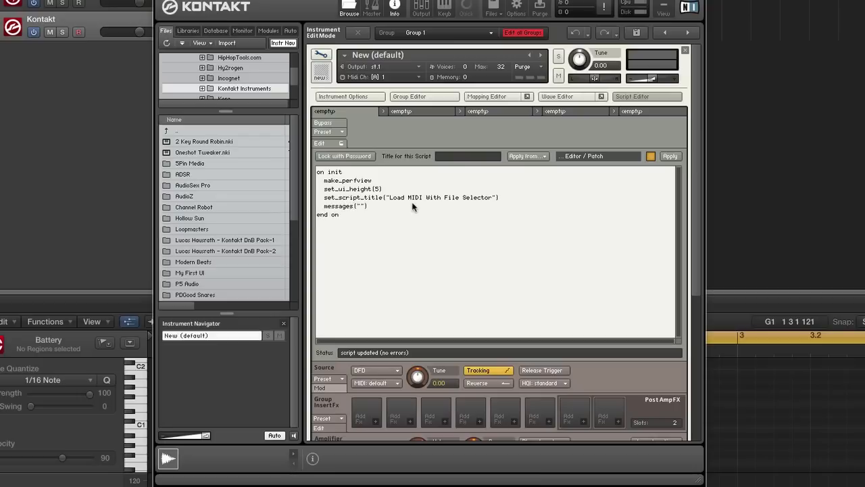
# Apply the script, shorten its title to "File Selector" and apply again.
pyautogui.click(670, 156)
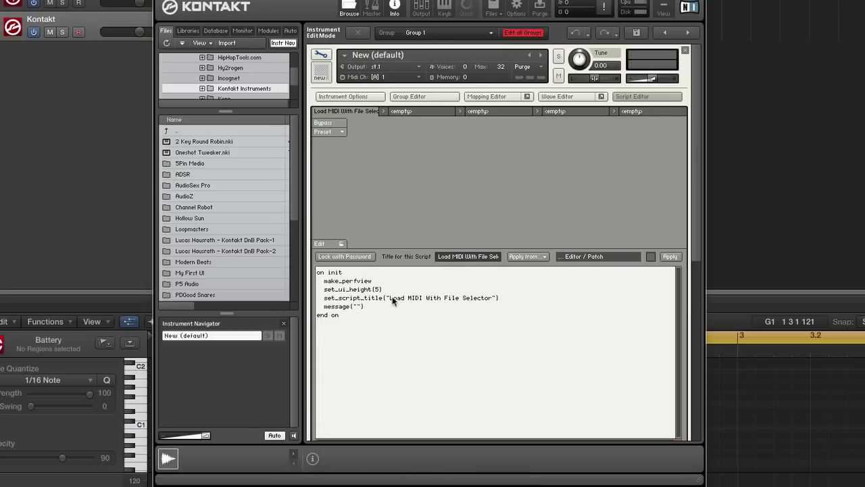
pyautogui.moveTo(493, 326)
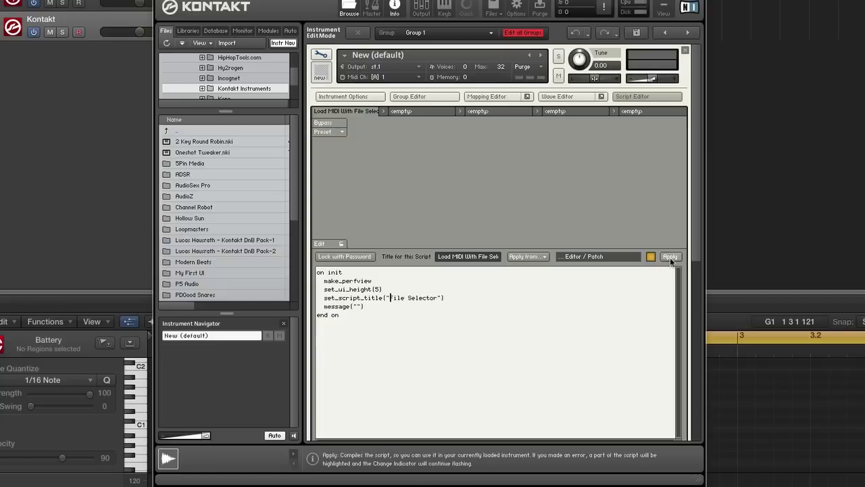
pyautogui.click(669, 257)
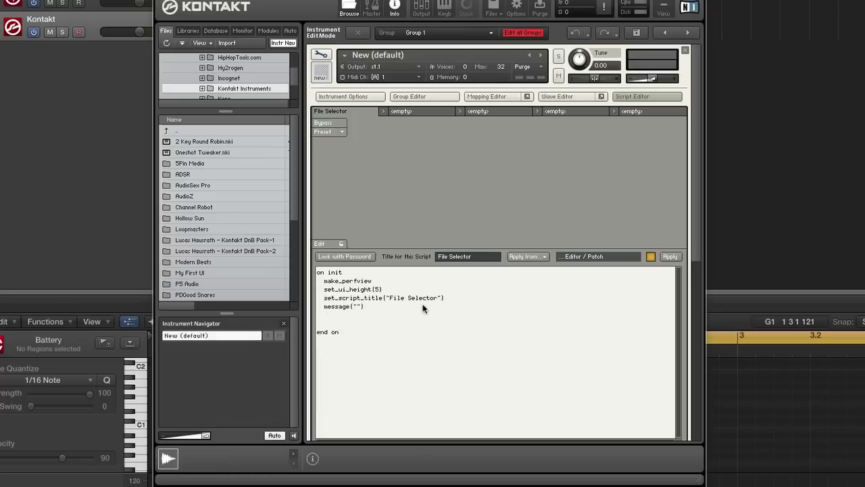
pyautogui.click(318, 322)
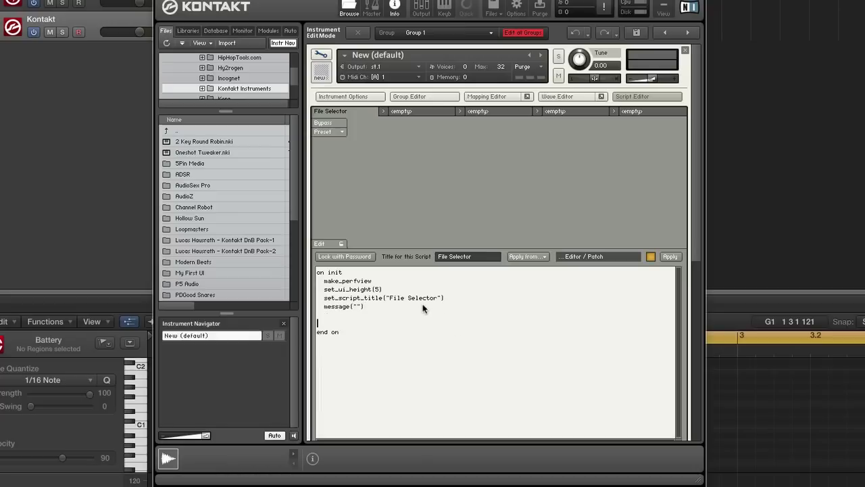
pyautogui.write('declare @basepath')
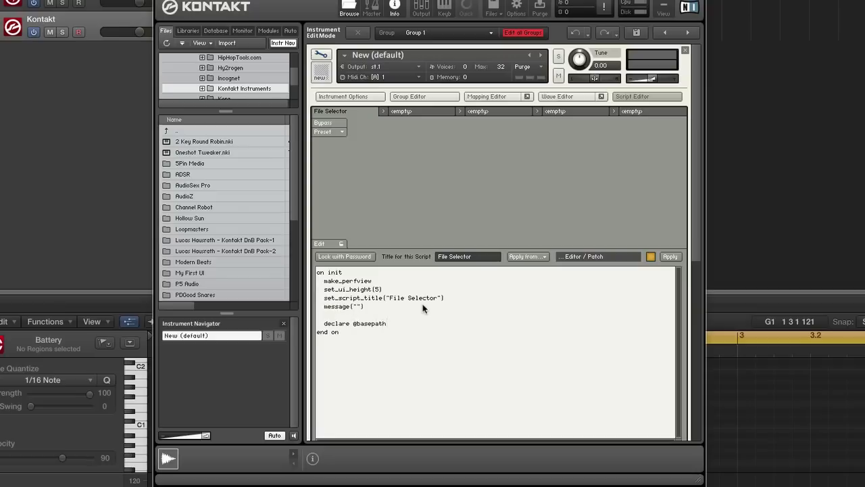
pyautogui.write('basepath :=')
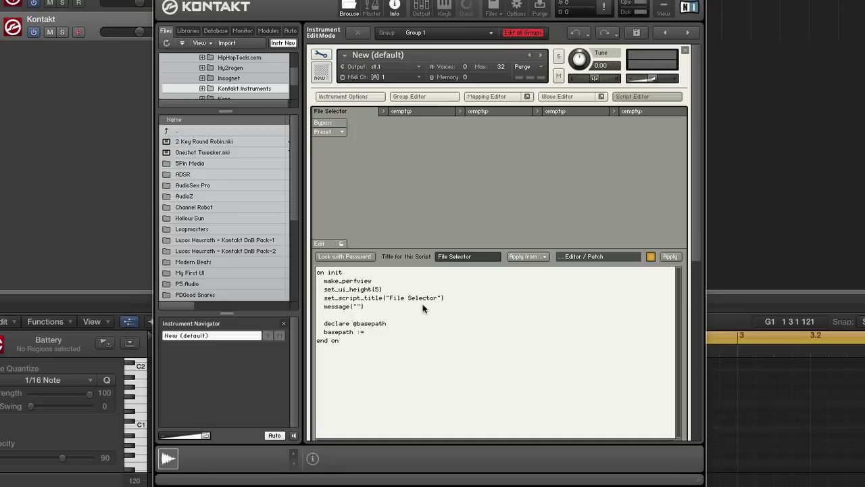
pyautogui.write('"/Users"')
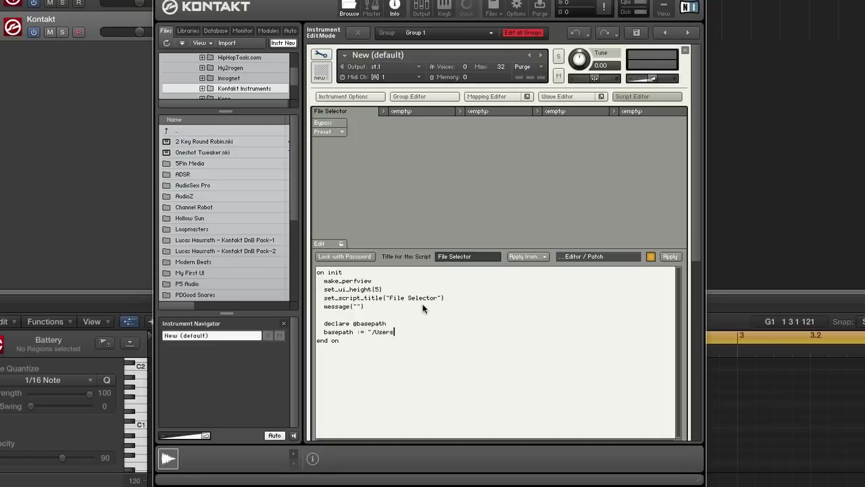
pyautogui.write('nyce/')
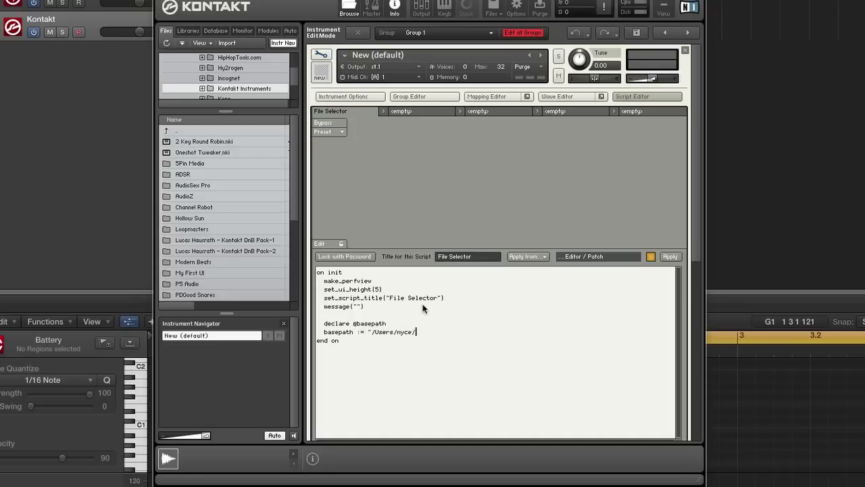
pyautogui.write('Desktop')
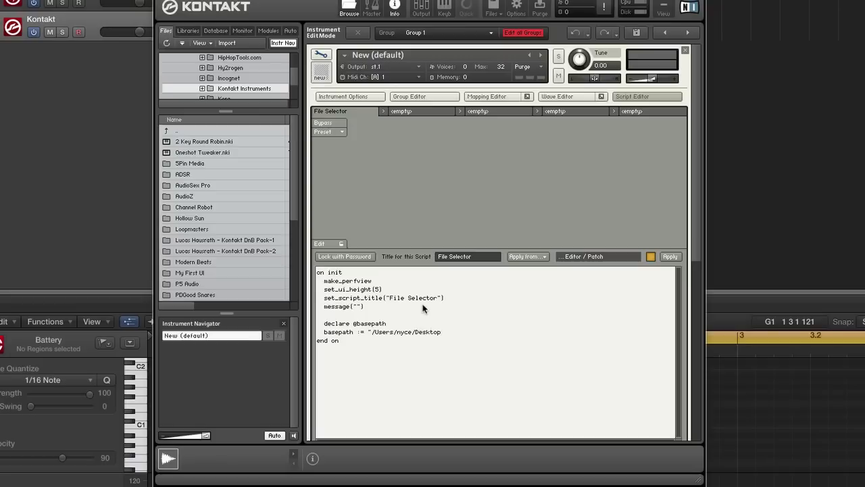
pyautogui.write('/MIDI Files')
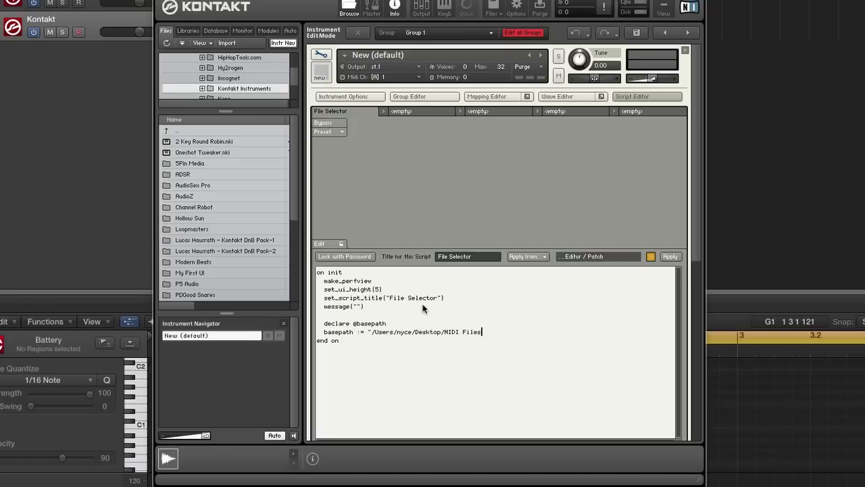
pyautogui.write('/"')
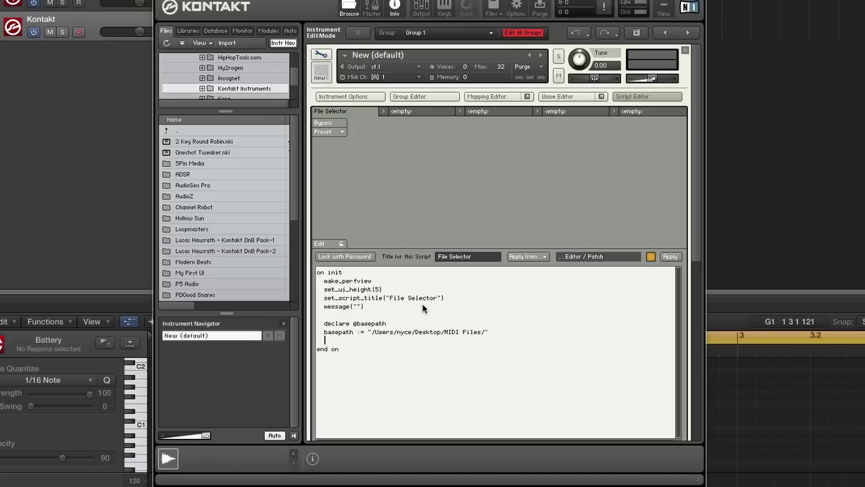
pyautogui.write('declare @file_name')
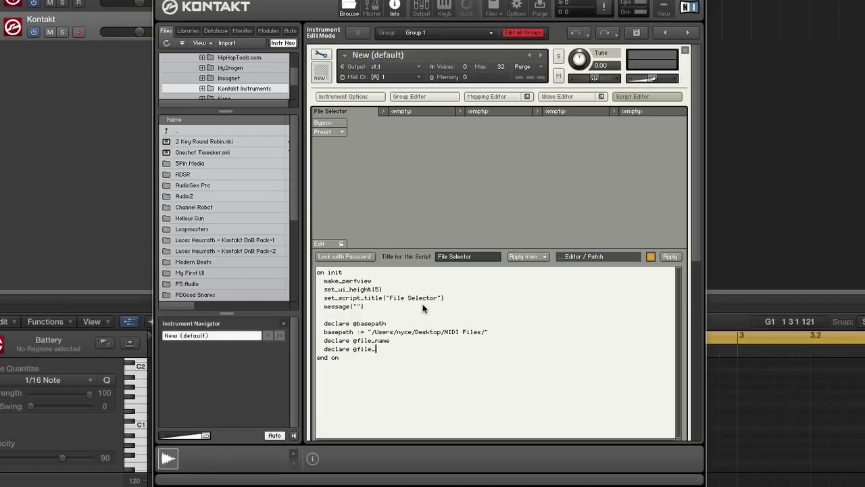
pyautogui.write('path')
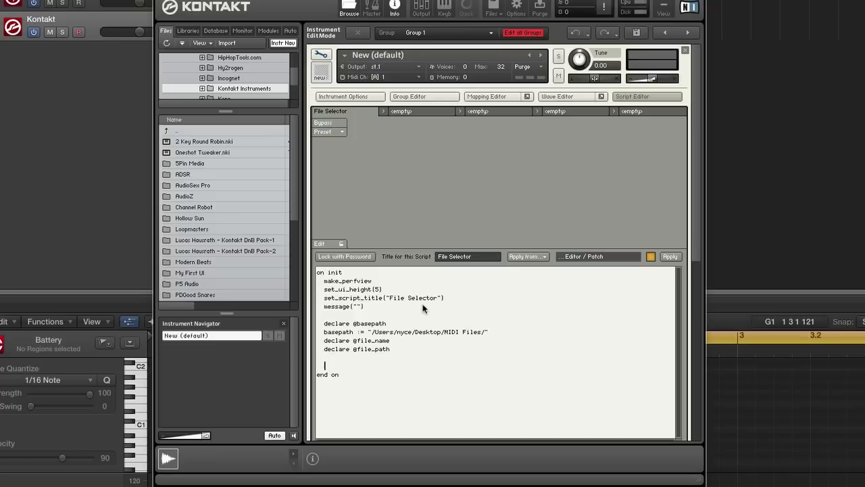
# Declare a ui_file_selector control named $file_browser.
pyautogui.write('declare')
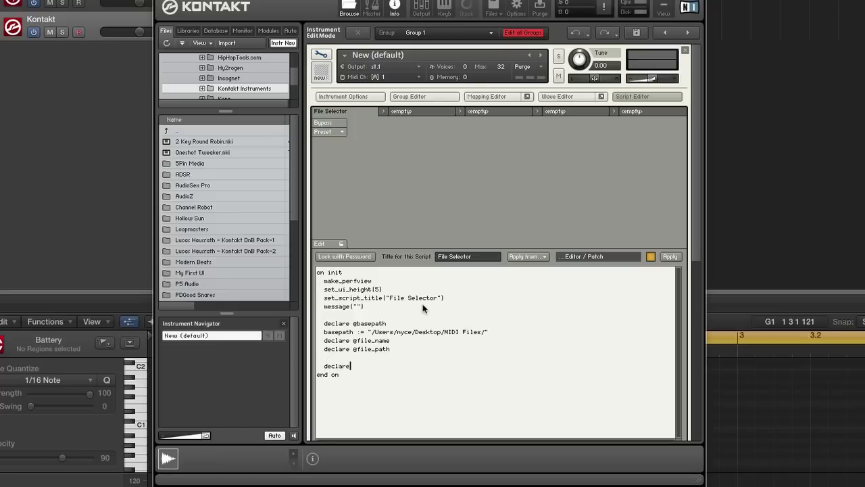
pyautogui.write('ui_file_sele')
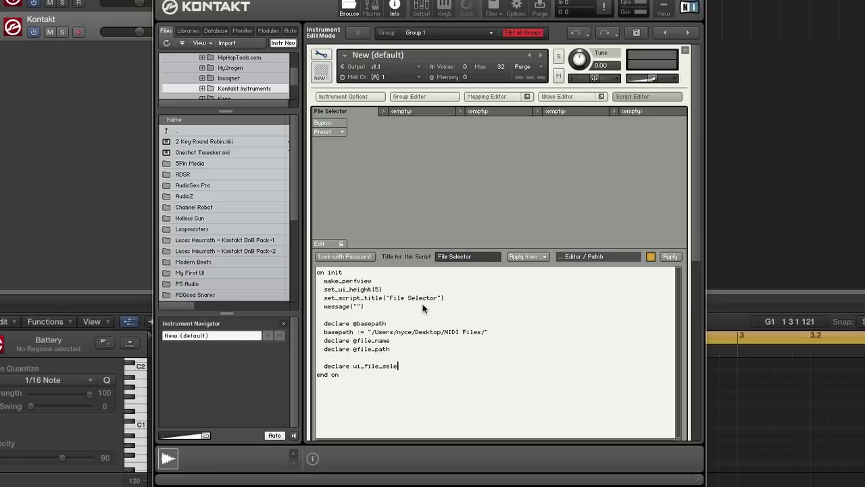
pyautogui.write('cto')
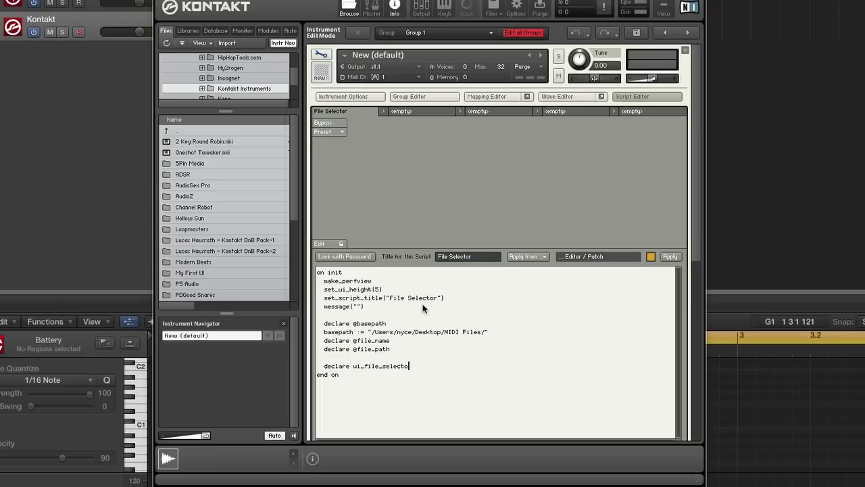
pyautogui.write('$fi')
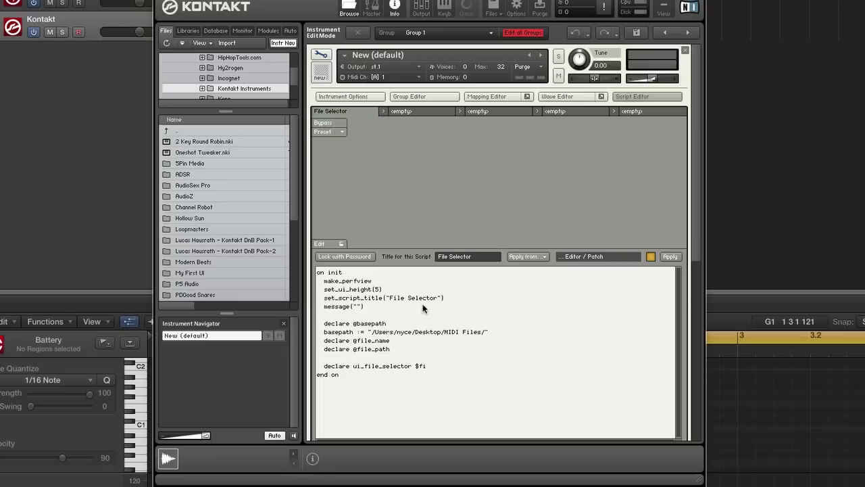
pyautogui.write('file_browser')
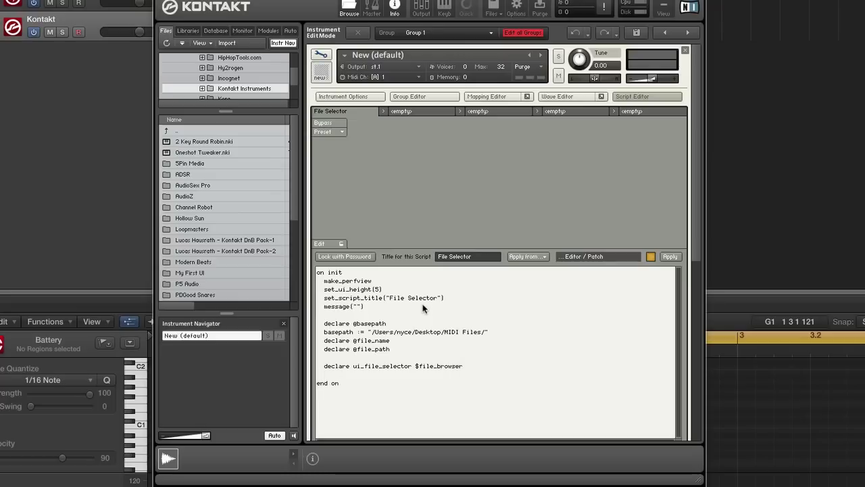
# Declare $browser_id and start assigning it with get_ui_id.
pyautogui.write('declare')
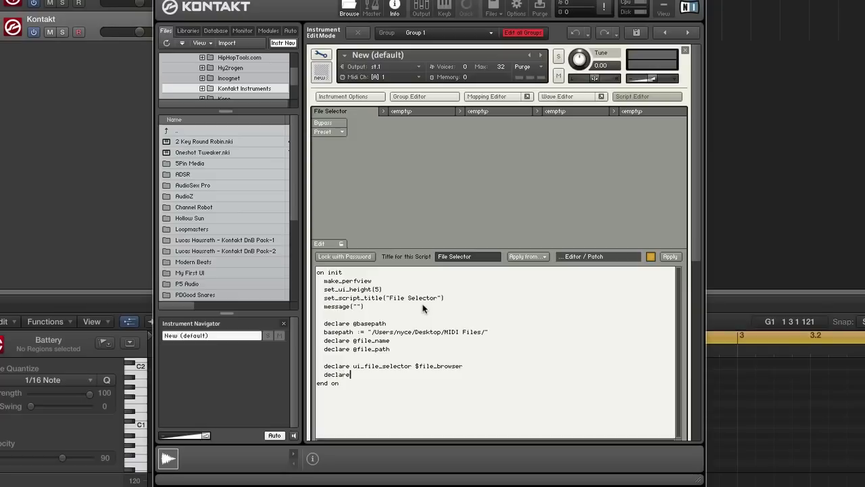
pyautogui.write('browser')
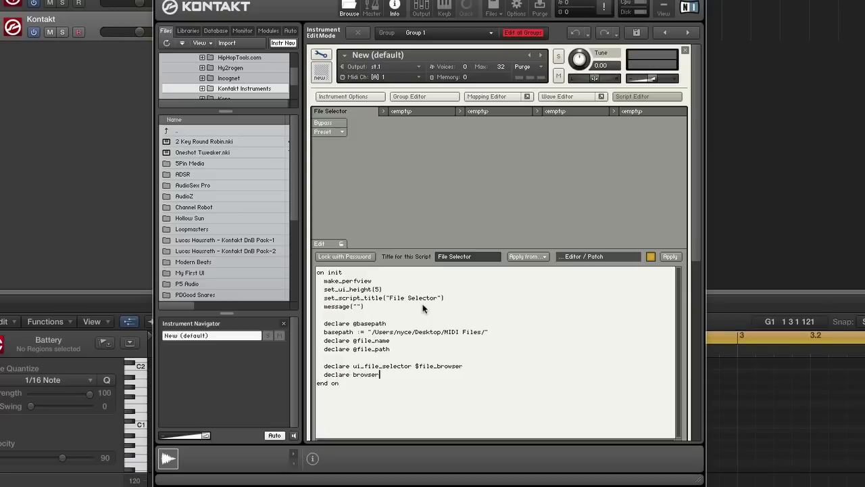
pyautogui.write('_id')
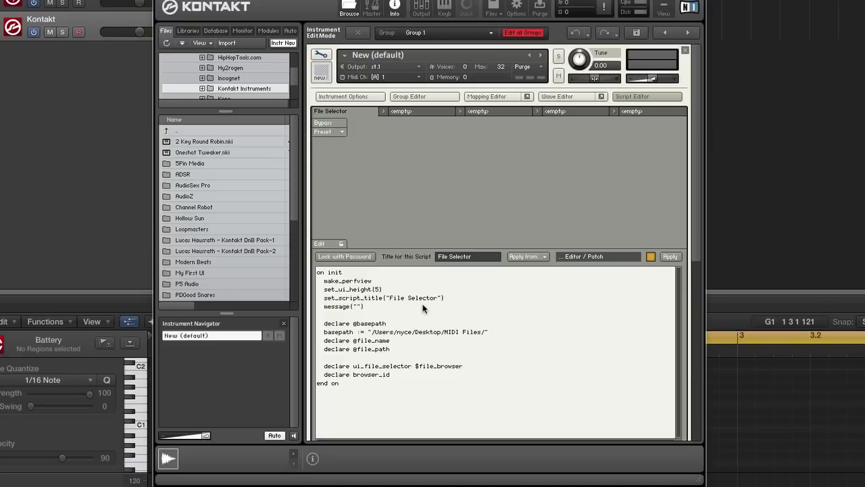
pyautogui.press('enter')
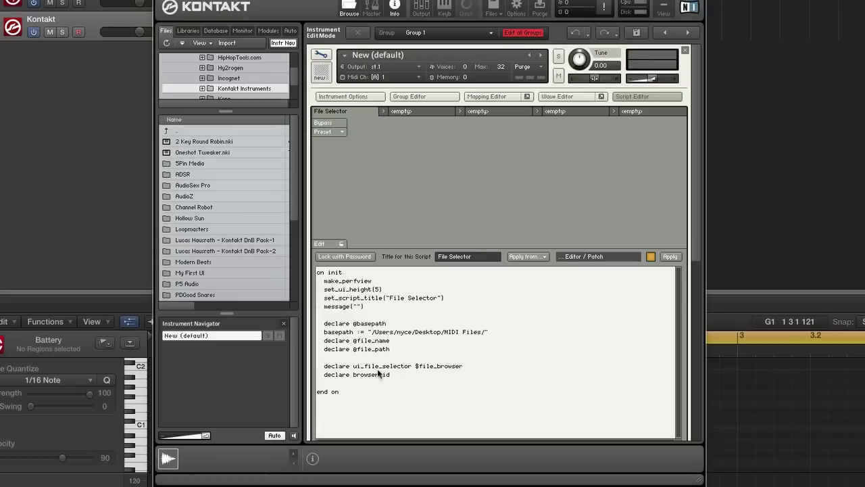
pyautogui.write('$browser_id')
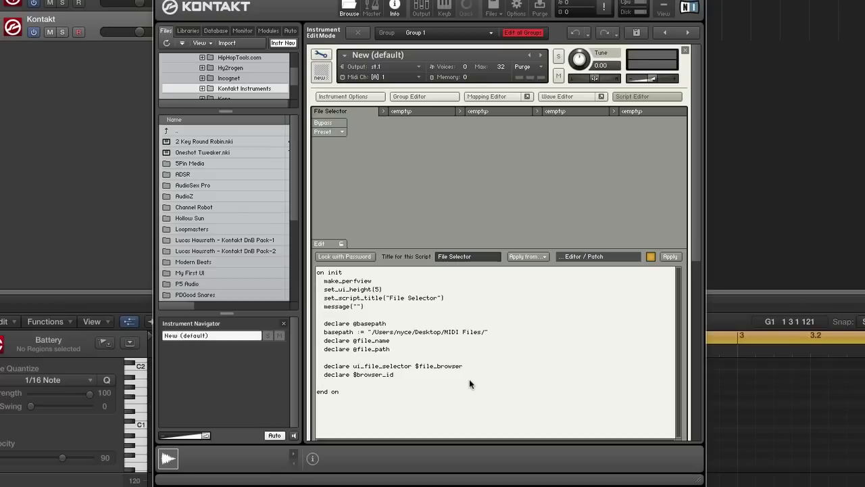
pyautogui.write('$browser_id')
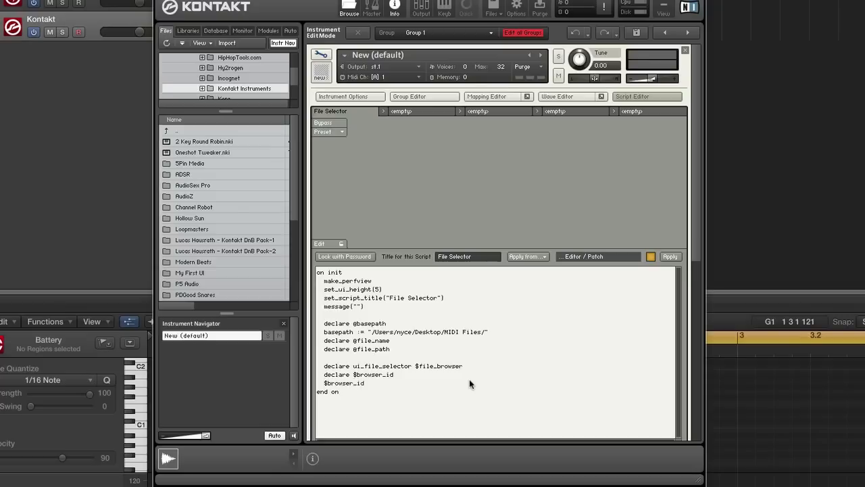
pyautogui.write('= get_ui_id(')
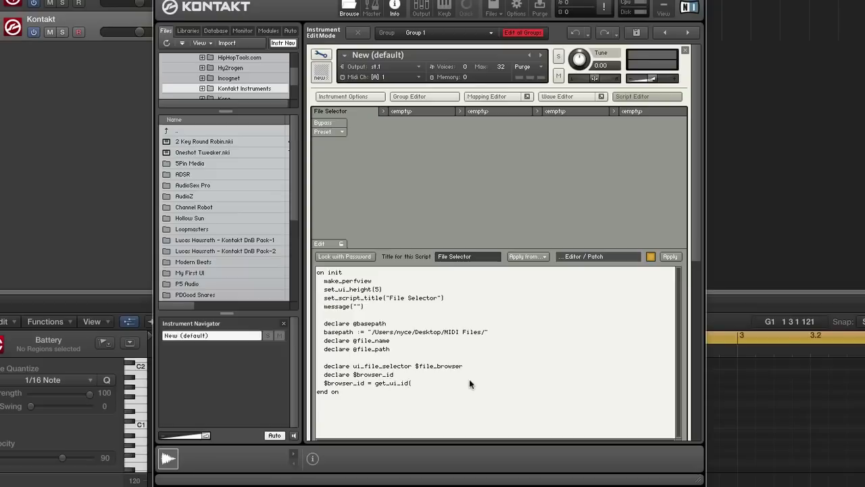
# Complete get_ui_id($file_browser) and apply so the script compiles with no errors.
pyautogui.write('$file_browser)')
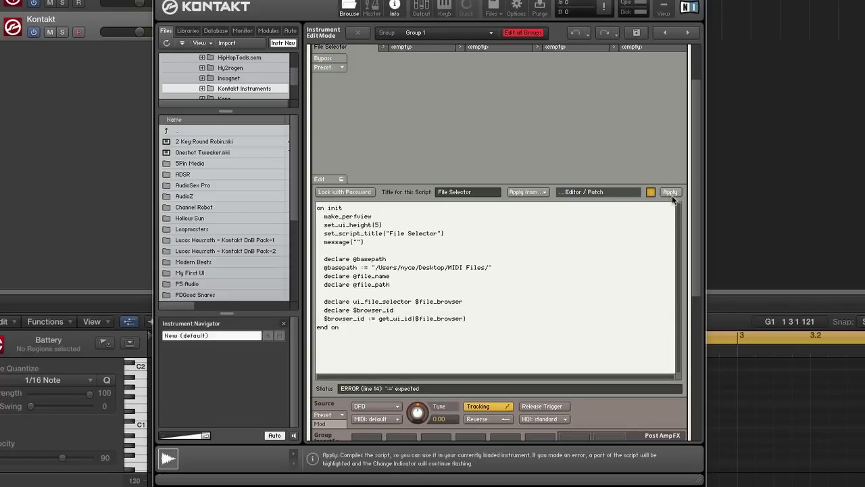
pyautogui.click(669, 192)
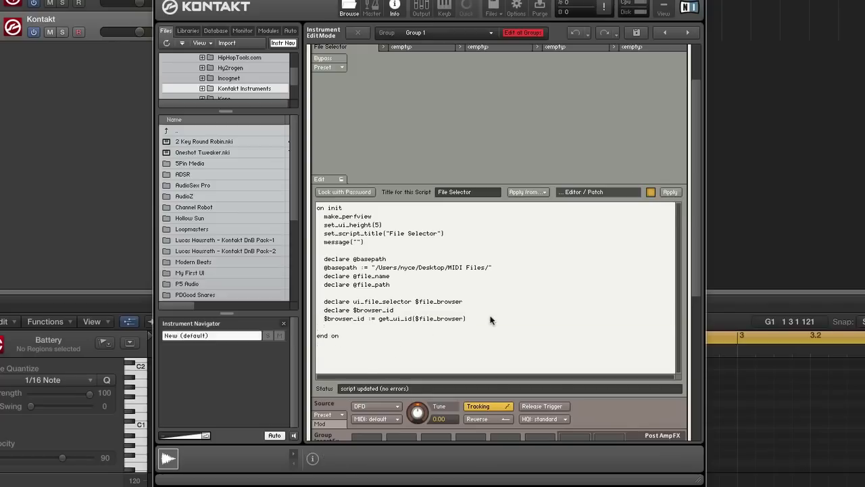
pyautogui.write('set_control')
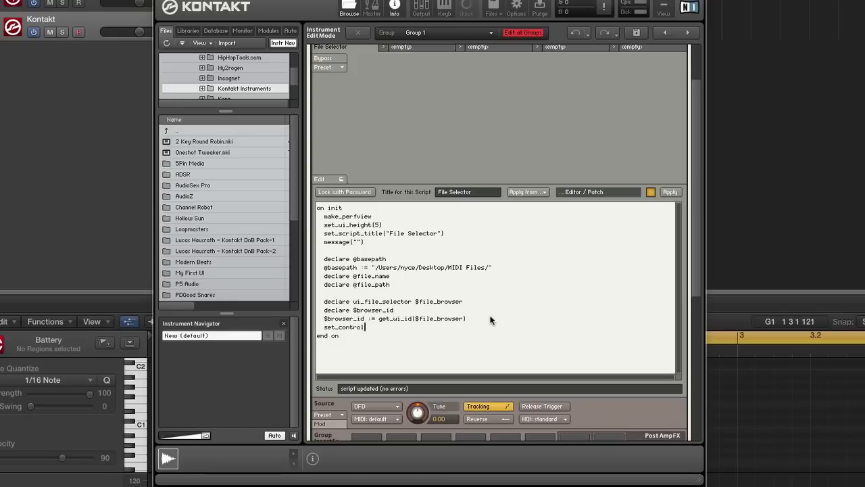
pyautogui.write('_par_str')
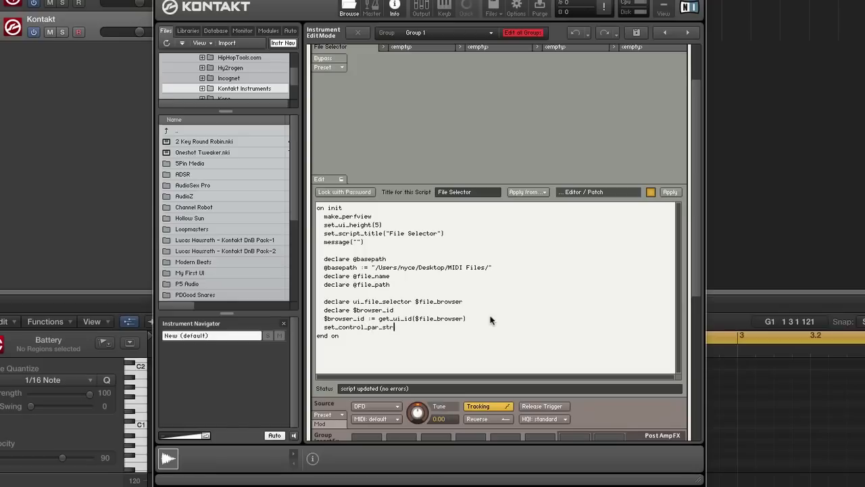
pyautogui.write('(')
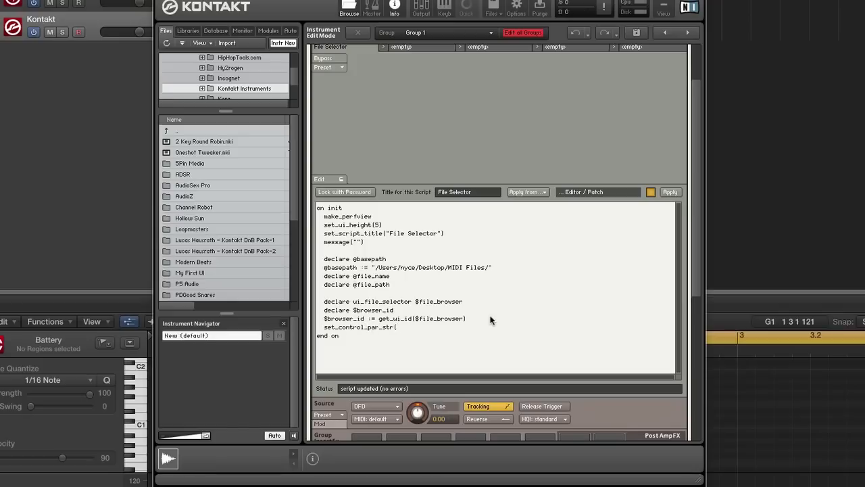
pyautogui.write('$br')
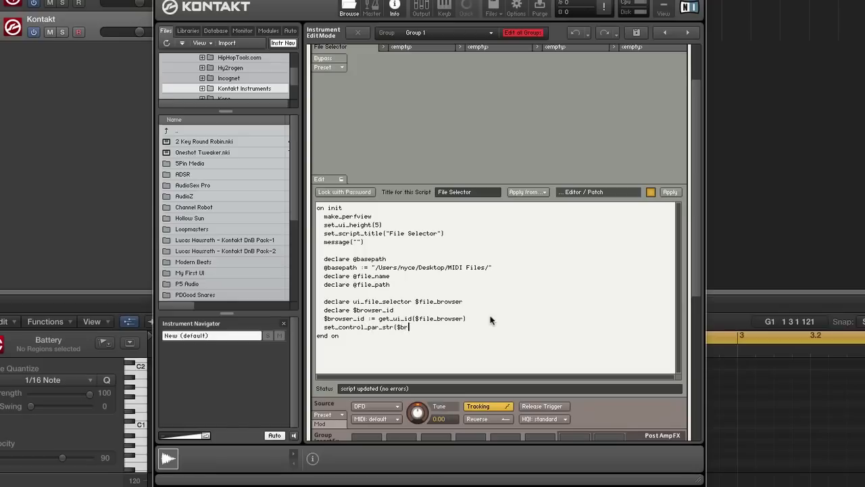
pyautogui.write('owser')
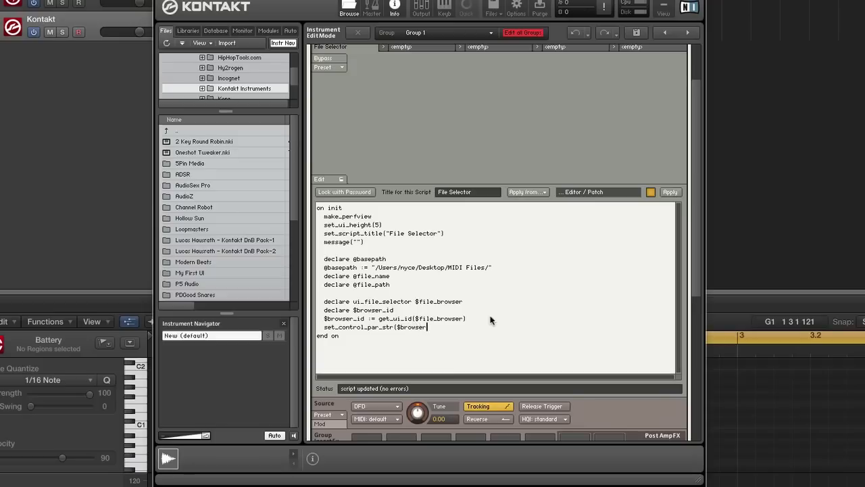
pyautogui.write('_id,')
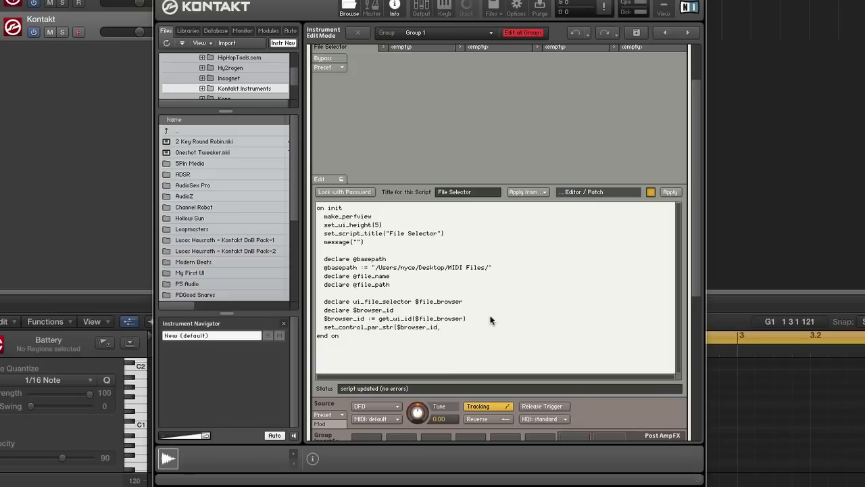
pyautogui.write('$CONTROL_PAR_BASEPATH')
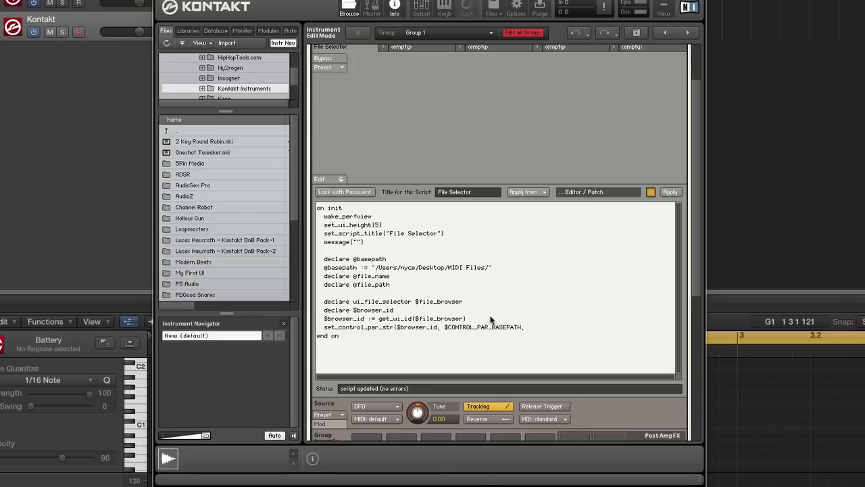
pyautogui.write(',@basepath')
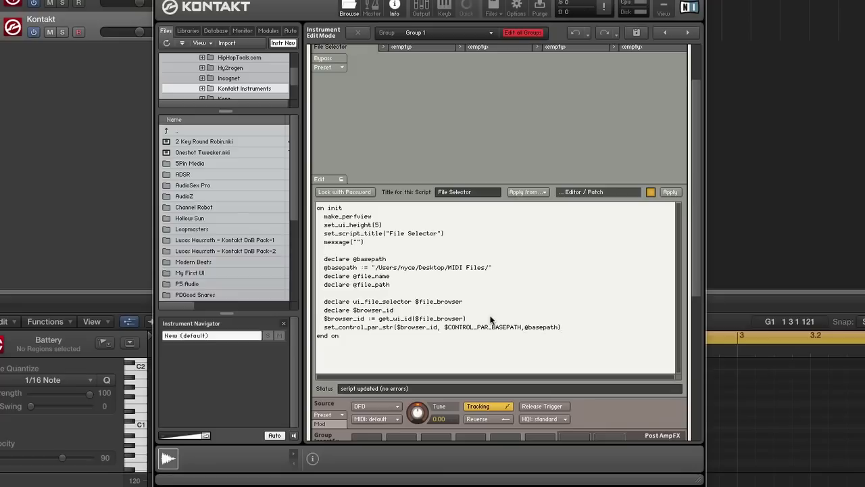
pyautogui.press('enter')
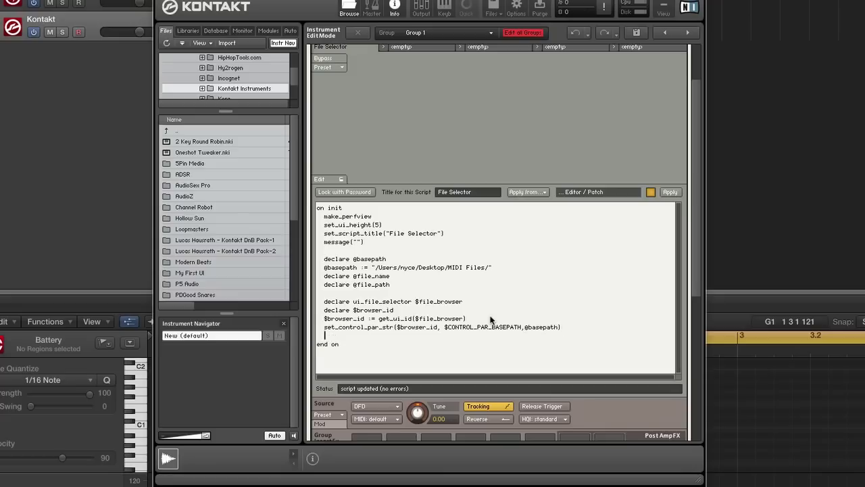
# Set the browser's $CONTROL_PAR_FILE_TYPE to $NI_FILE_TYPE_MIDI.
pyautogui.write('set_control')
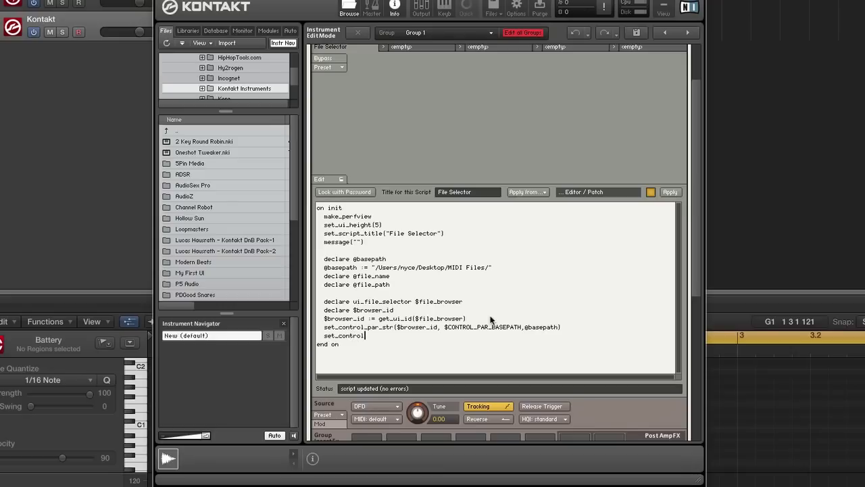
pyautogui.write('_par(')
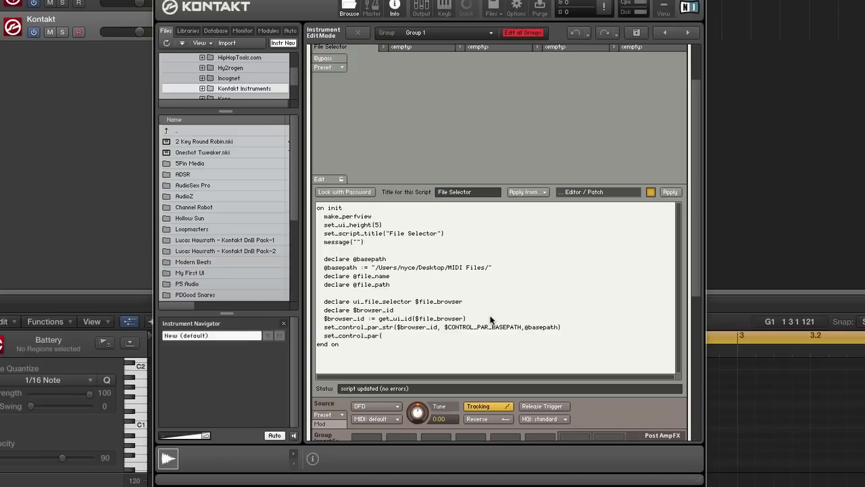
pyautogui.write('$browser_id')
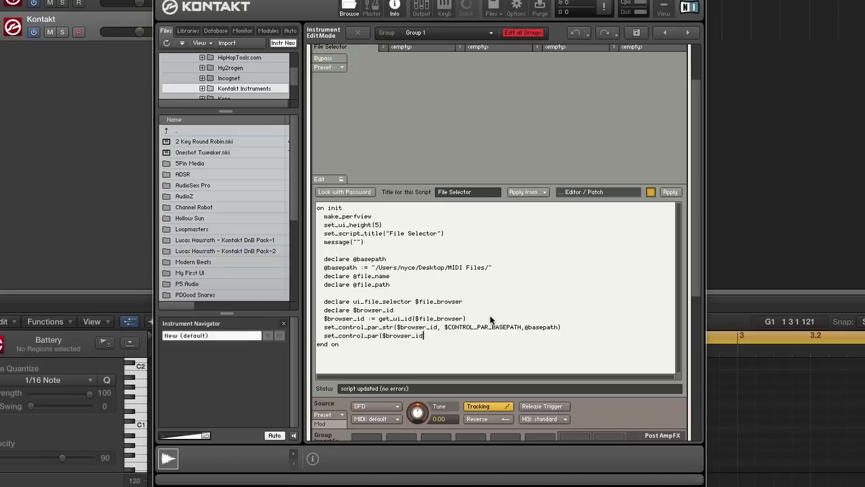
pyautogui.write(',$CONTROL_PAR')
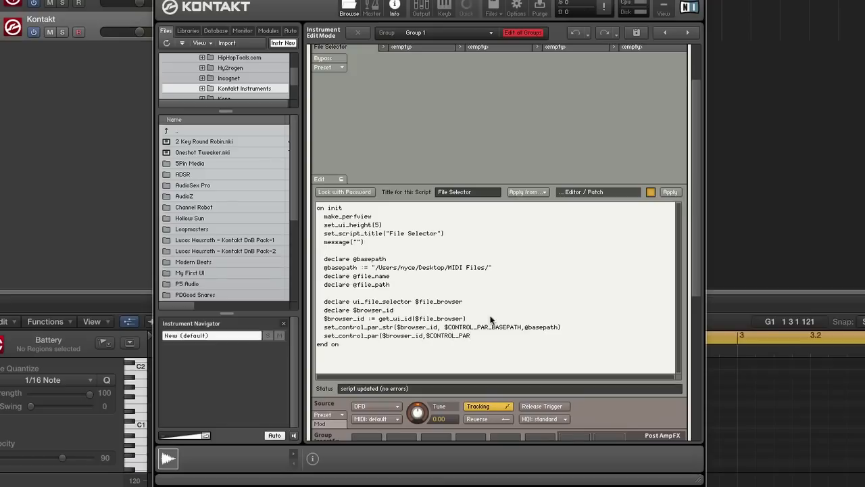
pyautogui.write('_FILE_TY')
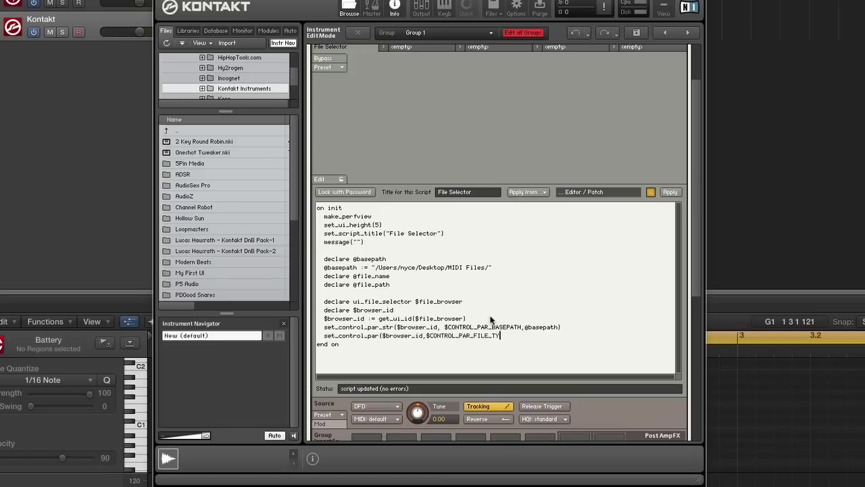
pyautogui.write('PE,$NI')
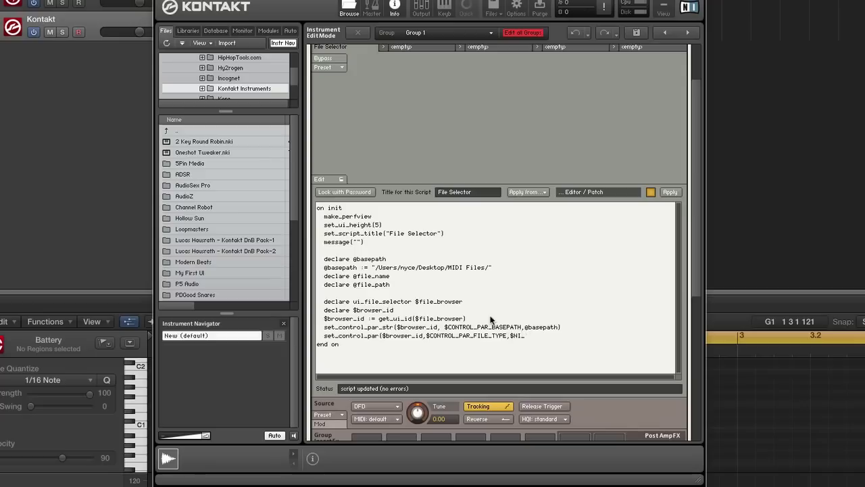
pyautogui.write('_FILE_TYPE_')
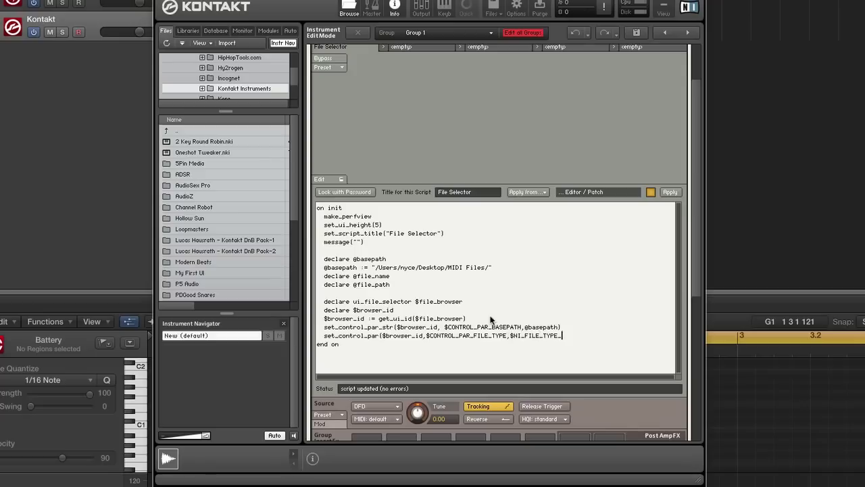
pyautogui.write('MIDI)')
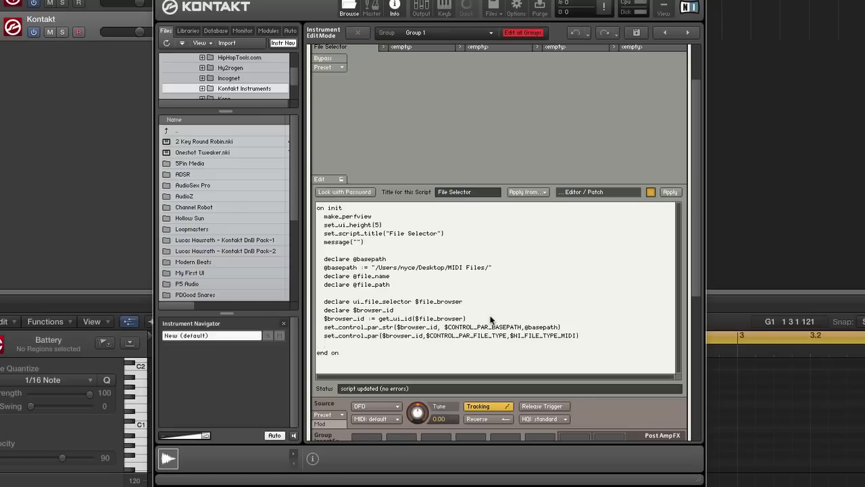
# Add a COLUMN_WIDTH line set to 180 and duplicate the parameter line for the next setting.
pyautogui.write('set')
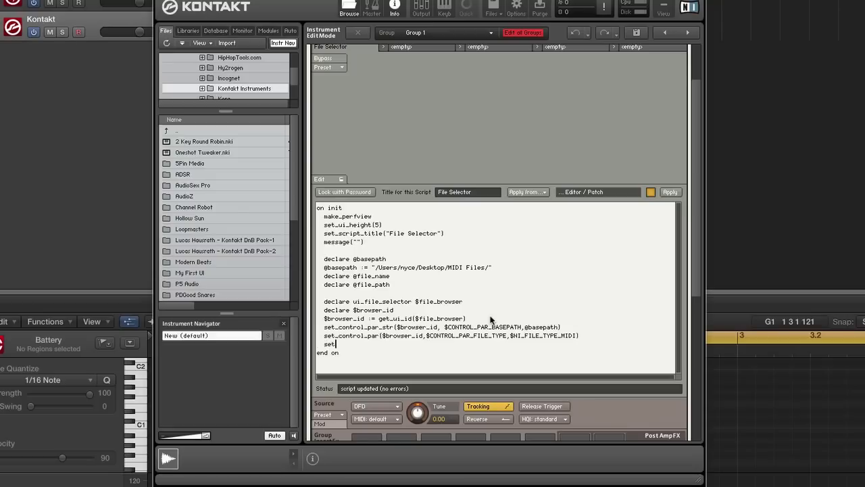
pyautogui.write('_c')
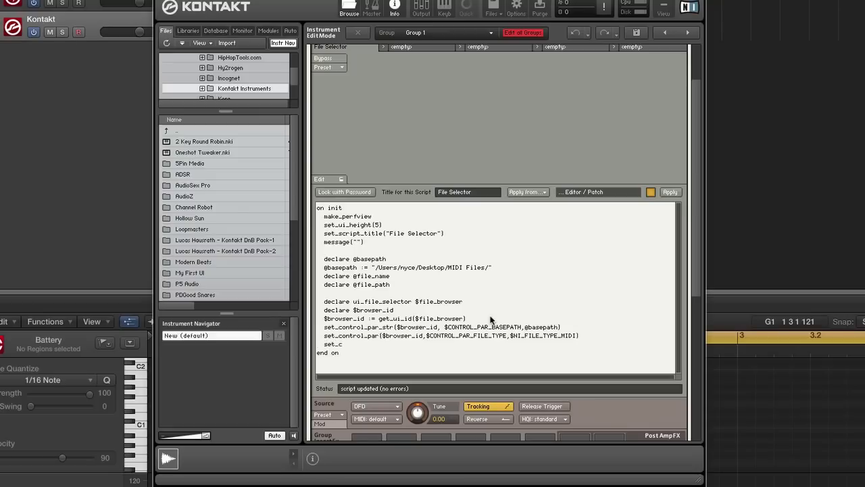
pyautogui.write('ontrol_par($browser_id,$CONTROL_PAR_FILE_TYPE,$NI_FILE_TYPE_MIDI')
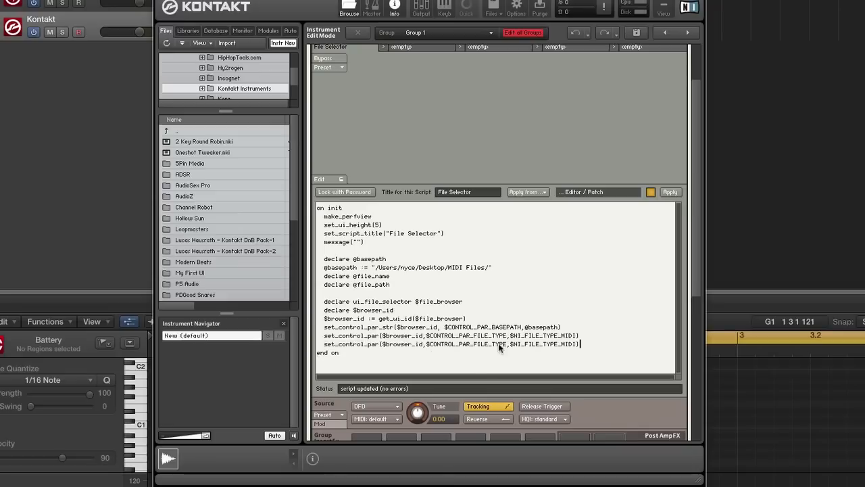
pyautogui.doubleClick(465, 344)
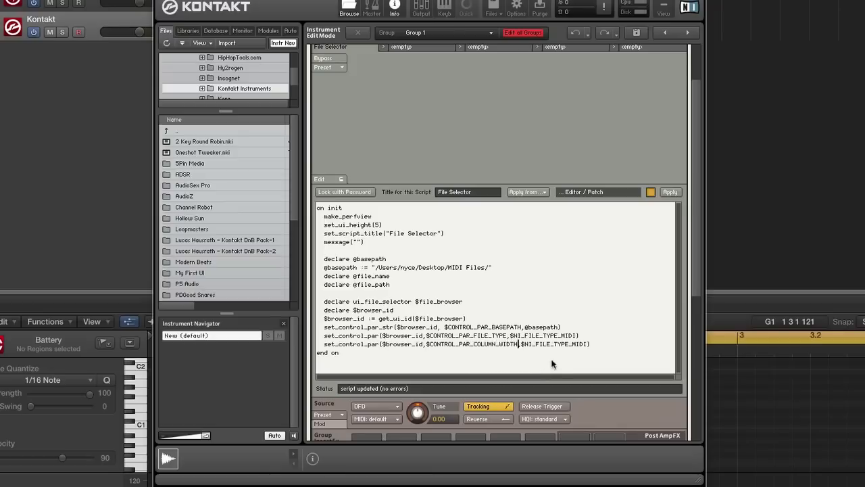
pyautogui.doubleClick(554, 345)
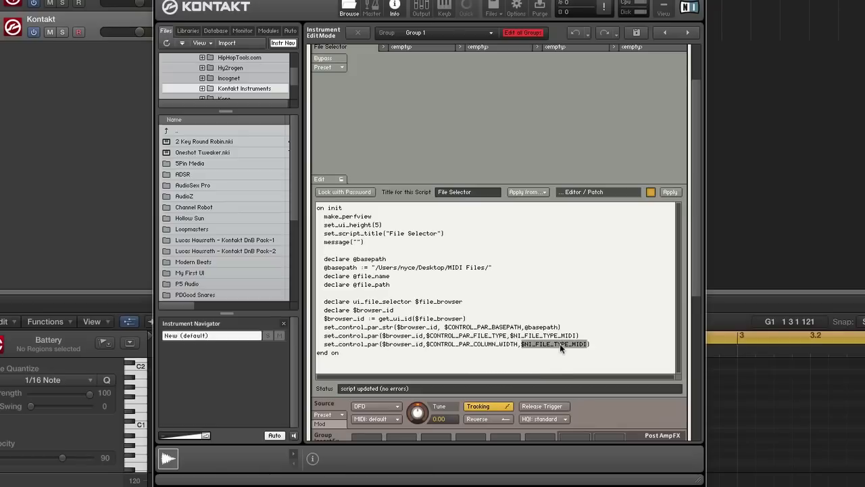
pyautogui.write('180')
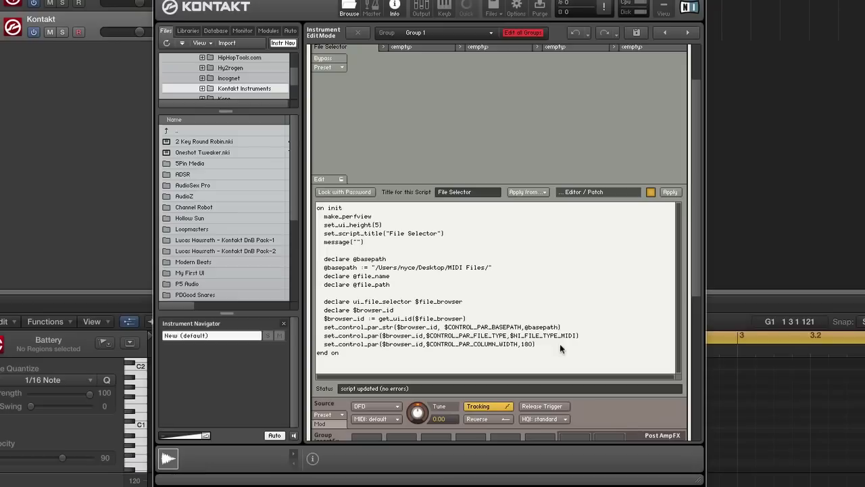
pyautogui.press('enter')
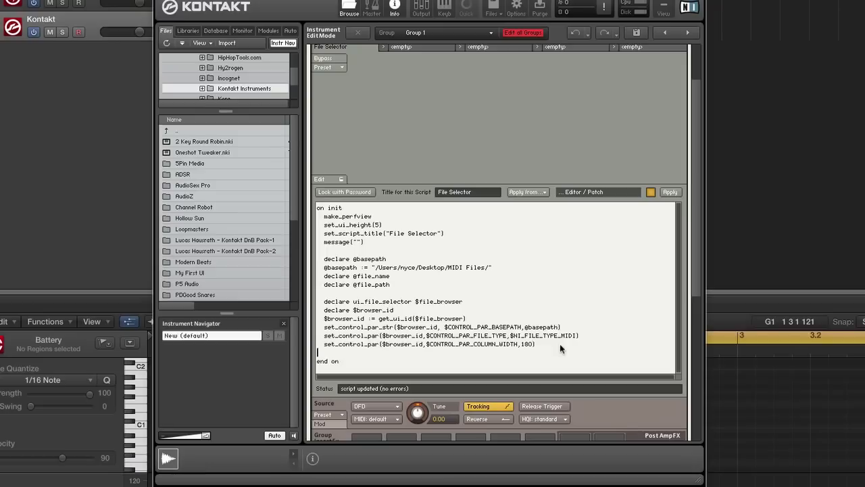
pyautogui.write('set_control_par($browser_id,$CONTROL_PAR_FILE_TYPE,$HI_FILE_TYPE_MIDI)')
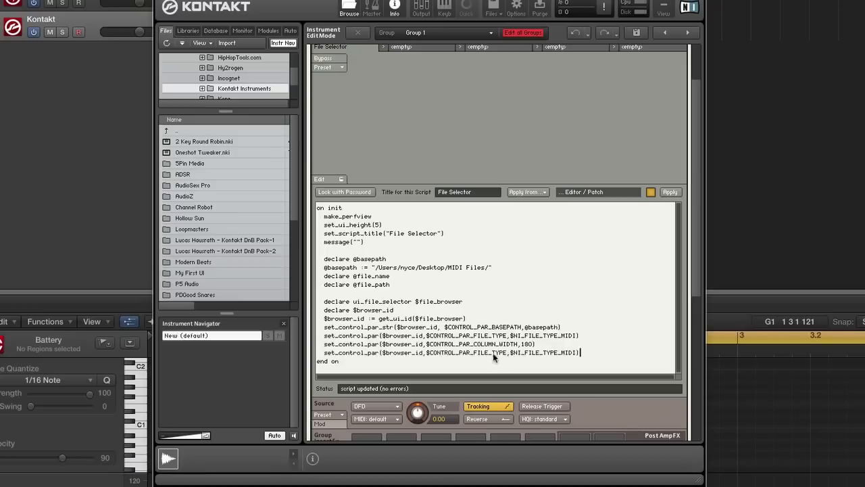
# Edit the duplicated lines into height and width parameters, with width 550.
pyautogui.doubleClick(465, 351)
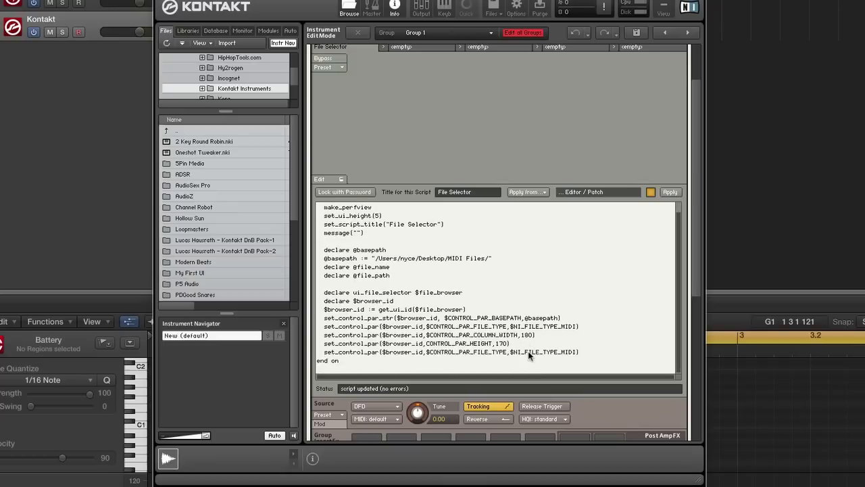
pyautogui.doubleClick(467, 351)
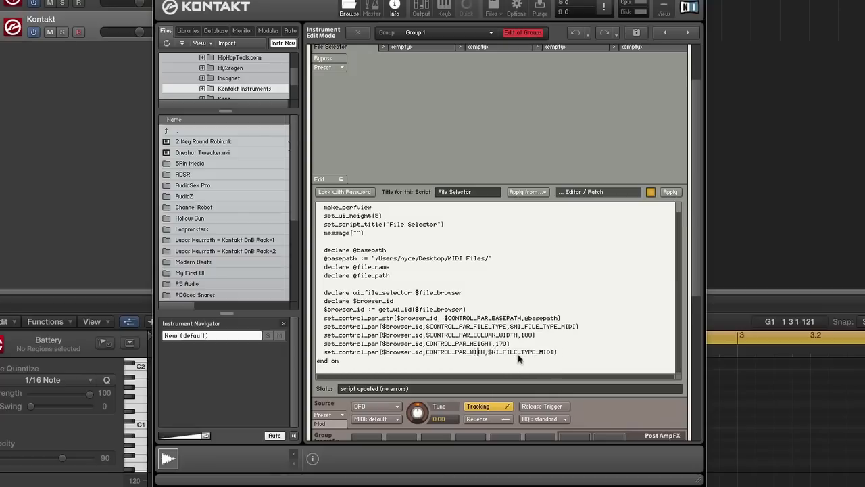
pyautogui.doubleClick(525, 351)
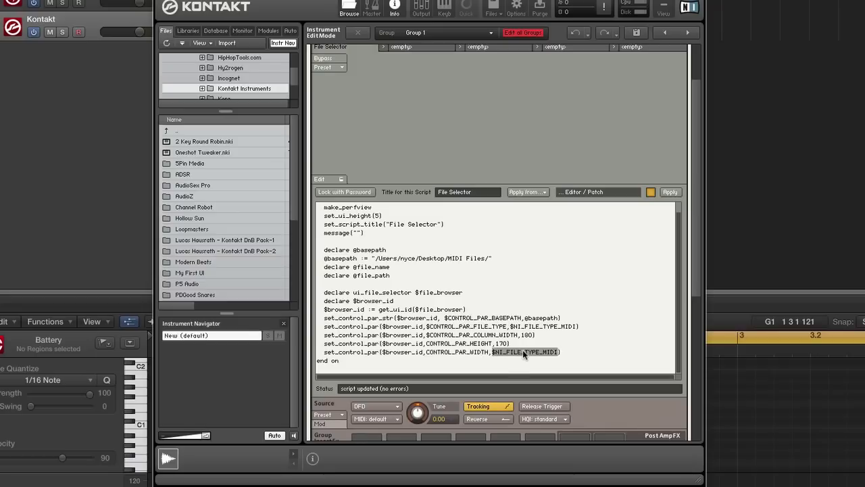
pyautogui.write('50')
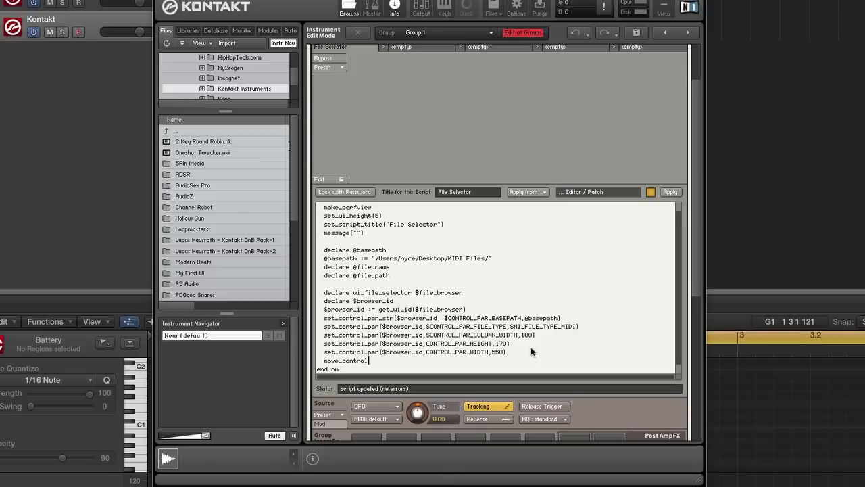
# Add move_control_px($file_browser,66,2) to position the browser.
pyautogui.write('_p')
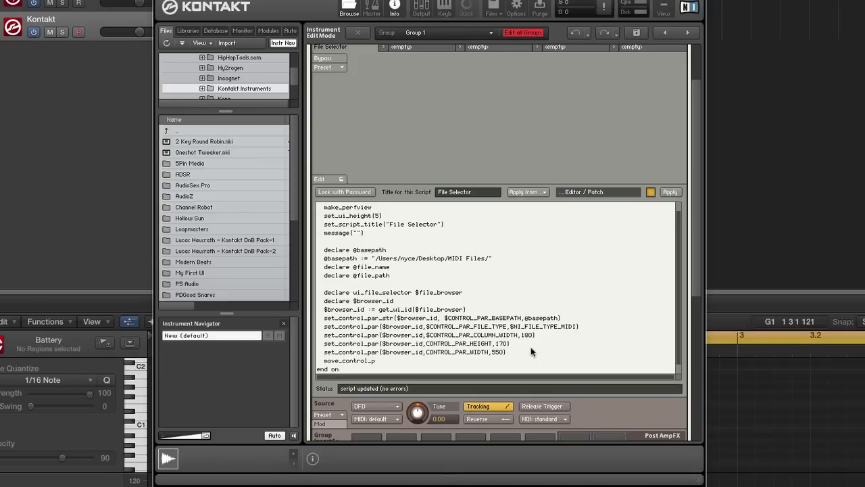
pyautogui.write('x($file_browser')
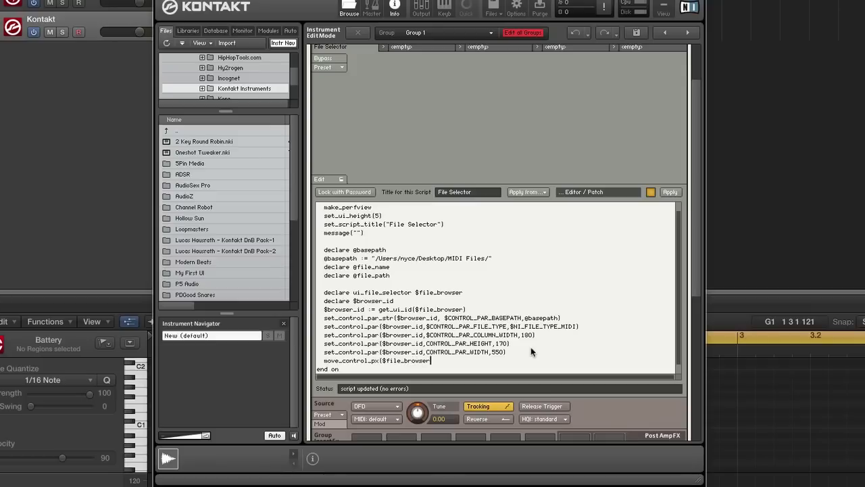
pyautogui.write(',66,2')
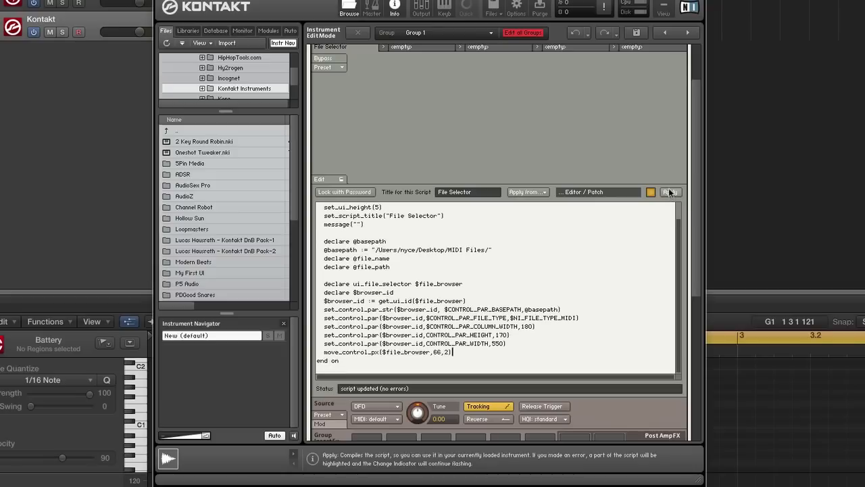
# Fix the height and width line errors and reapply until the script compiles with no errors.
pyautogui.click(670, 192)
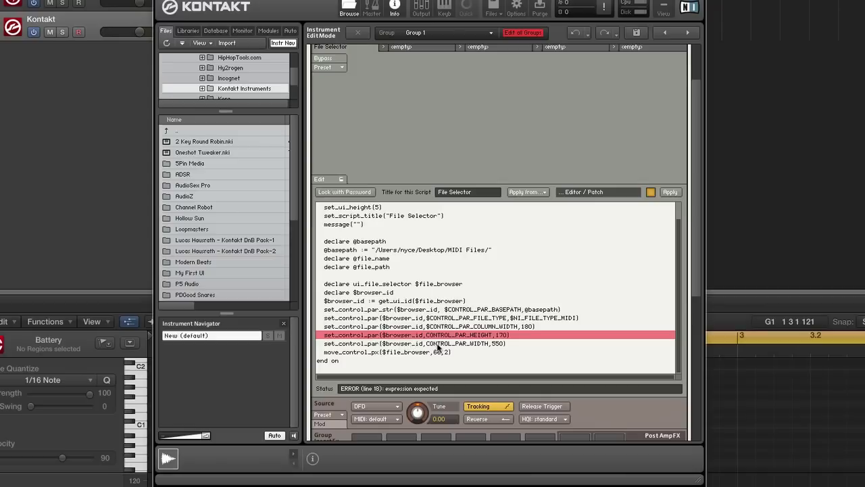
pyautogui.moveTo(438, 343)
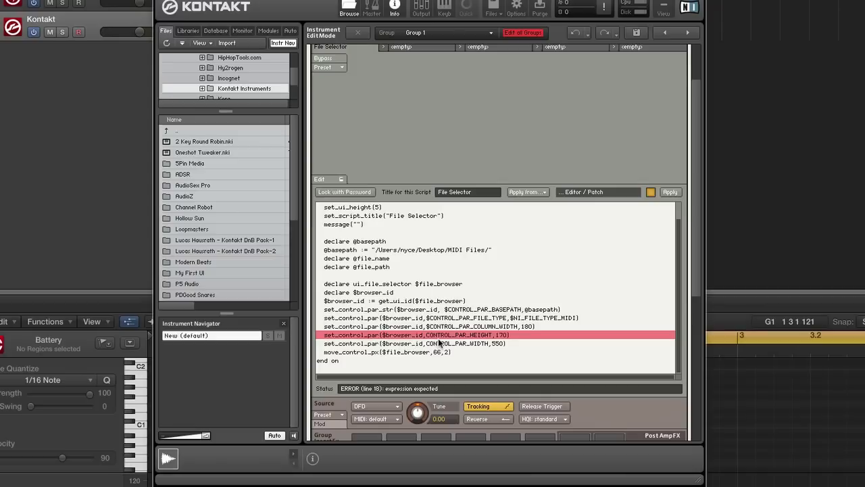
pyautogui.moveTo(422, 343)
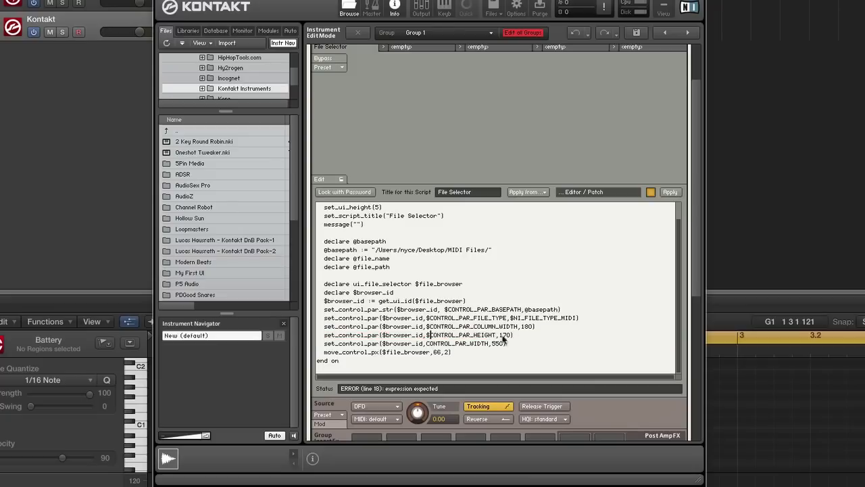
pyautogui.click(671, 192)
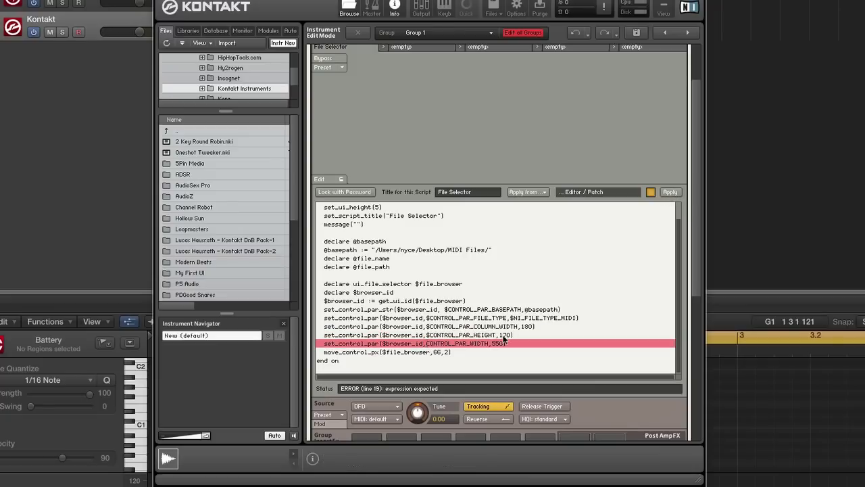
pyautogui.click(671, 192)
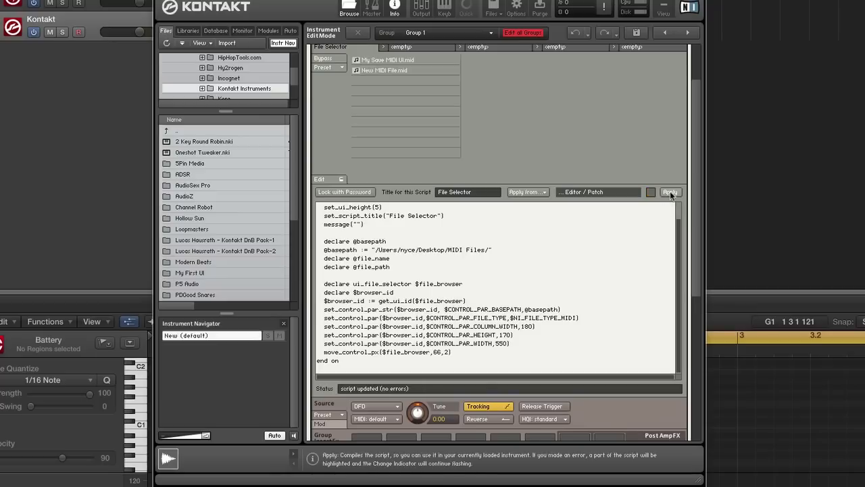
pyautogui.click(671, 192)
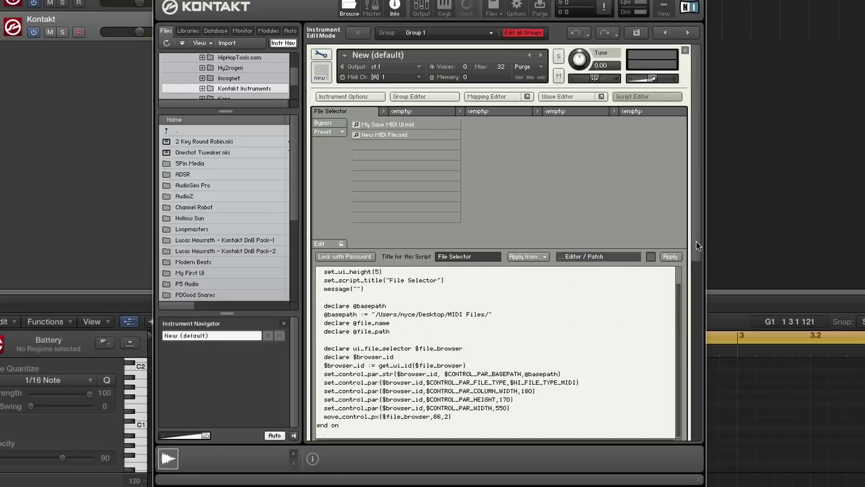
pyautogui.click(669, 256)
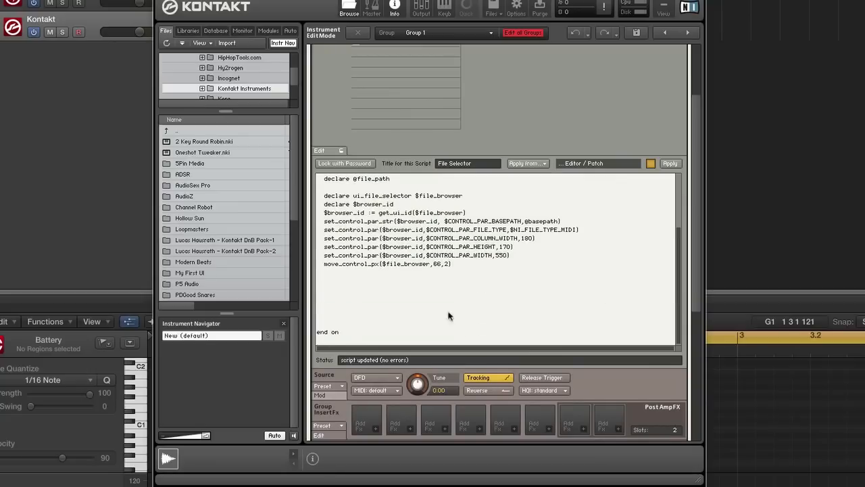
pyautogui.moveTo(393, 284)
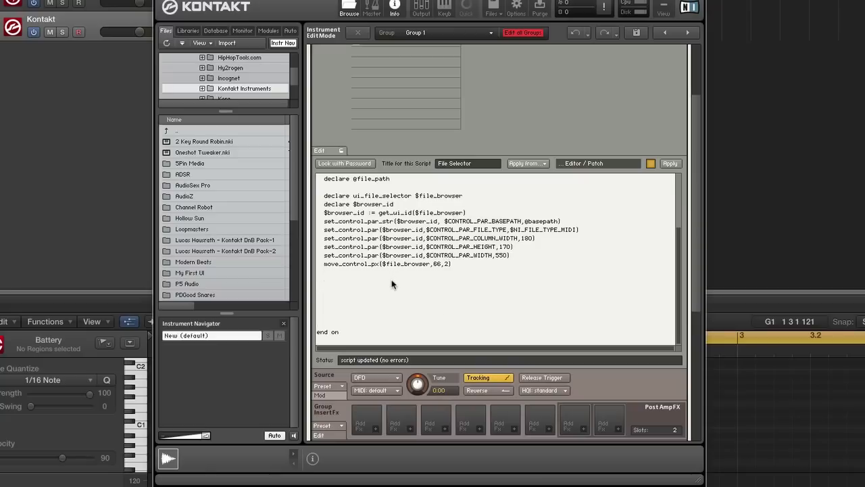
# Declare ui_button controls $prev and $next.
pyautogui.write('declare ui')
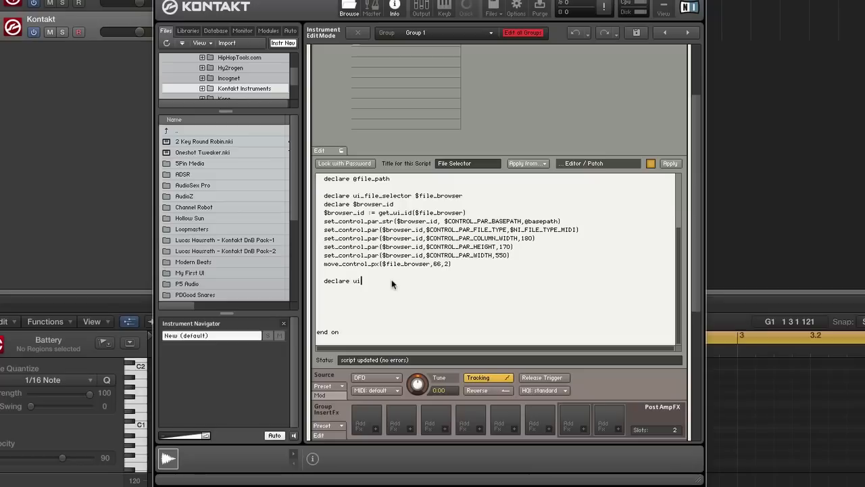
pyautogui.write('_button')
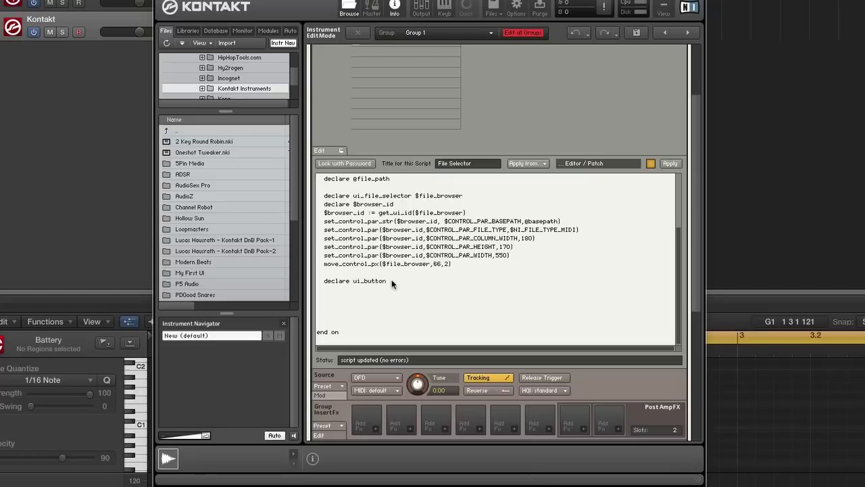
pyautogui.write('$prev')
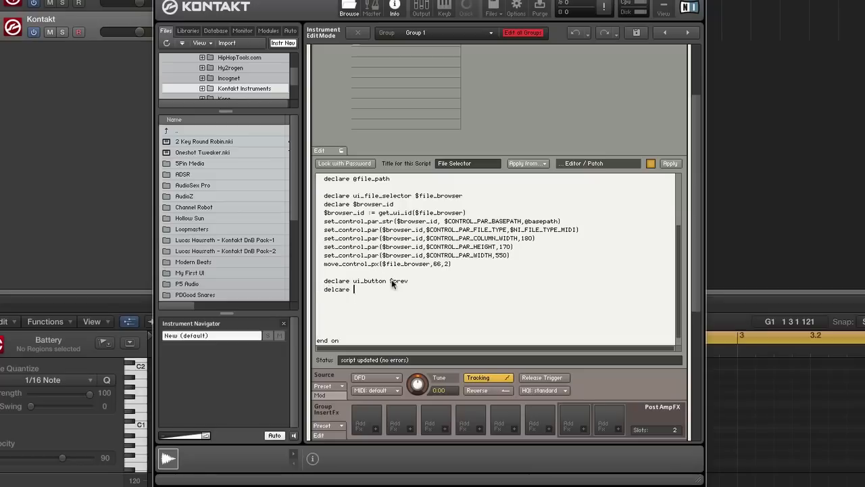
pyautogui.write('ui_button')
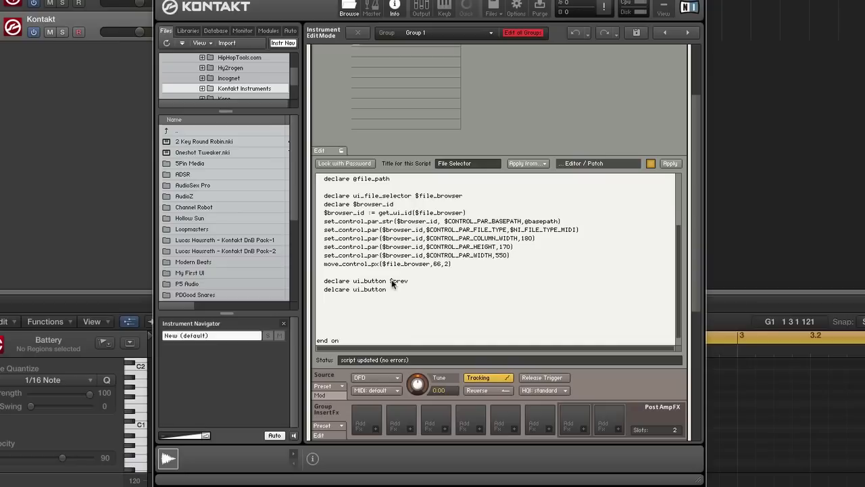
pyautogui.write('$next')
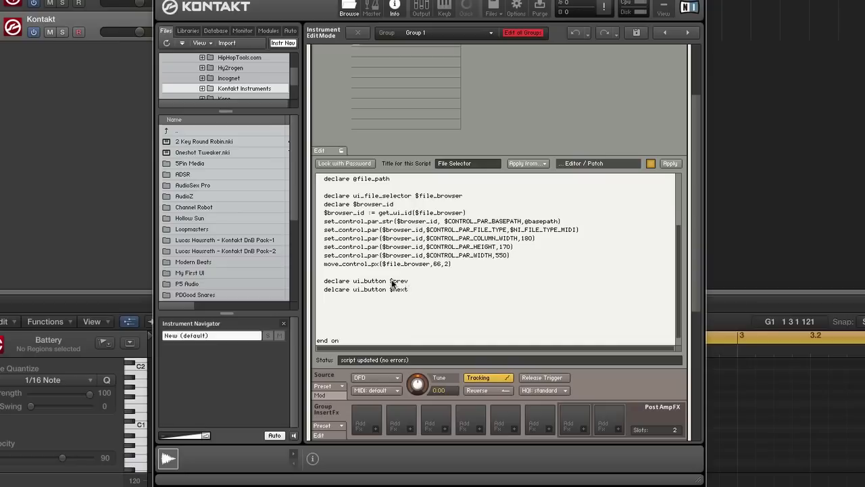
# Place the buttons with move_control($prev,5,1) and move_control($next,6,1).
pyautogui.write('move')
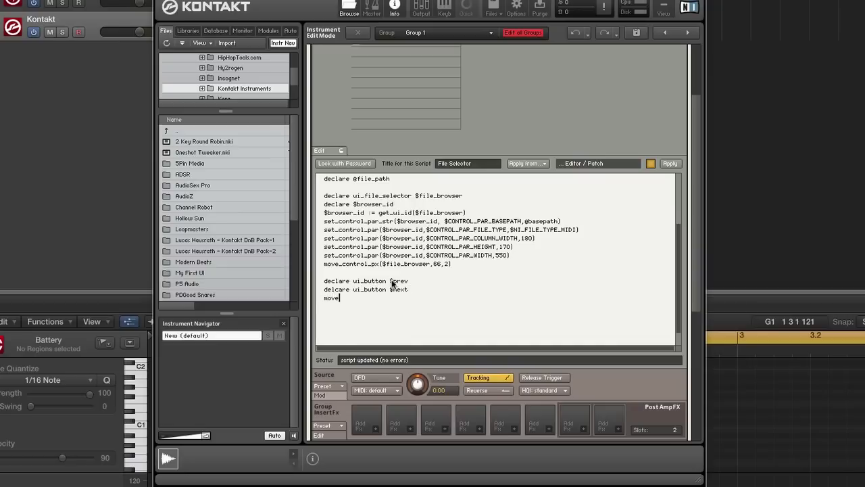
pyautogui.write('_control$')
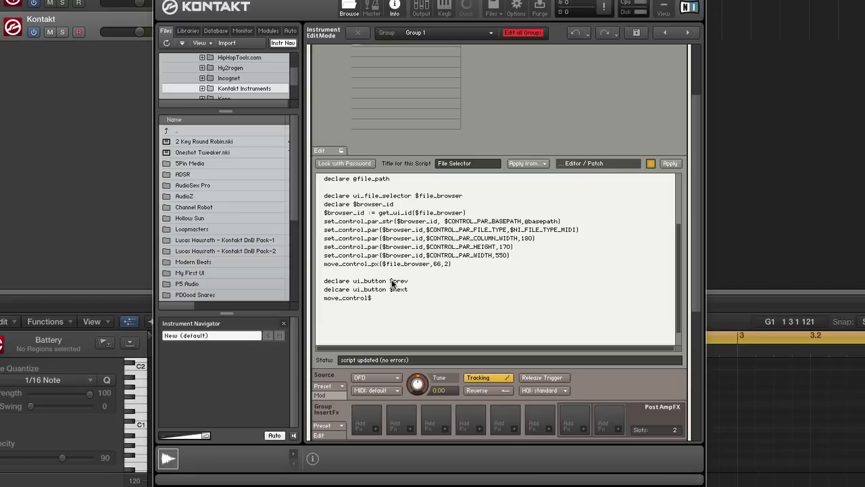
pyautogui.write('($prev,')
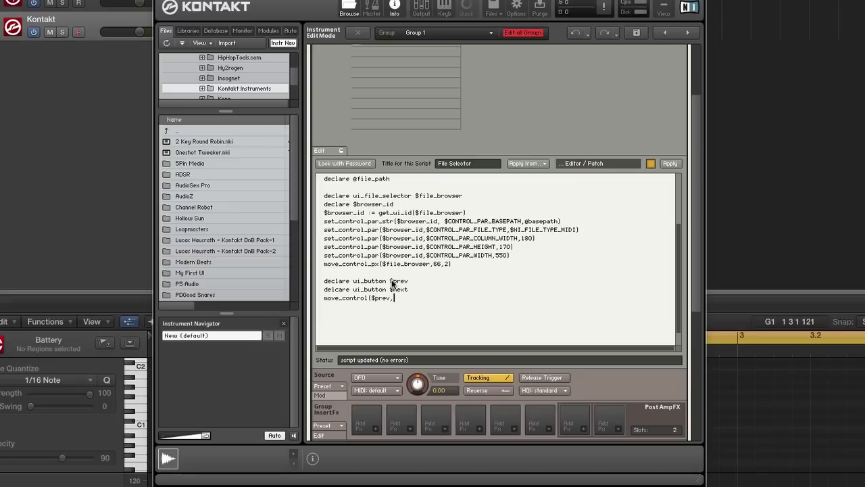
pyautogui.write('5,1l')
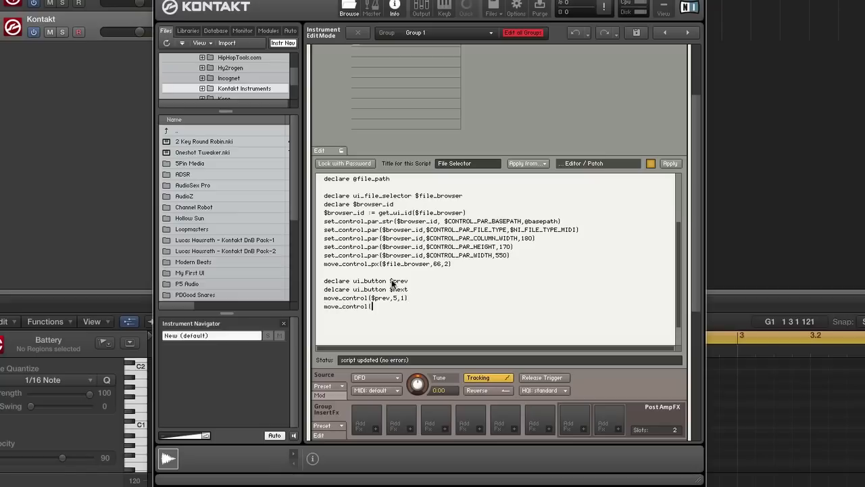
pyautogui.write('$nex')
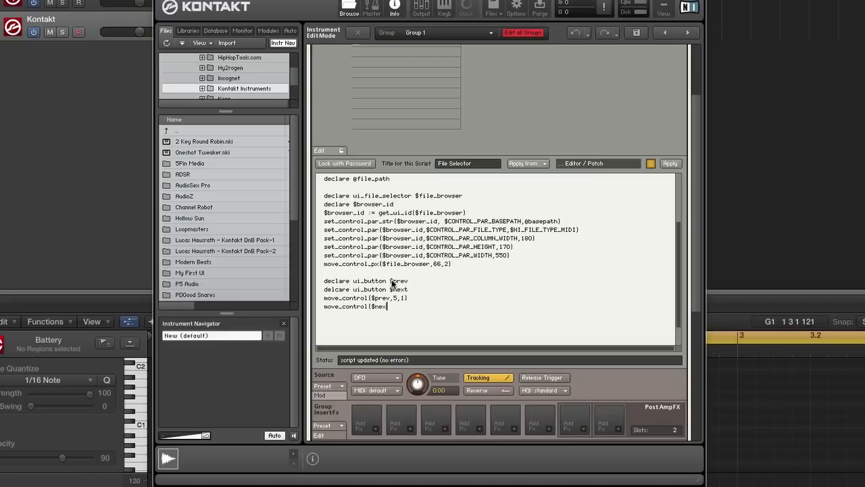
pyautogui.write(',6,1')
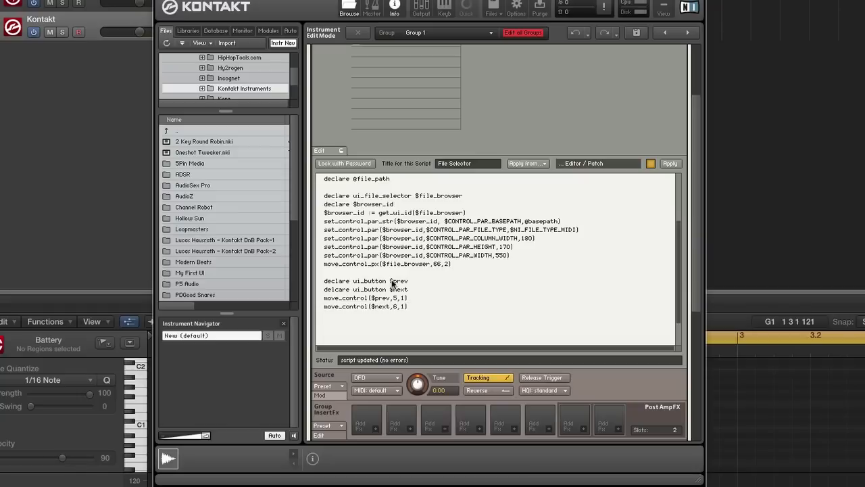
# Declare $load_mf_id, set it to -1 and apply the script.
pyautogui.write('declare')
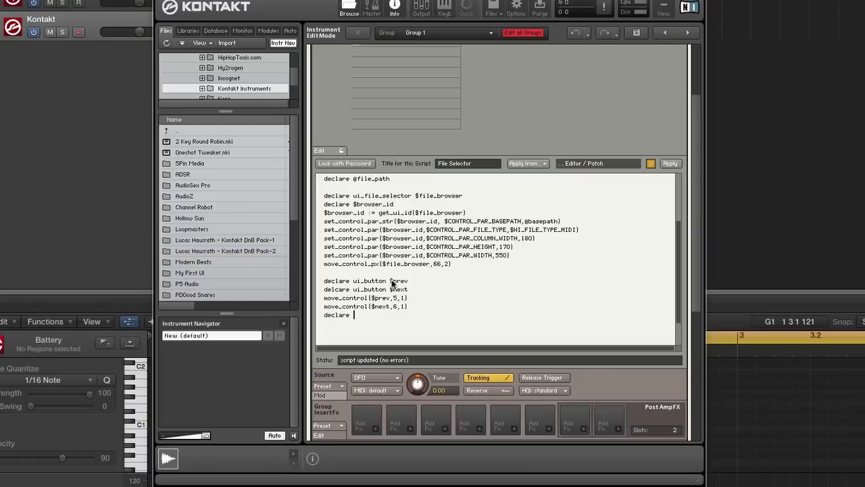
pyautogui.write('$load_m')
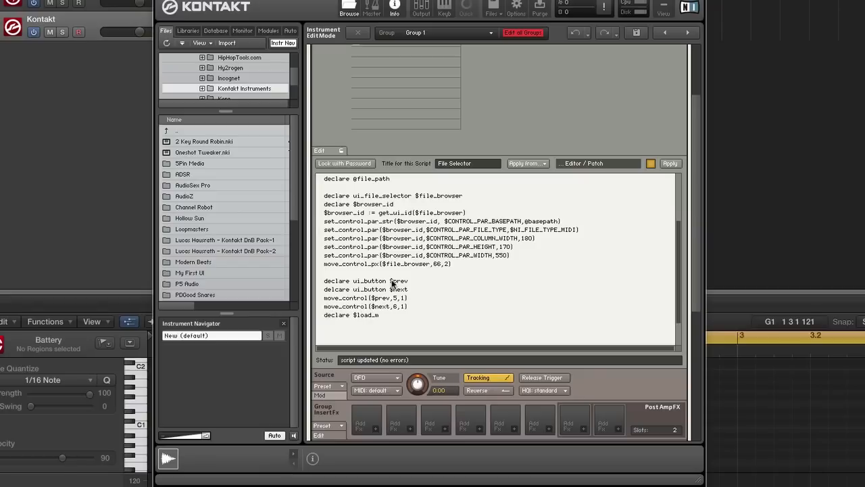
pyautogui.write('f_id')
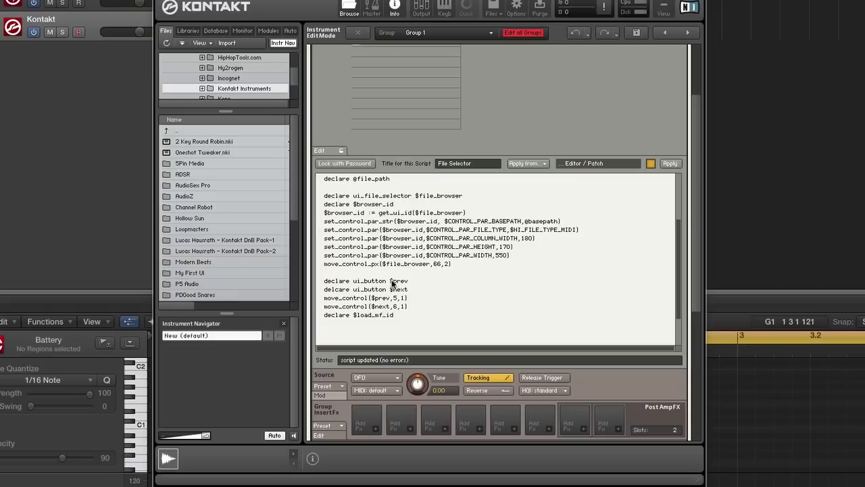
pyautogui.write('$loa')
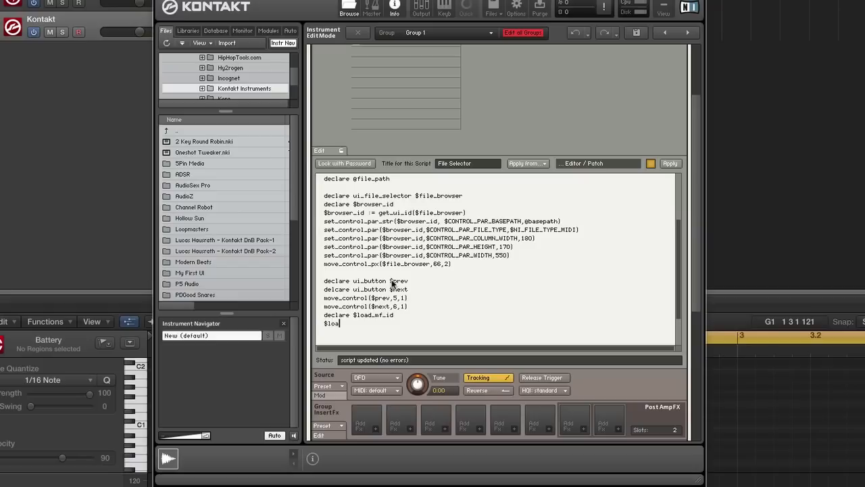
pyautogui.write('d_mf_id')
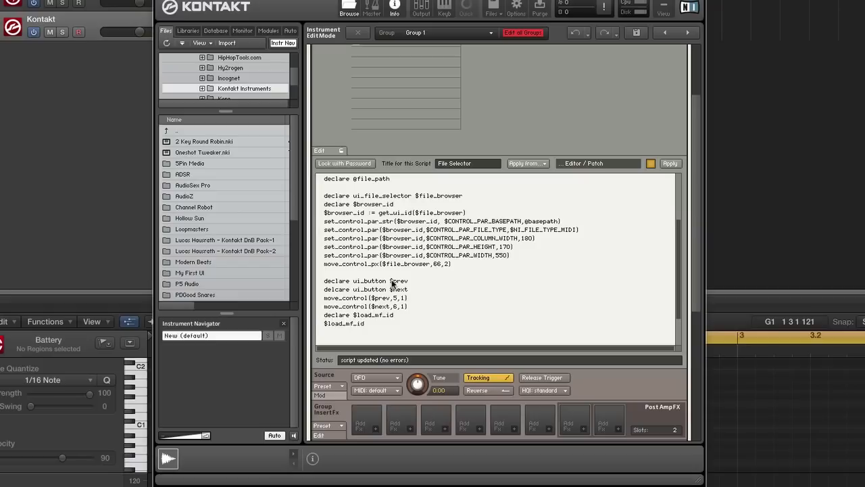
pyautogui.write(':=')
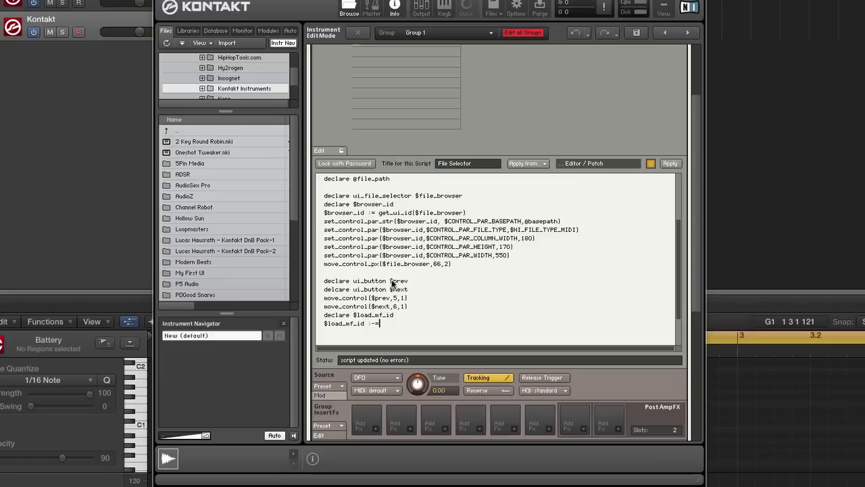
pyautogui.write('-1')
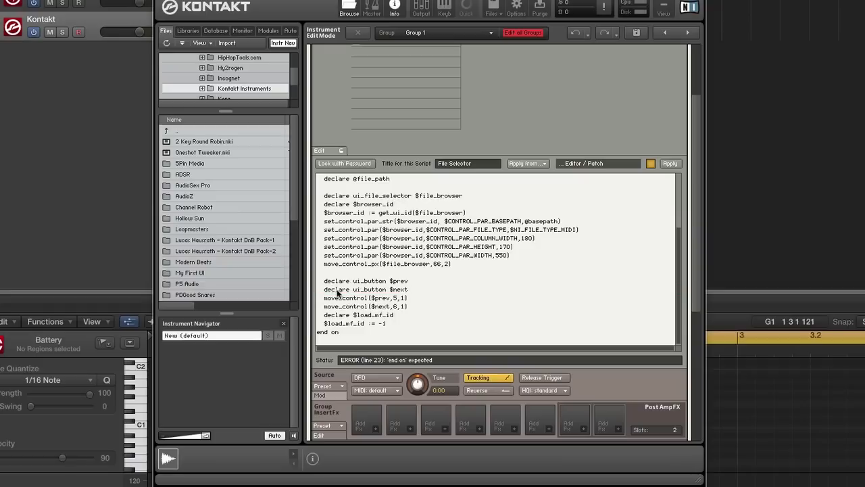
pyautogui.click(671, 162)
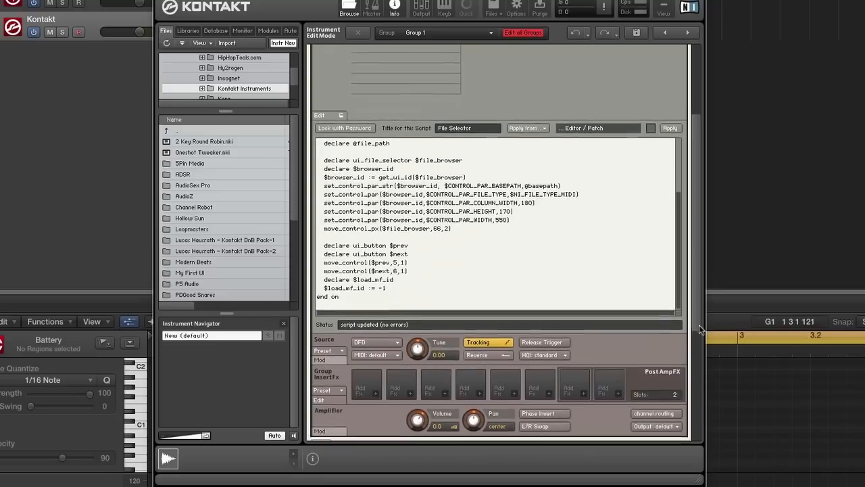
pyautogui.scroll(-3)
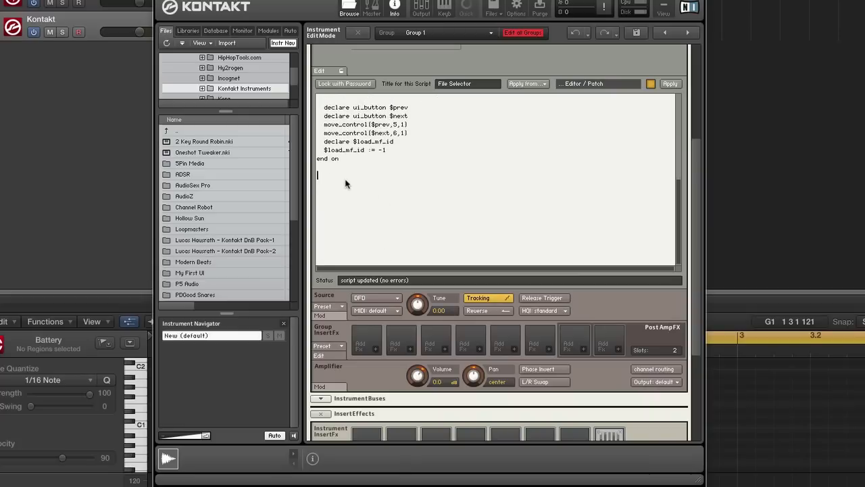
# Add an empty on async_complete … end on callback.
pyautogui.write('on')
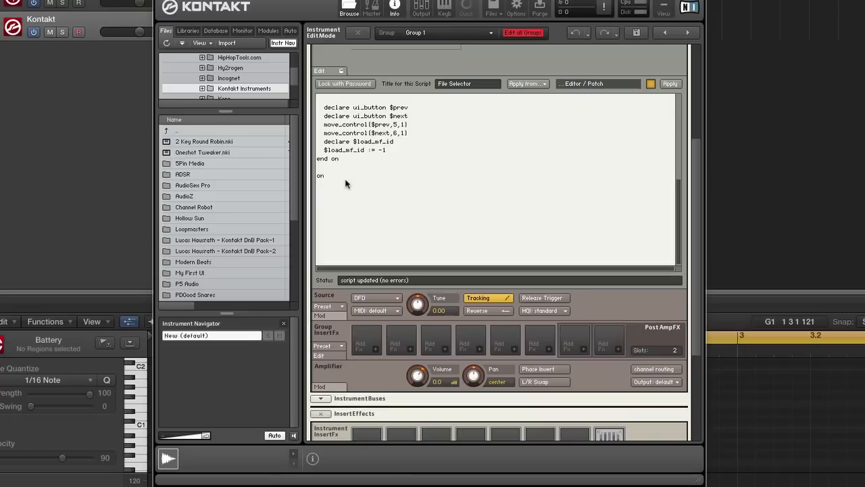
pyautogui.write('as')
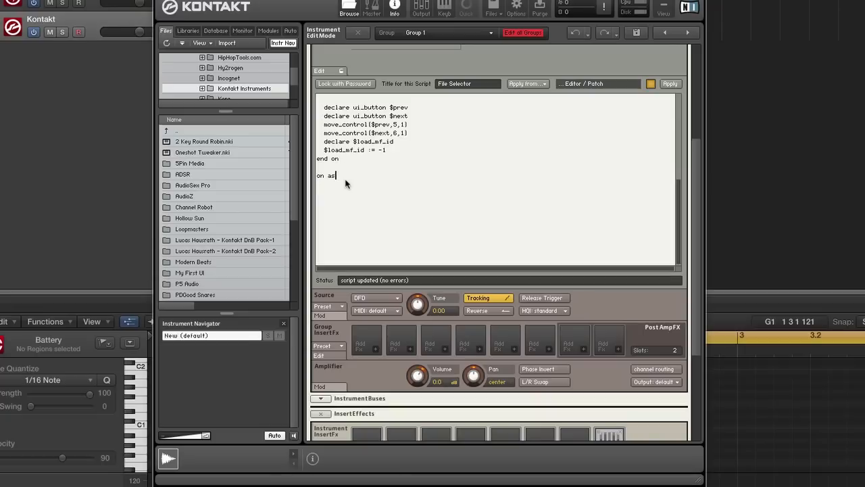
pyautogui.write('async_comp')
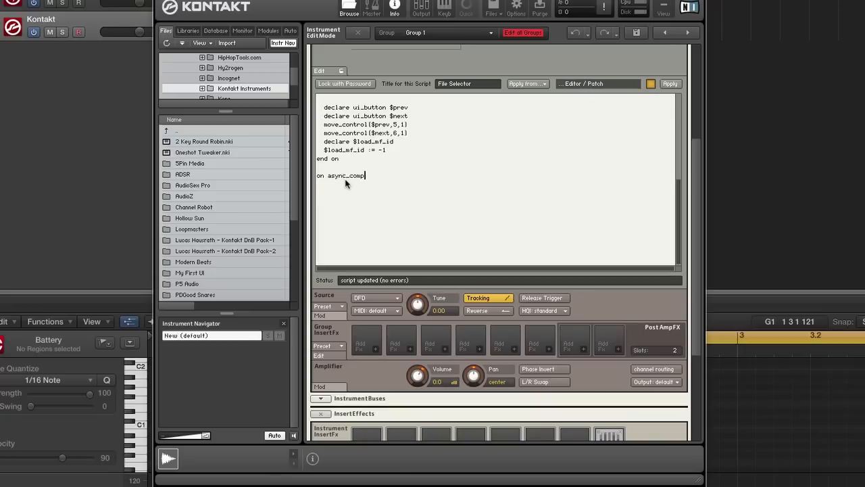
pyautogui.write('lete')
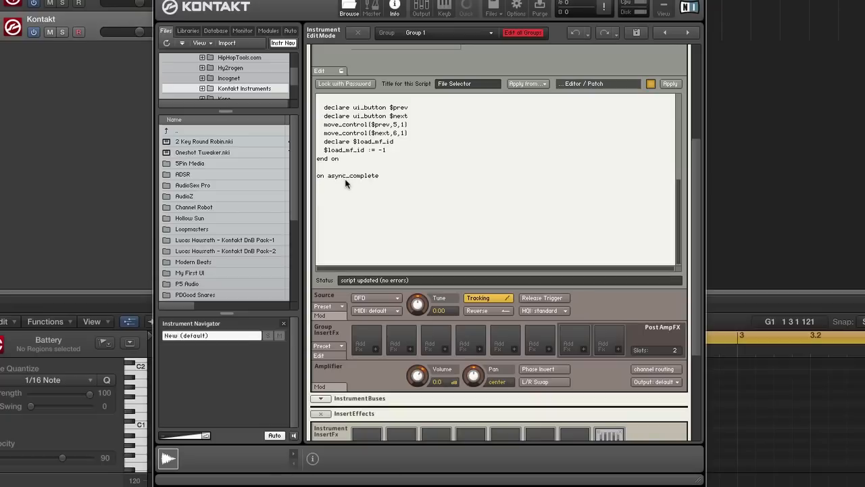
pyautogui.write('end on')
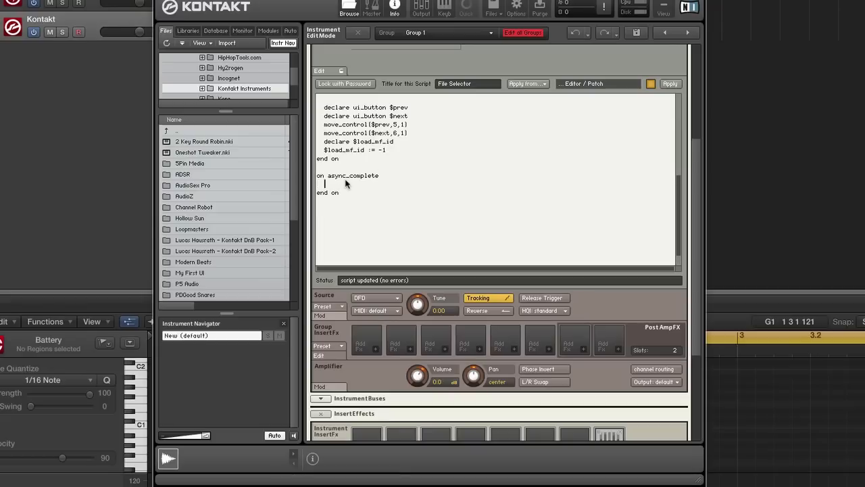
# Inside it, reset $load_mf_id to -1 when $NI_ASYNC_ID equals $load_mf_id.
pyautogui.write('if(')
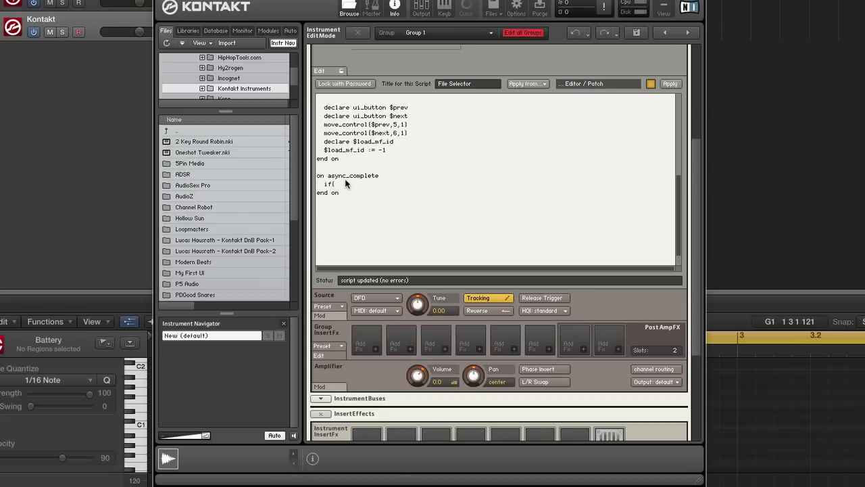
pyautogui.write('$Ni')
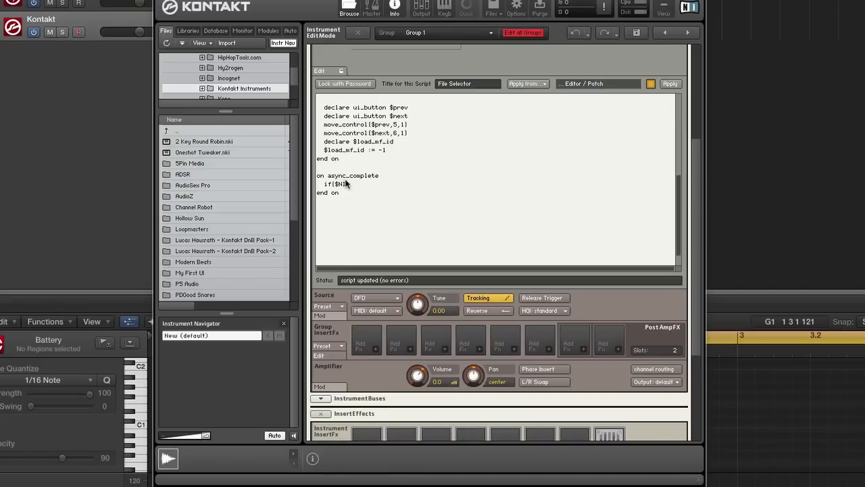
pyautogui.write('I_')
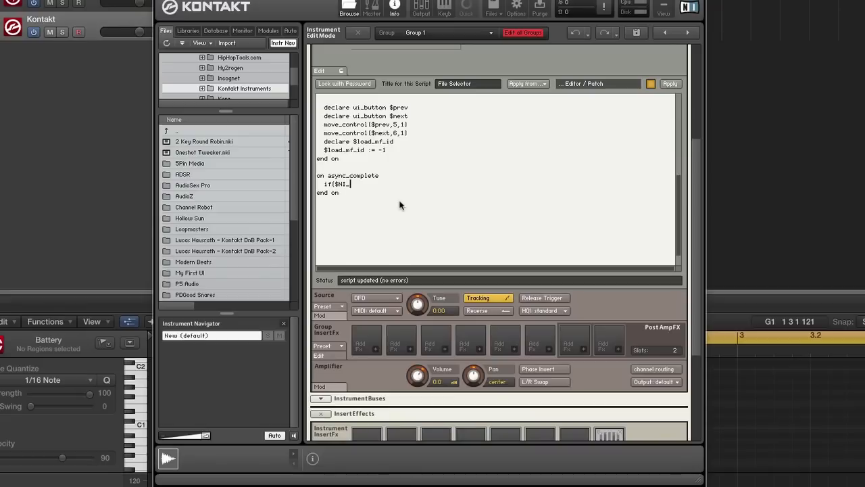
pyautogui.write('ASYNC')
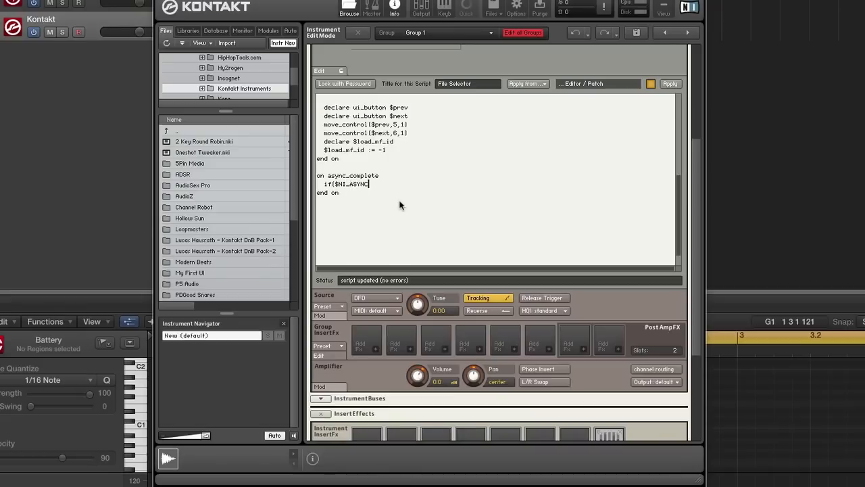
pyautogui.write('_ID = $')
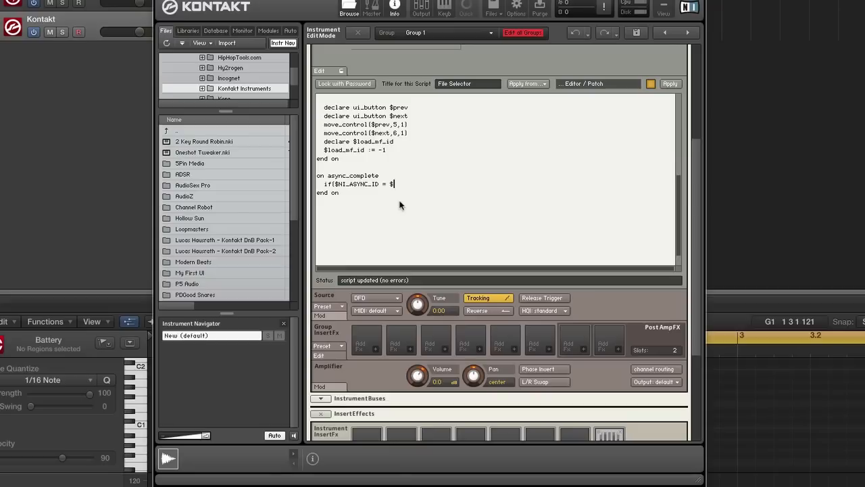
pyautogui.write('load')
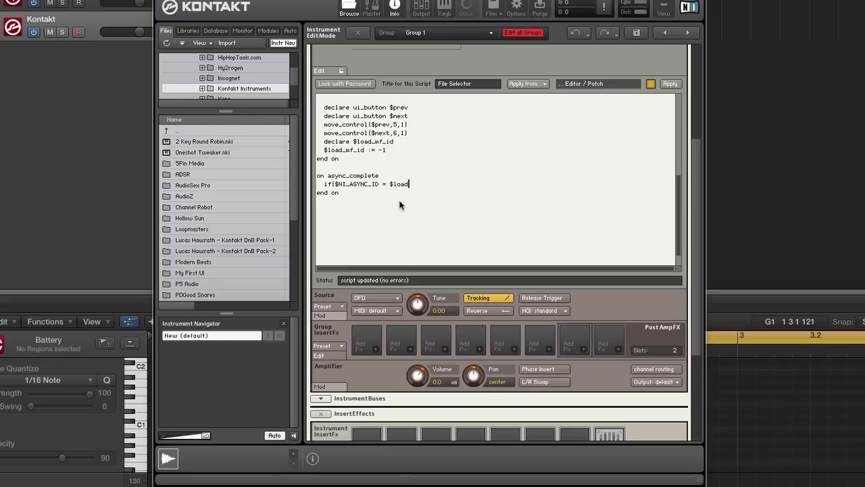
pyautogui.write('_m')
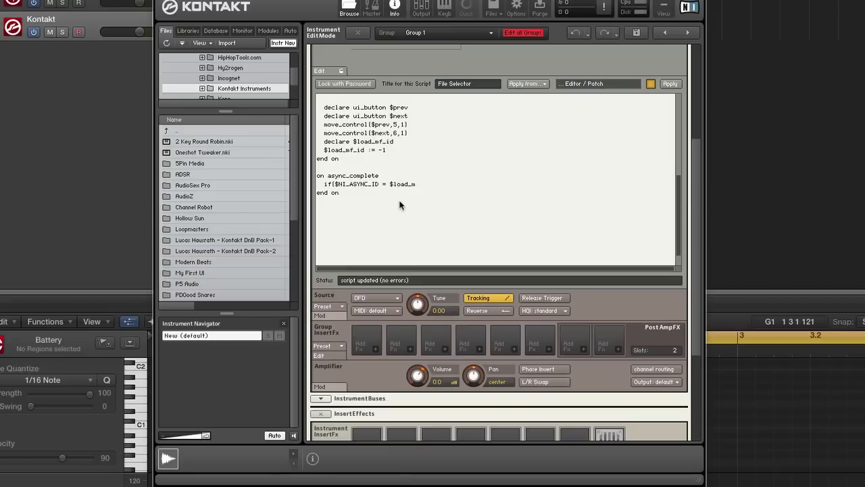
pyautogui.write('f_id')
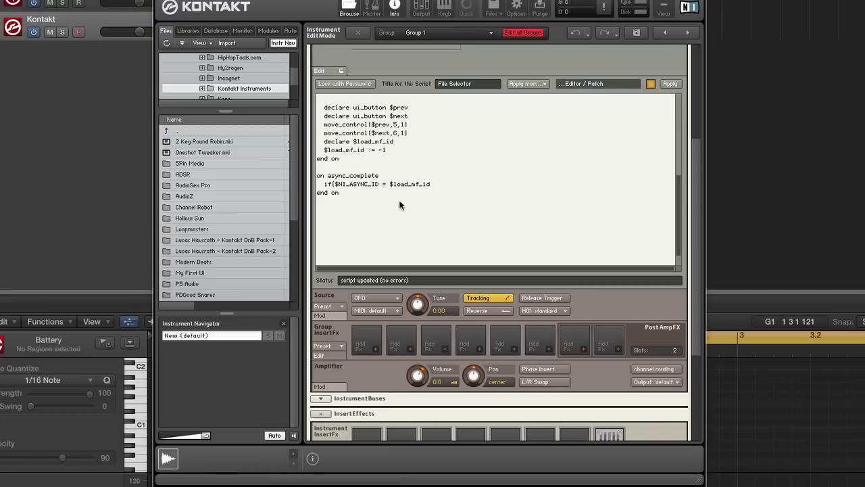
pyautogui.press('enter')
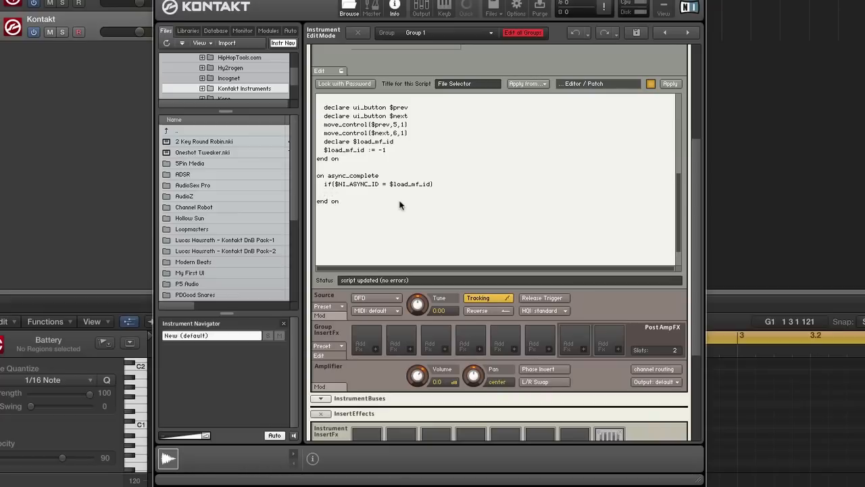
pyautogui.write('$load_mf1')
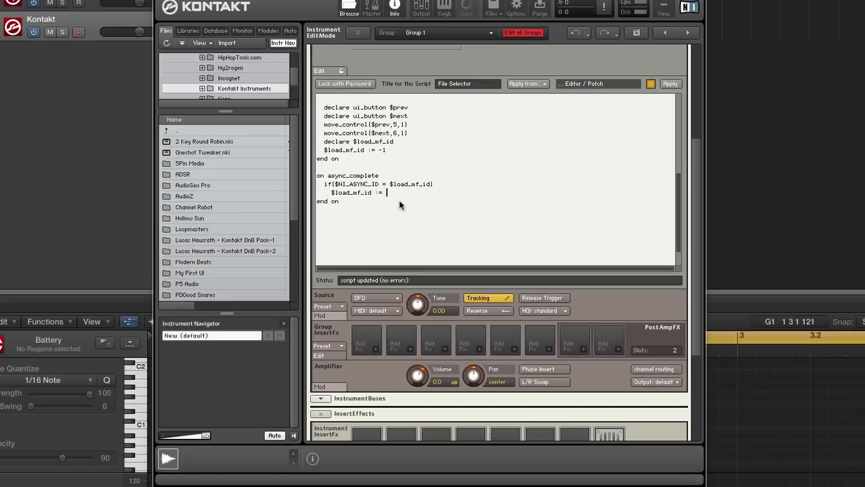
pyautogui.write('-1')
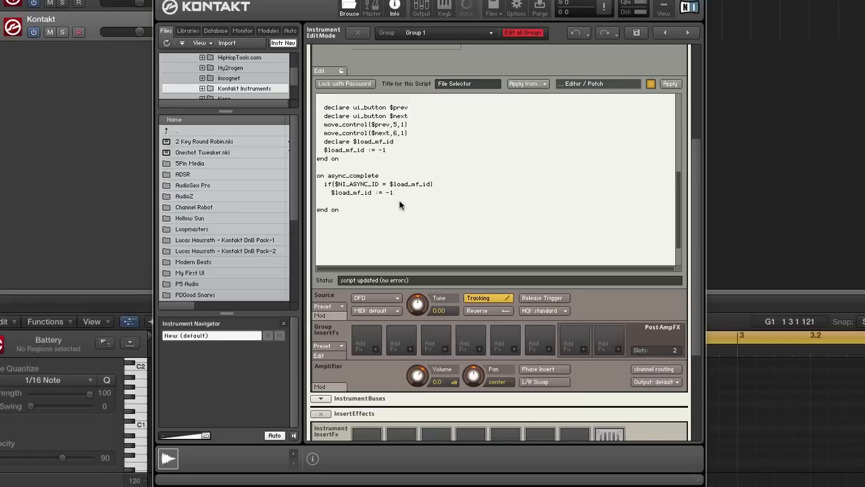
# Add an if on $NI_ASYNC_EXIT_STATUS = 0 that messages "MIDI file not found!".
pyautogui.write('if($NI_ASYNC_')
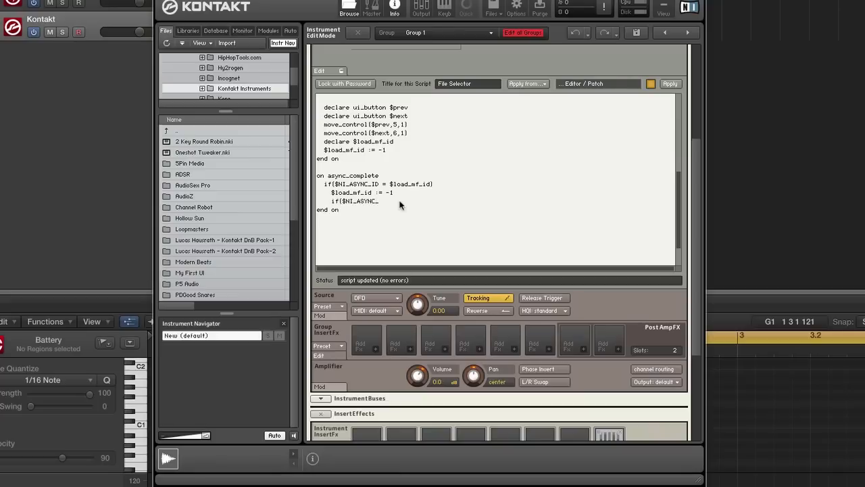
pyautogui.write('EXIT_')
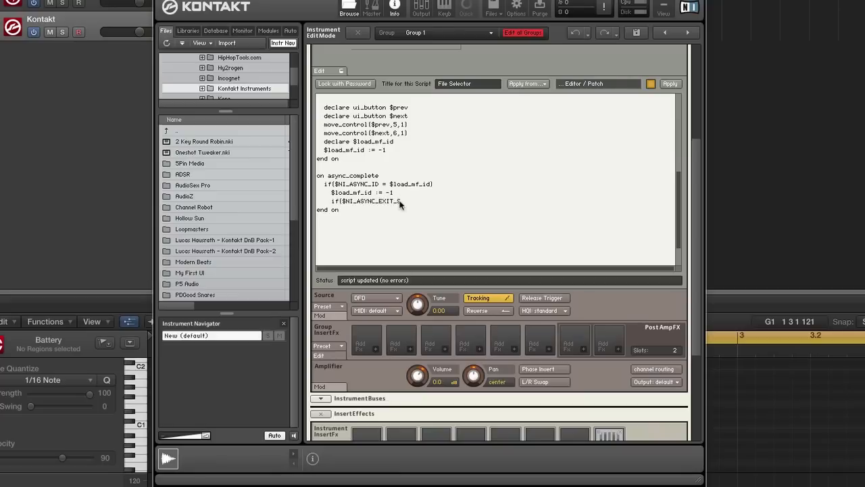
pyautogui.write('TATUS)')
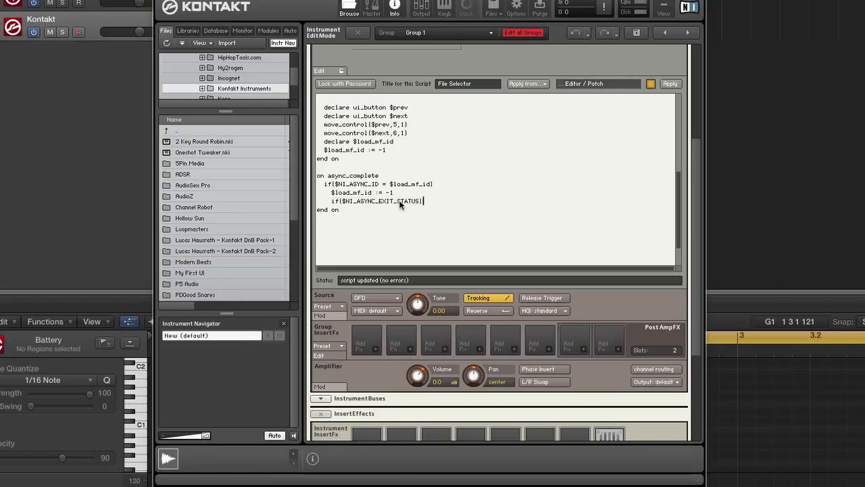
pyautogui.write('= 0)')
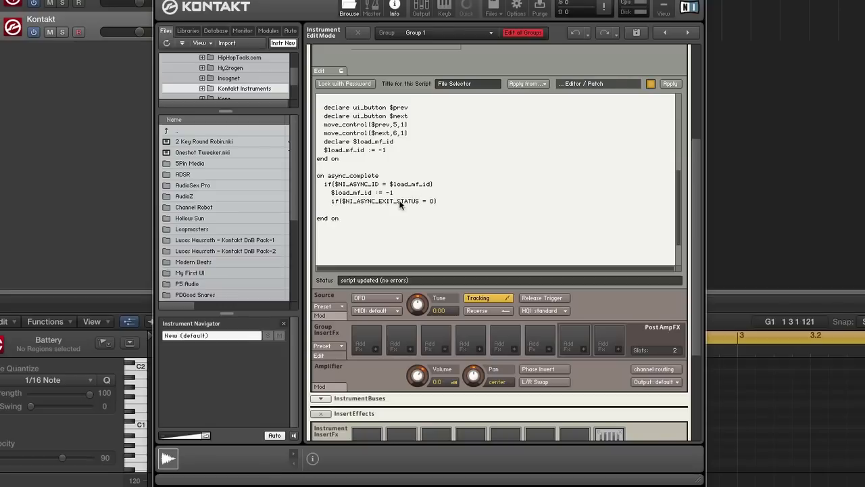
pyautogui.write('mess')
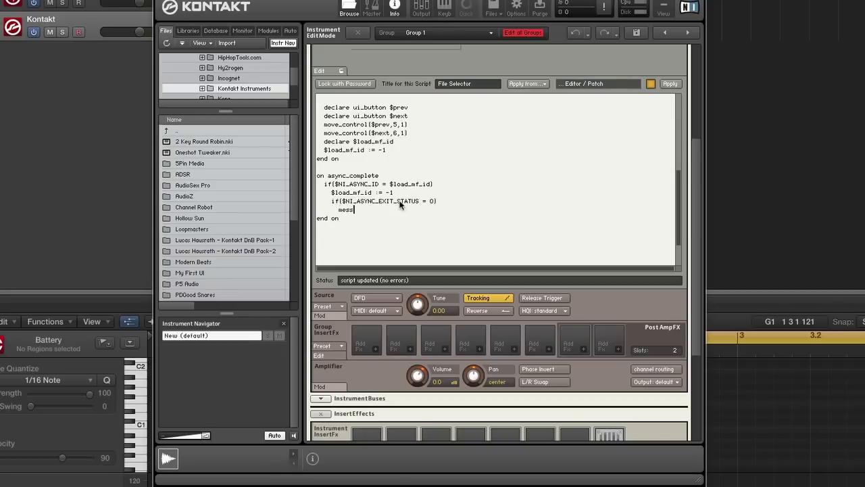
pyautogui.write('age(')
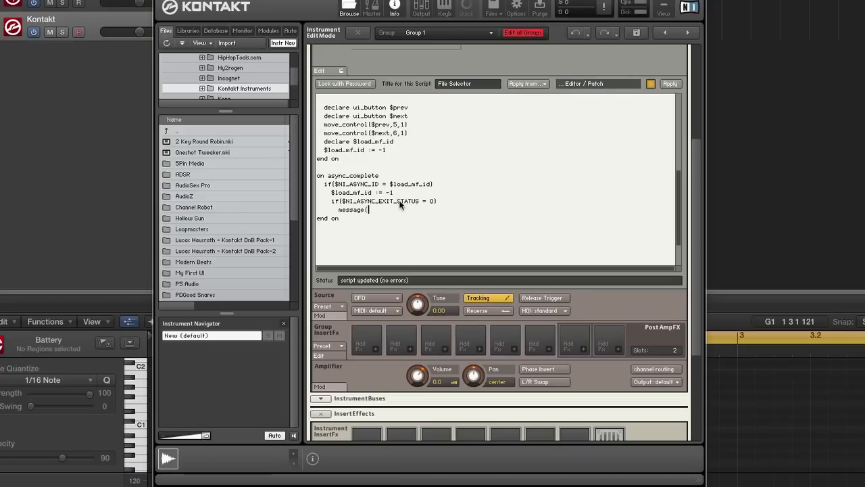
pyautogui.write('"MIDI file not found!")')
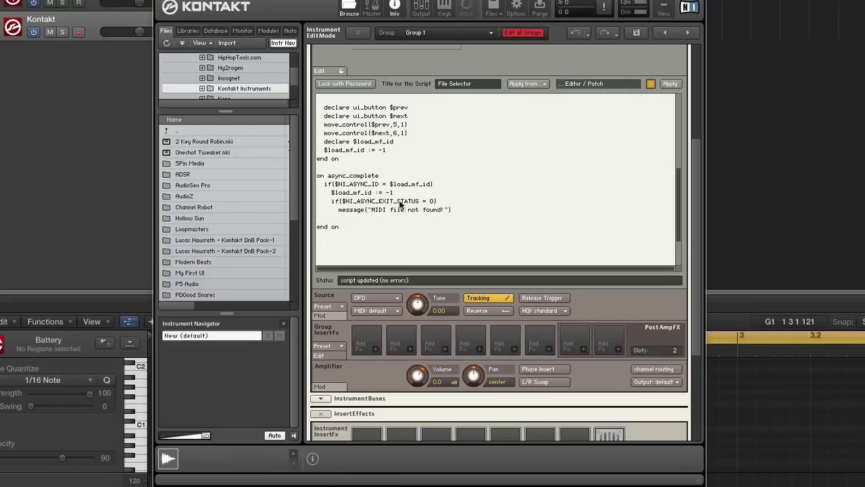
pyautogui.write('else')
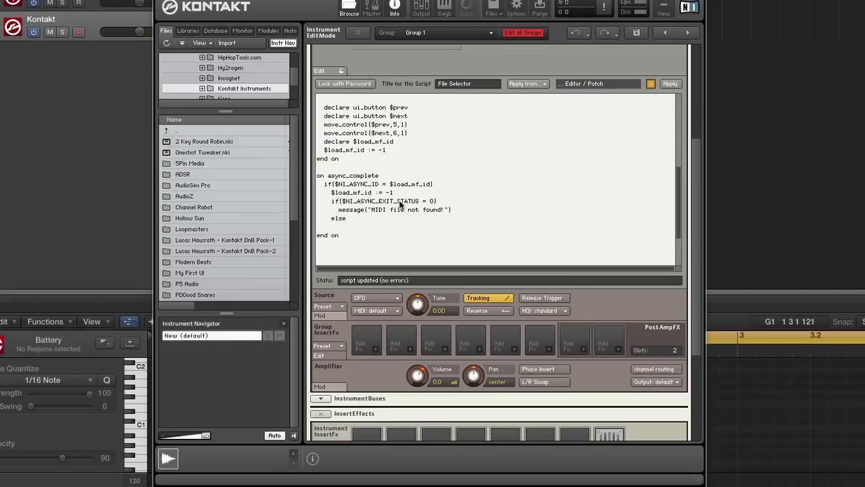
pyautogui.write('message("Loaded MIDI File: " & @')
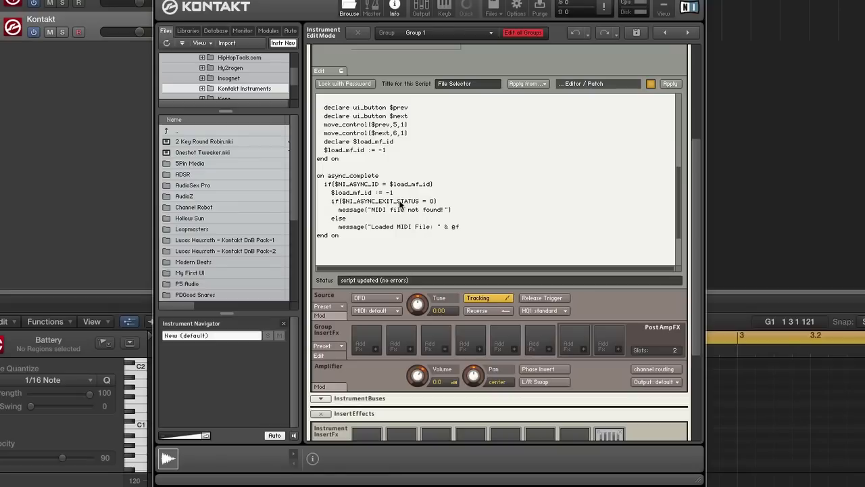
pyautogui.write('file_name')
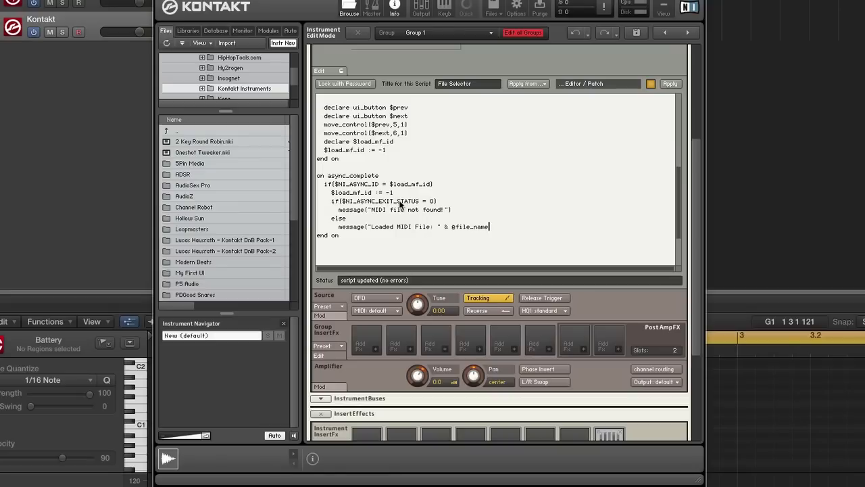
pyautogui.doubleClick(470, 228)
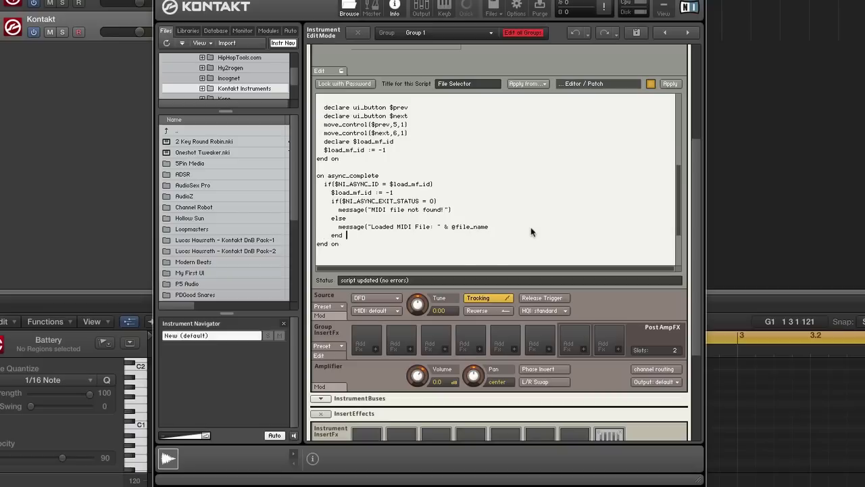
pyautogui.write('if')
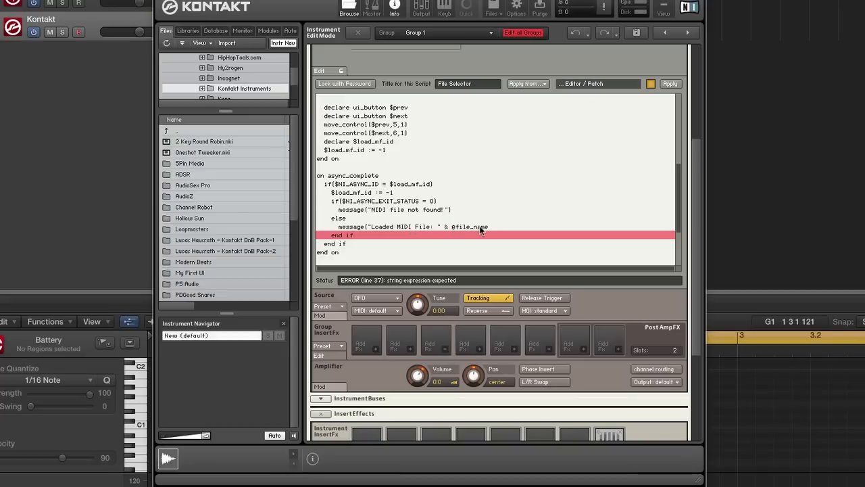
pyautogui.moveTo(494, 227)
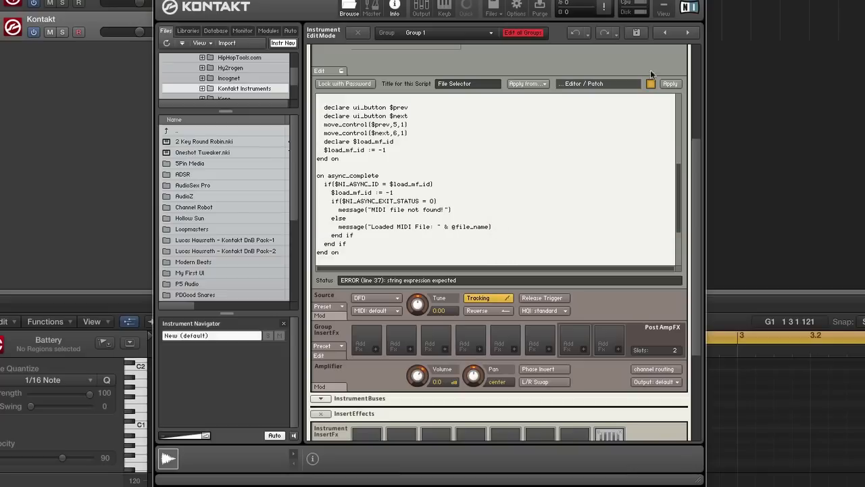
# Apply the corrected script so it compiles with no errors.
pyautogui.click(670, 84)
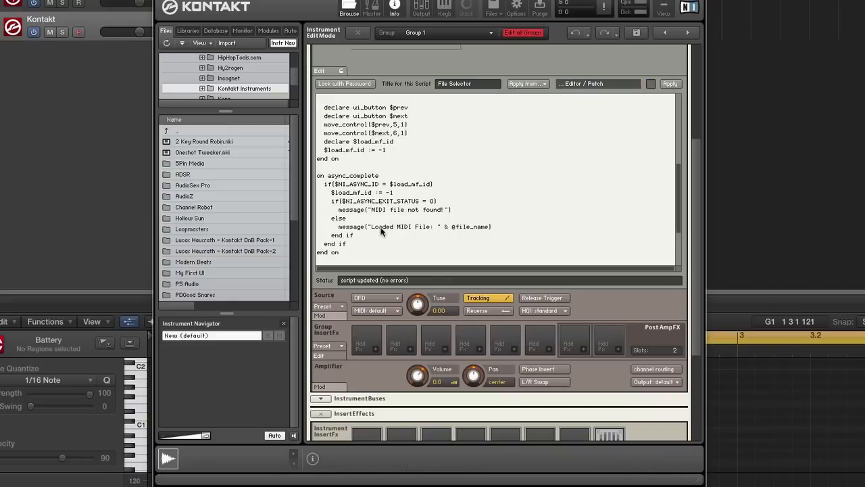
pyautogui.scroll(-3)
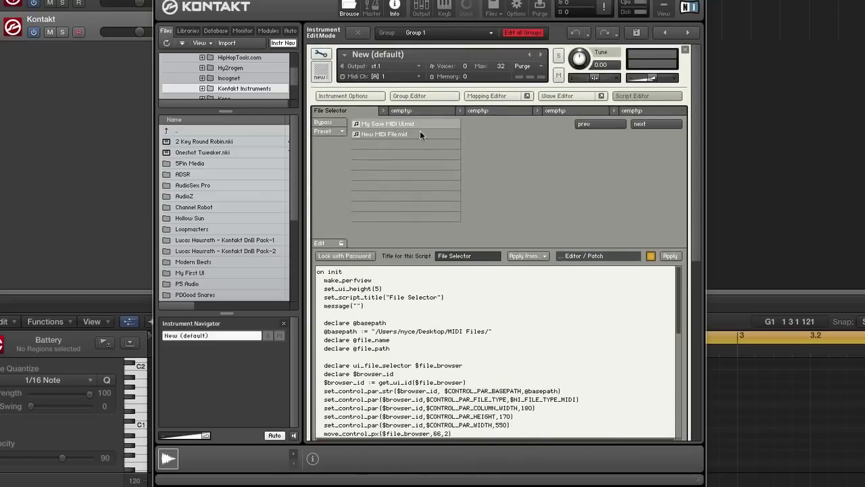
pyautogui.moveTo(459, 146)
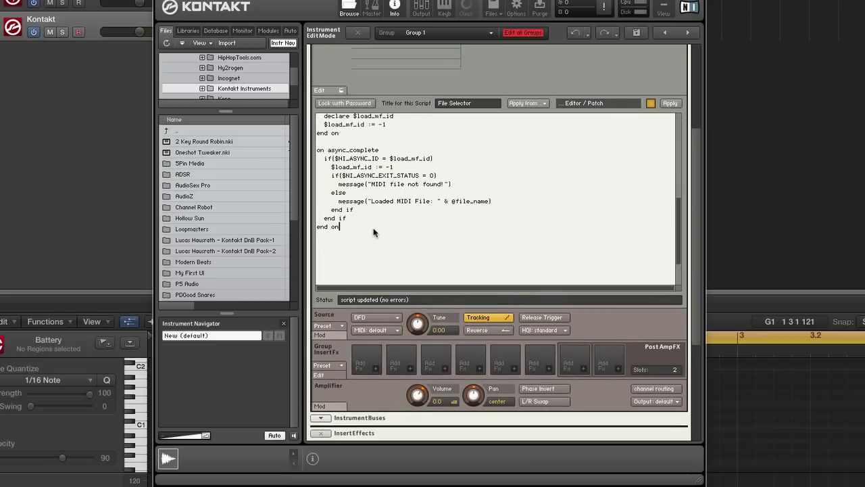
# Write the on ui_control($file_browser) ... end on callback shell.
pyautogui.scroll(-3)
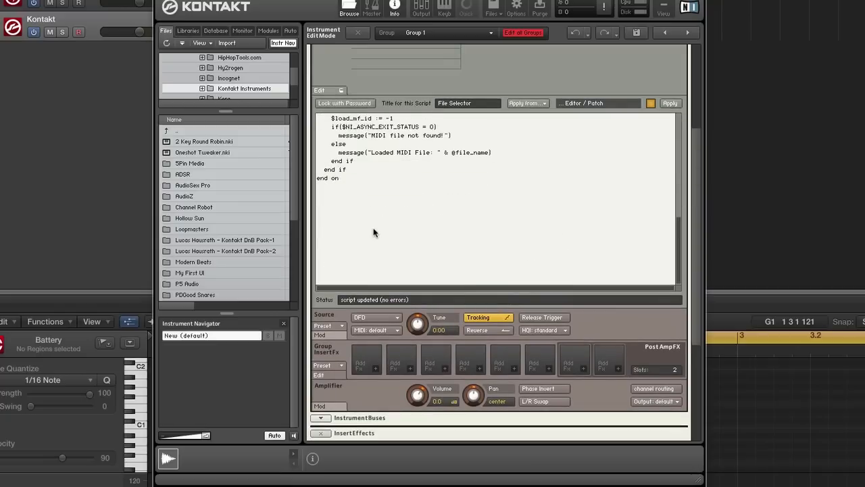
pyautogui.write('on ui')
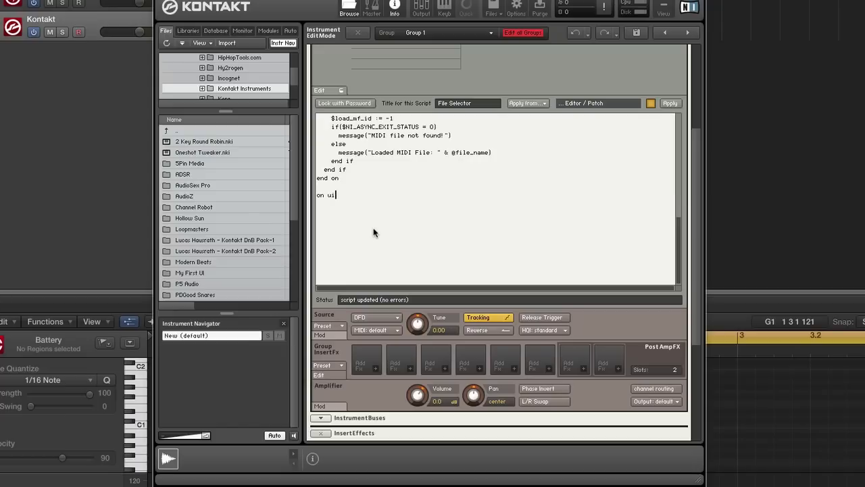
pyautogui.write('_control')
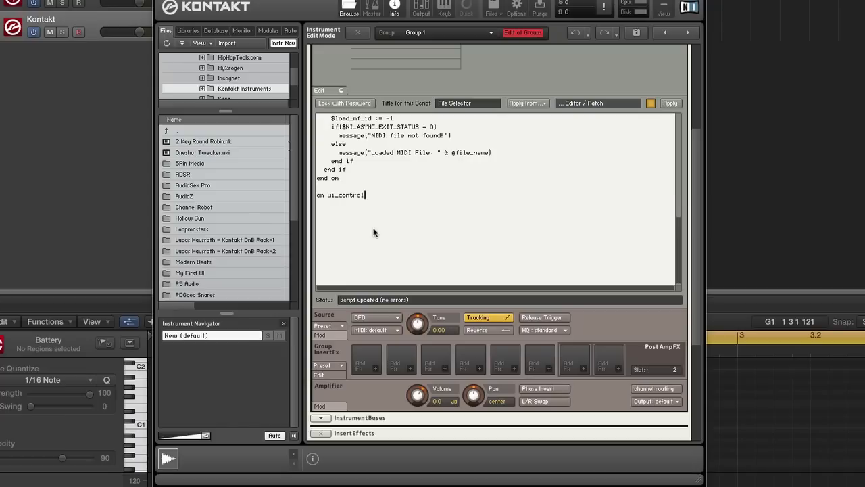
pyautogui.write('($file')
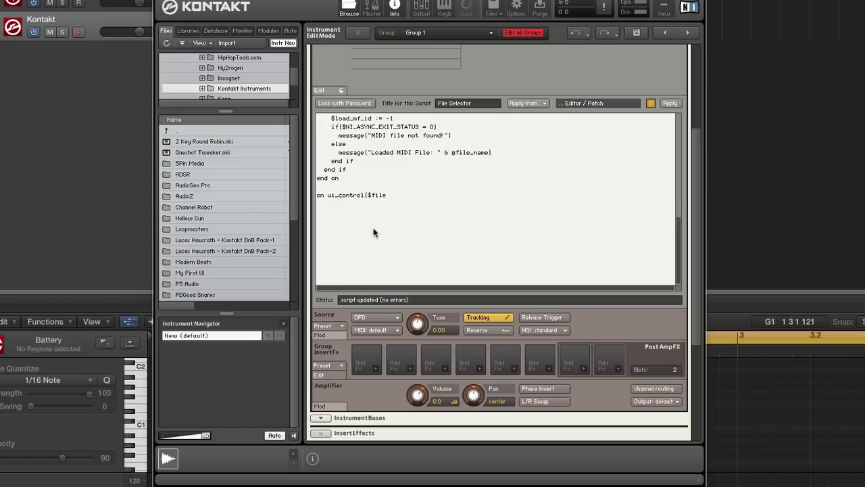
pyautogui.write('_browser')
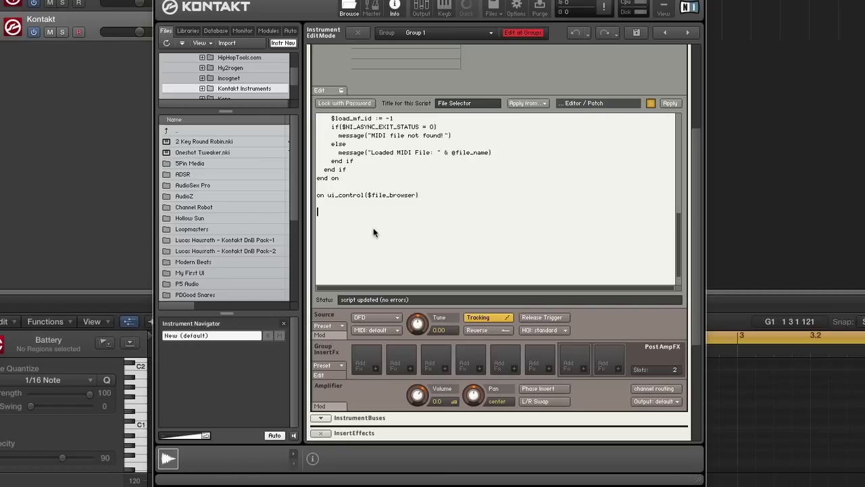
pyautogui.write('end on')
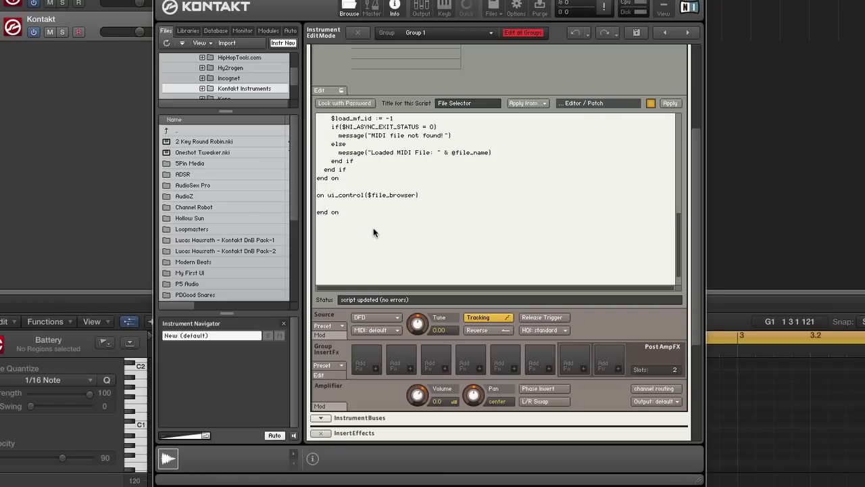
pyautogui.write('0')
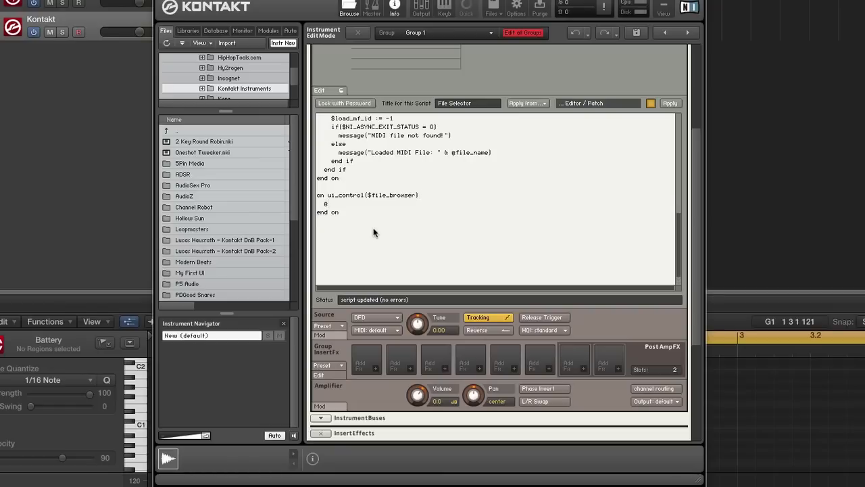
pyautogui.write('@file_name')
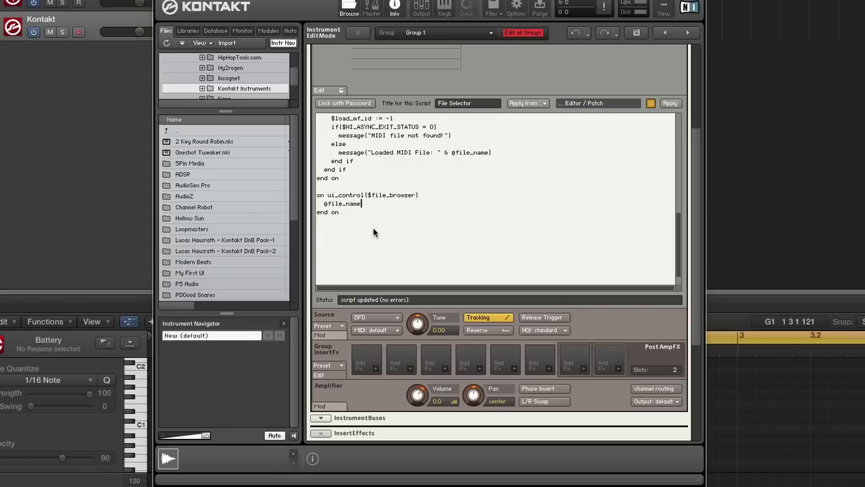
pyautogui.write(':= f')
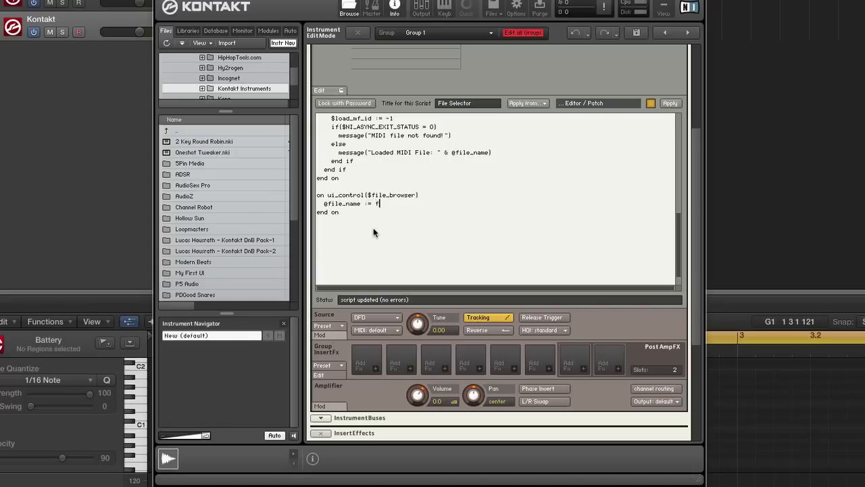
pyautogui.write('s_get(')
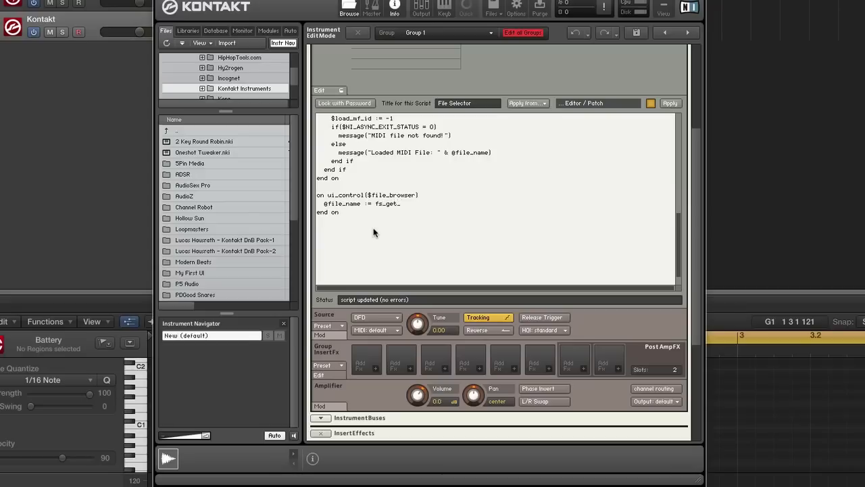
pyautogui.write('_filename(')
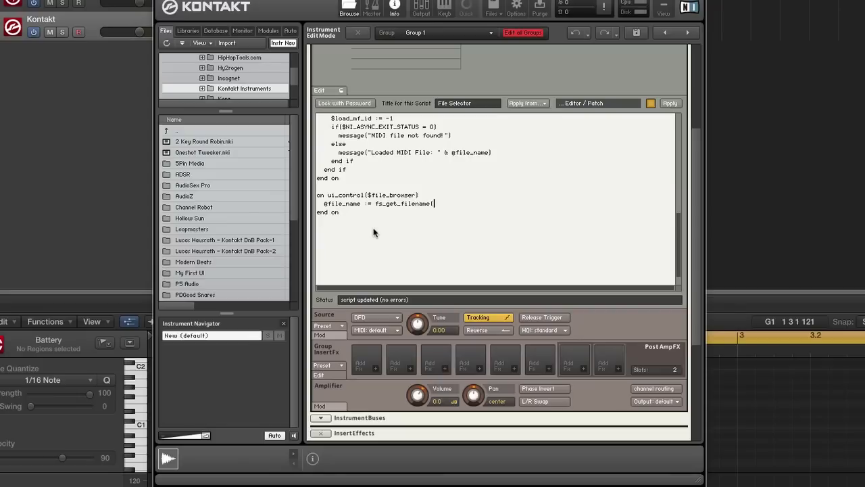
pyautogui.write('$browser')
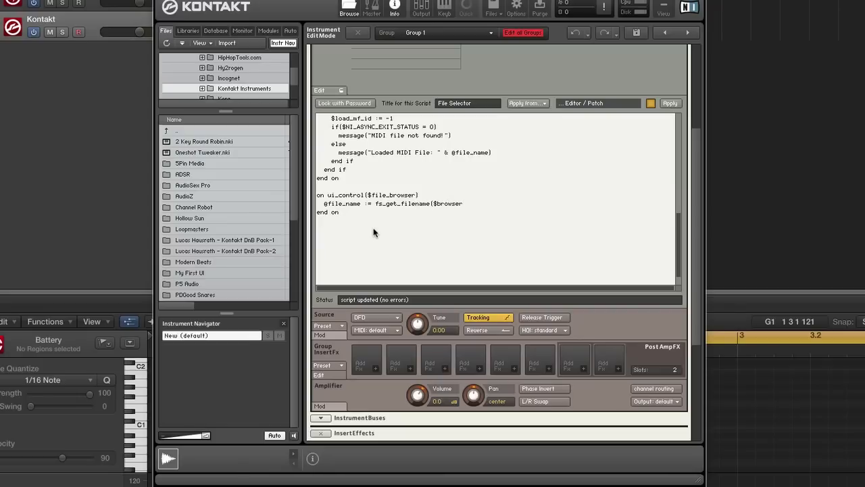
pyautogui.write('_')
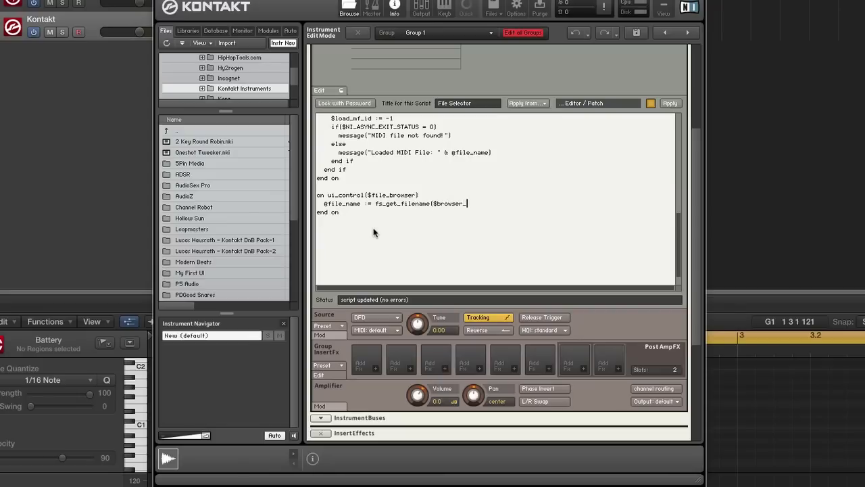
pyautogui.write('id,')
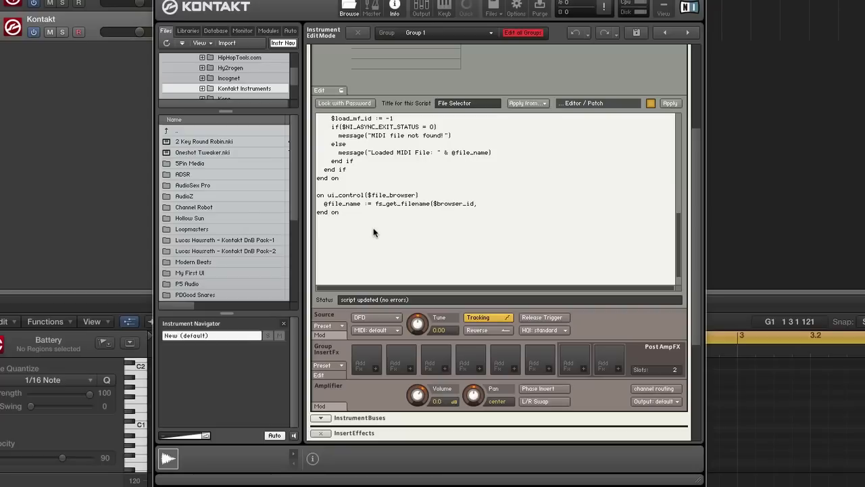
pyautogui.write('0')
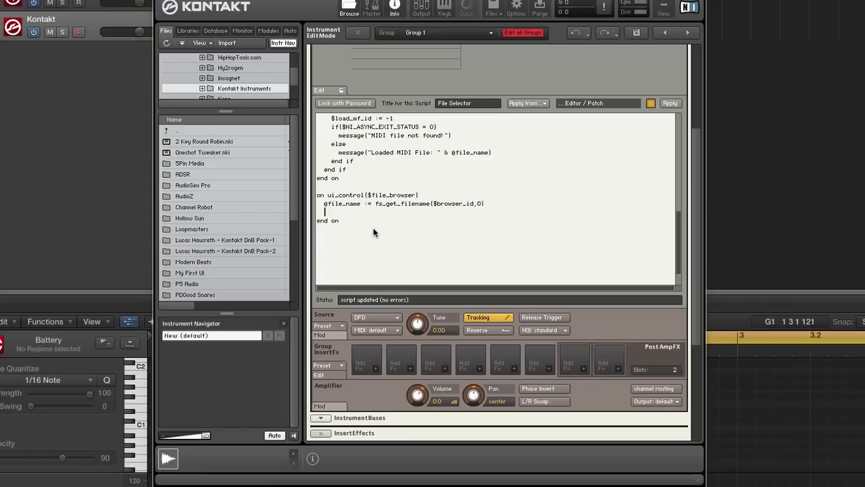
pyautogui.write('@file')
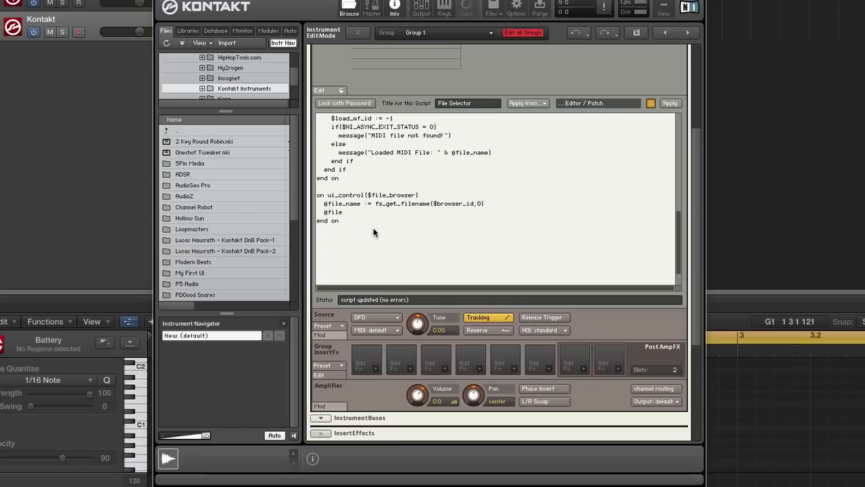
pyautogui.write('_path')
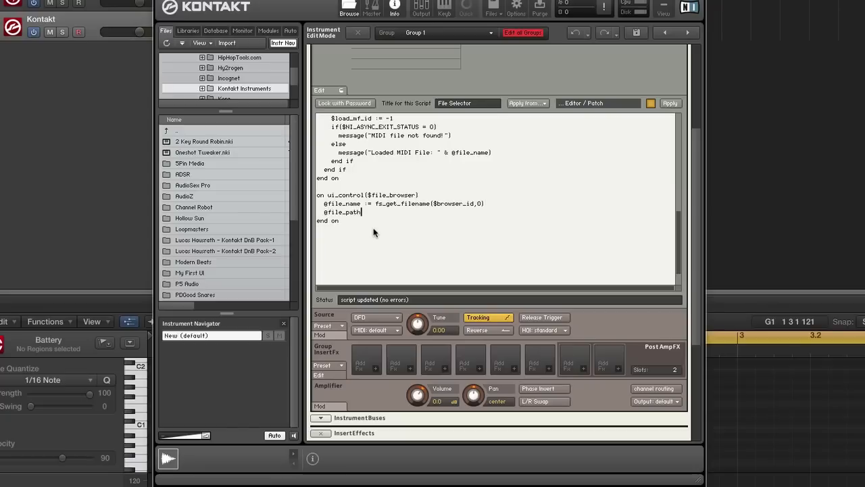
pyautogui.write(':=')
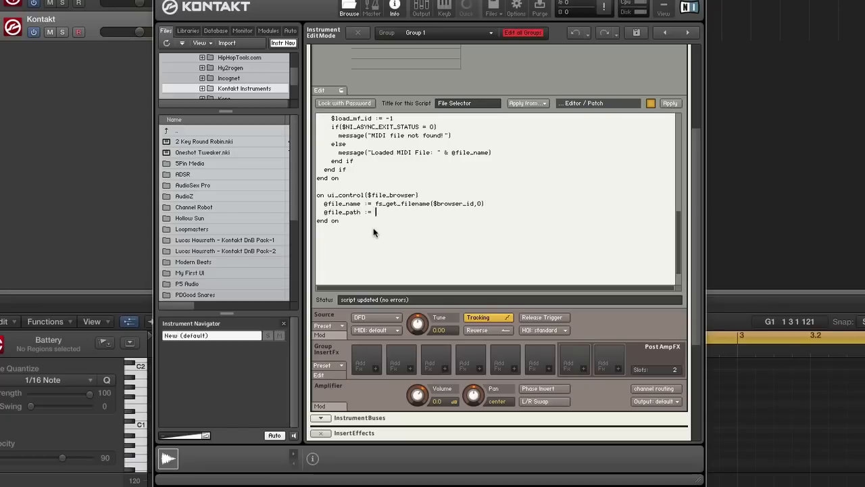
pyautogui.write('fs_et')
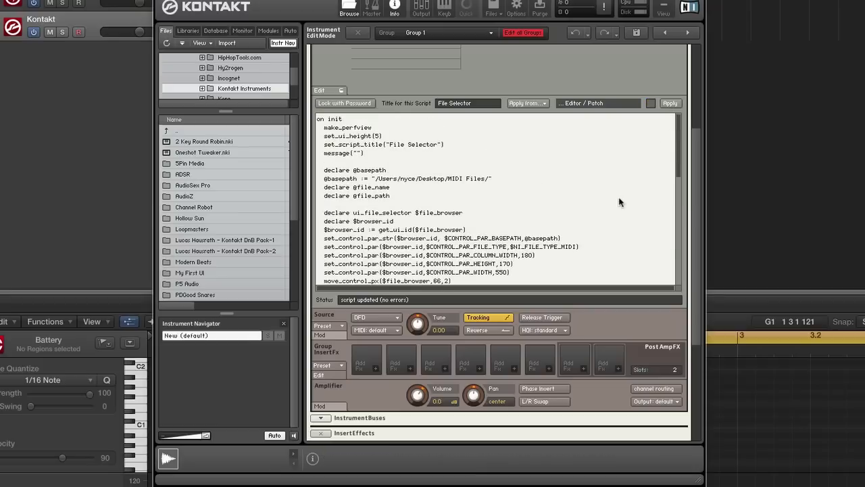
# View the File Selector listing the two MIDI files on the performance panel.
pyautogui.click(670, 103)
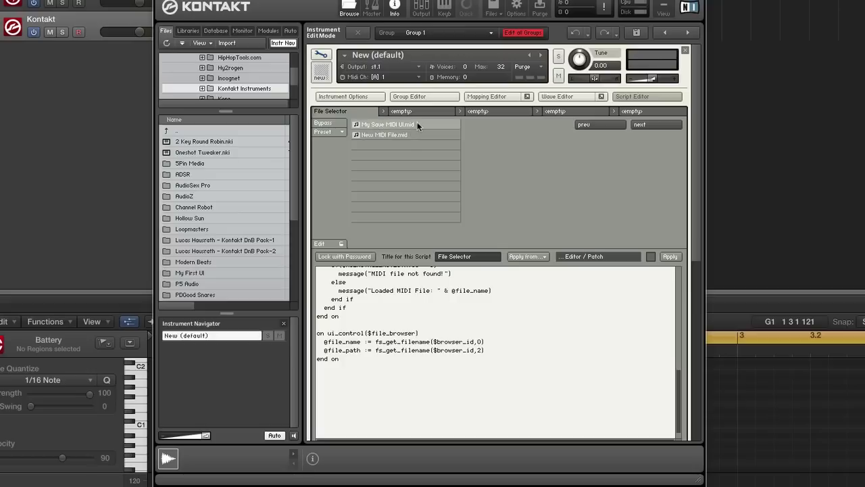
pyautogui.moveTo(420, 128)
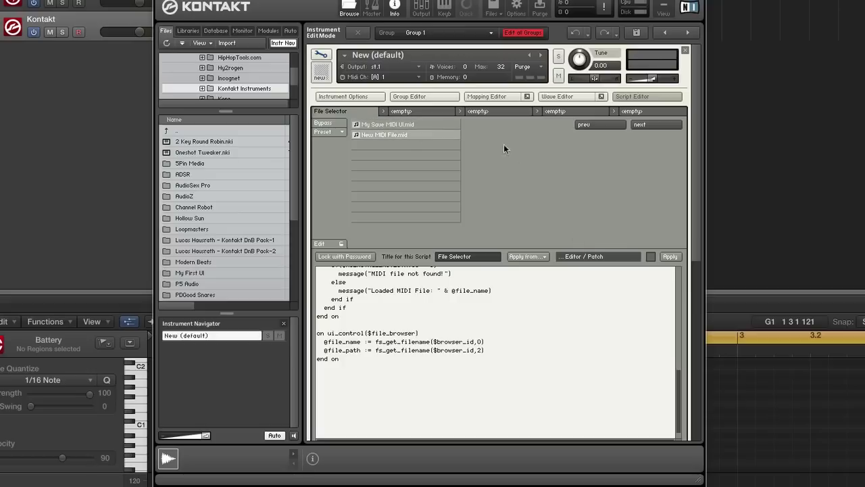
pyautogui.moveTo(425, 135)
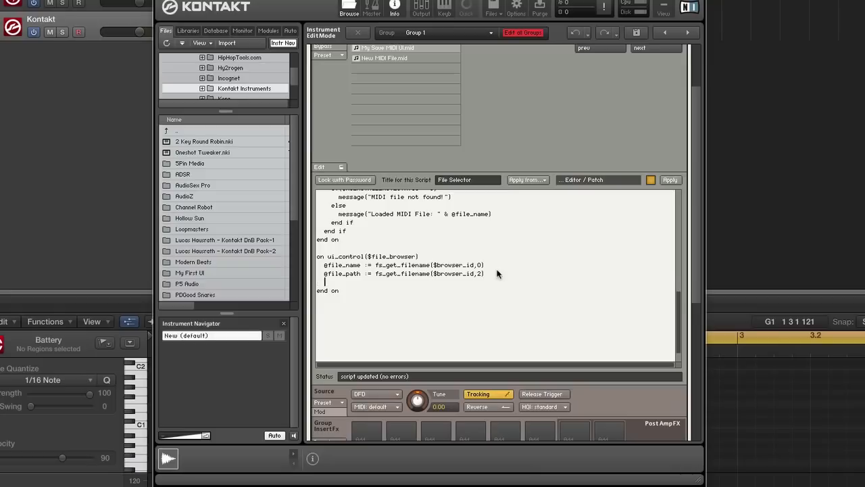
pyautogui.write('@')
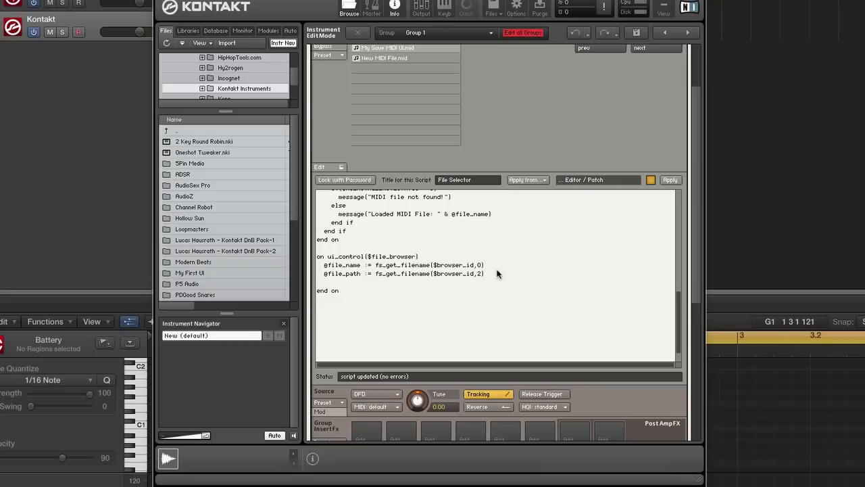
pyautogui.write('$load_')
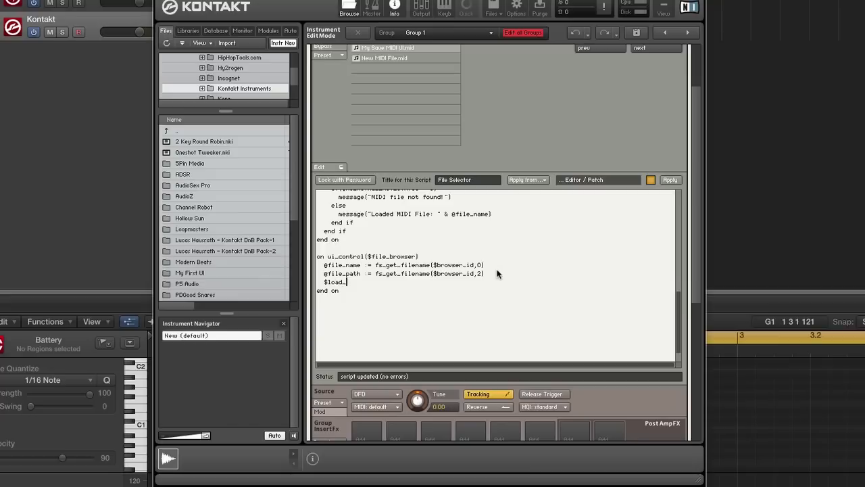
pyautogui.write('mf_id')
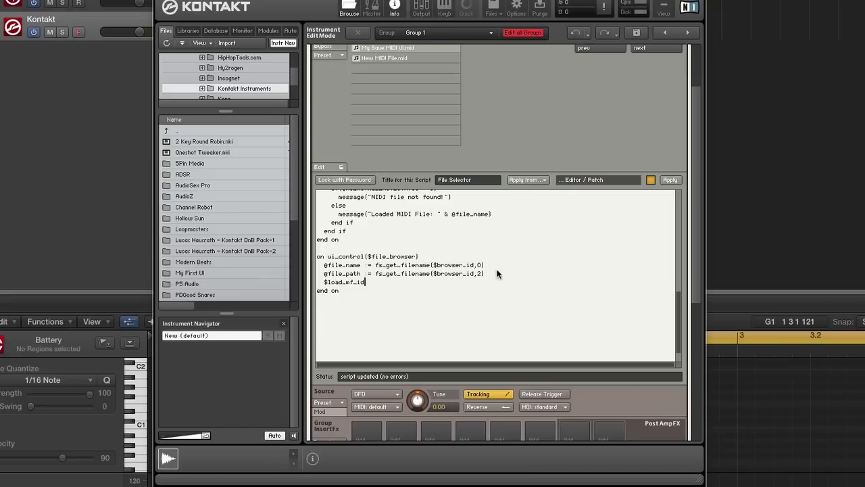
pyautogui.write(':=')
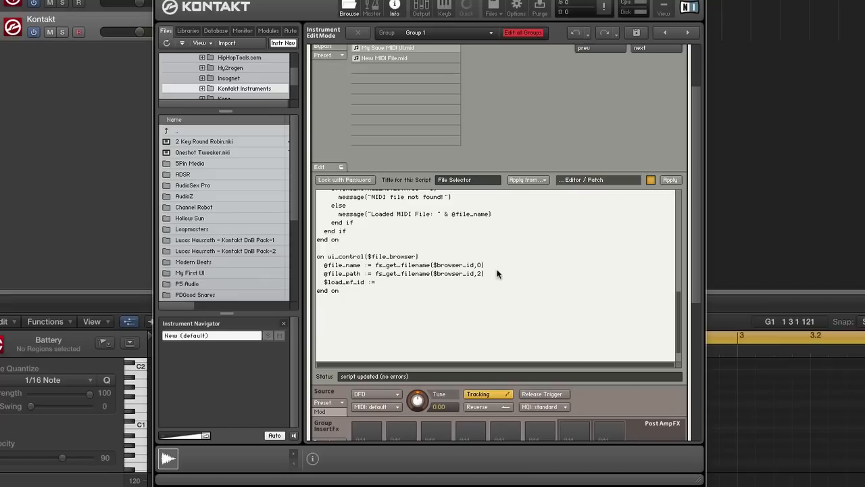
pyautogui.write('load_')
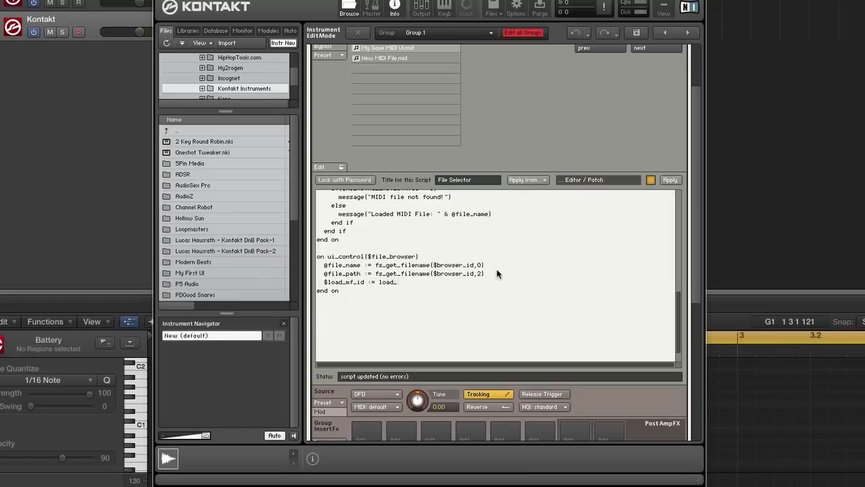
pyautogui.write('midi_file')
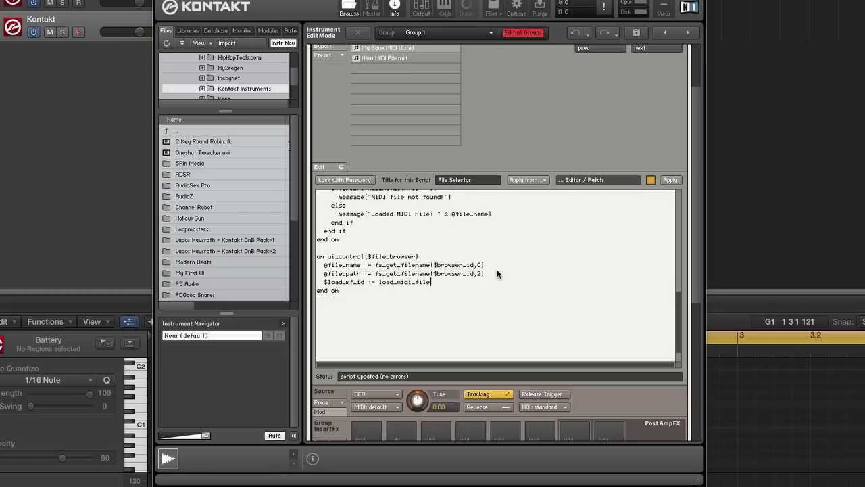
pyautogui.write('(@')
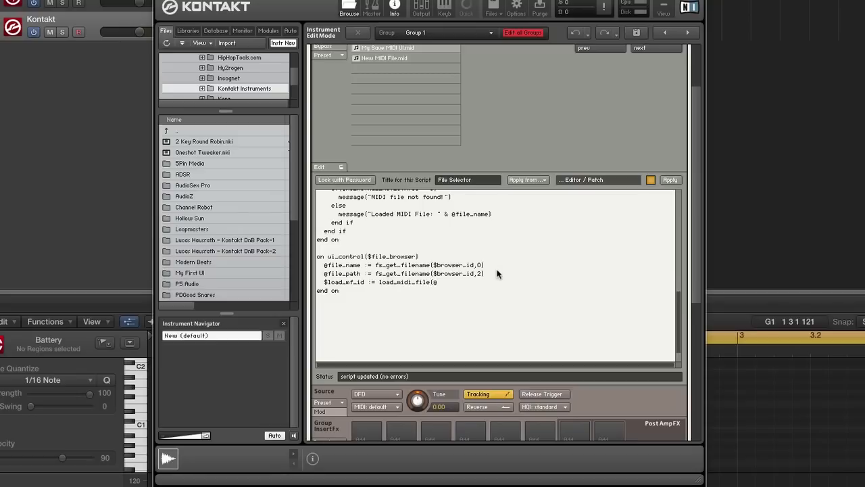
pyautogui.write('file_path')
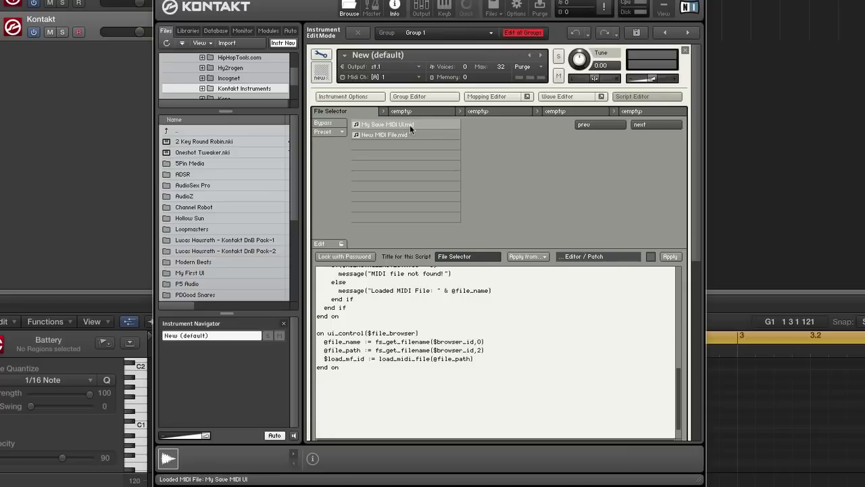
pyautogui.moveTo(349, 411)
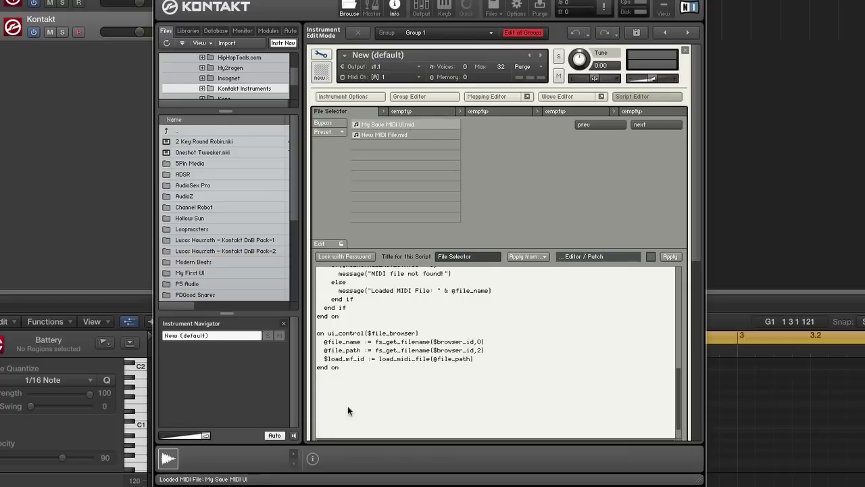
# Load New MIDI File.mid from the browser and check the Loaded MIDI File message.
pyautogui.click(384, 135)
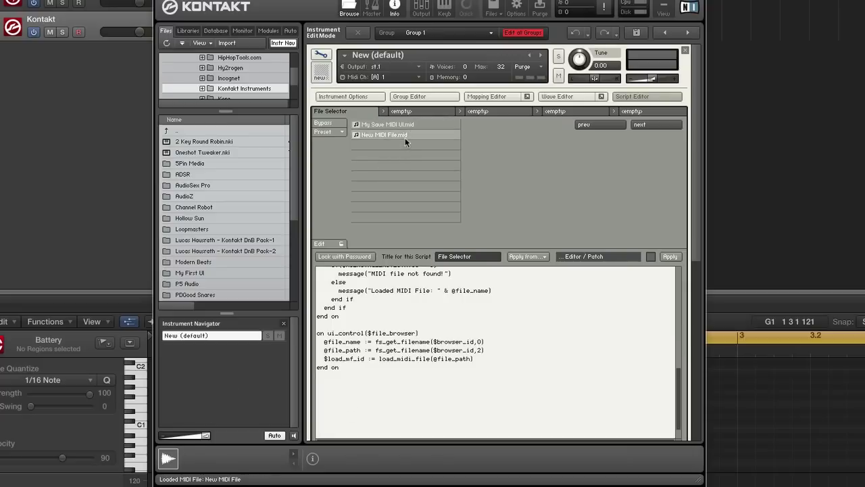
pyautogui.moveTo(636, 297)
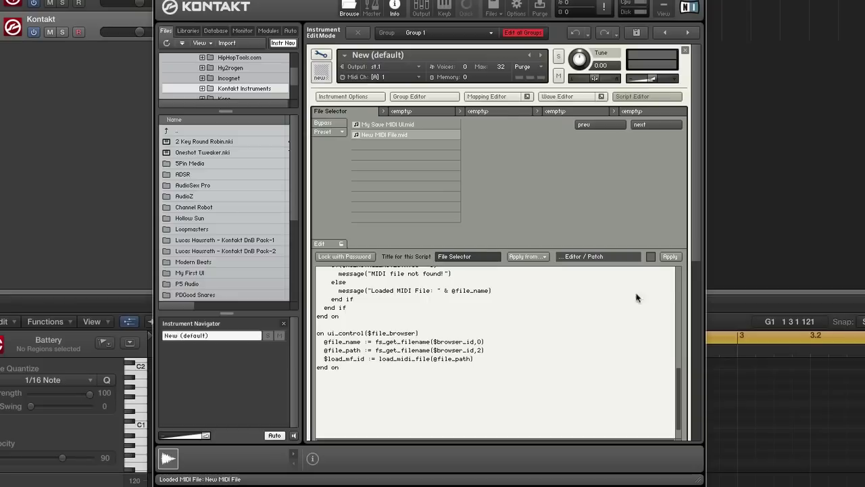
pyautogui.moveTo(385, 155)
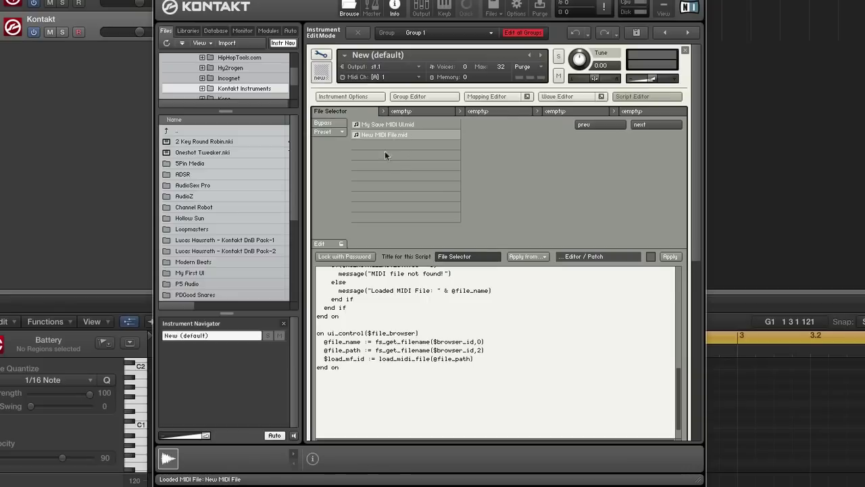
pyautogui.moveTo(684, 156)
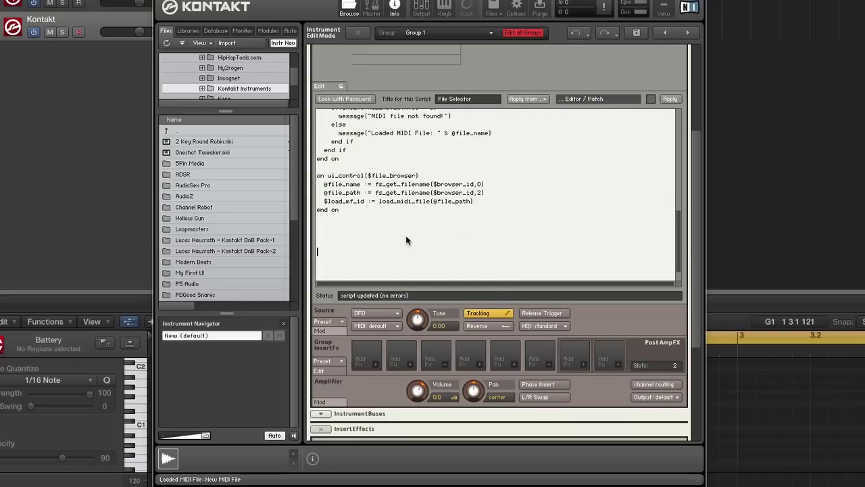
pyautogui.moveTo(377, 227)
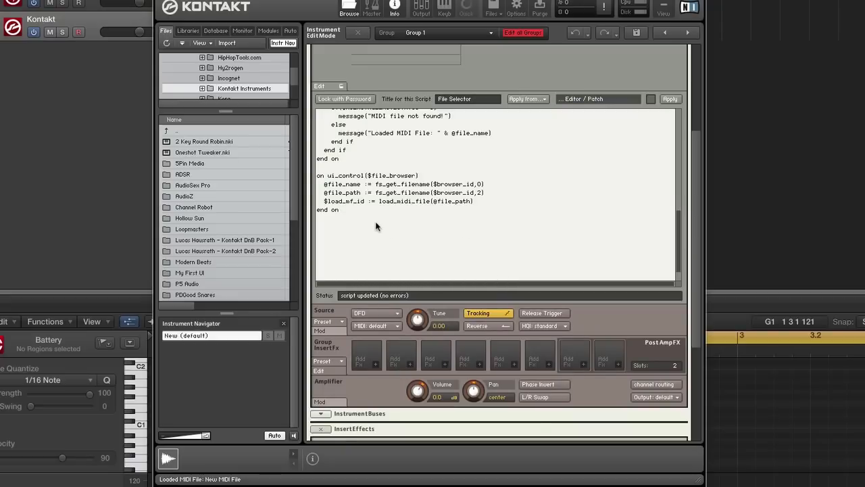
# Write on ui_control($prev) with fs_navigate($browser_id,0) and end on.
pyautogui.write('on')
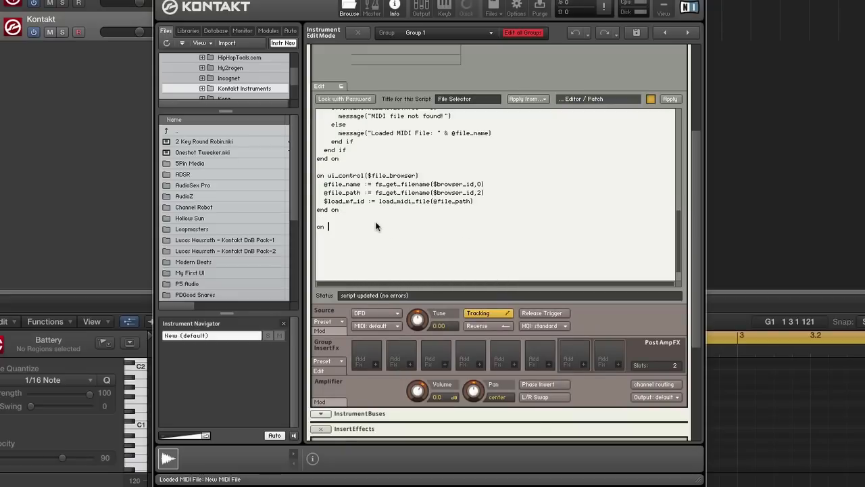
pyautogui.write('ui_control(')
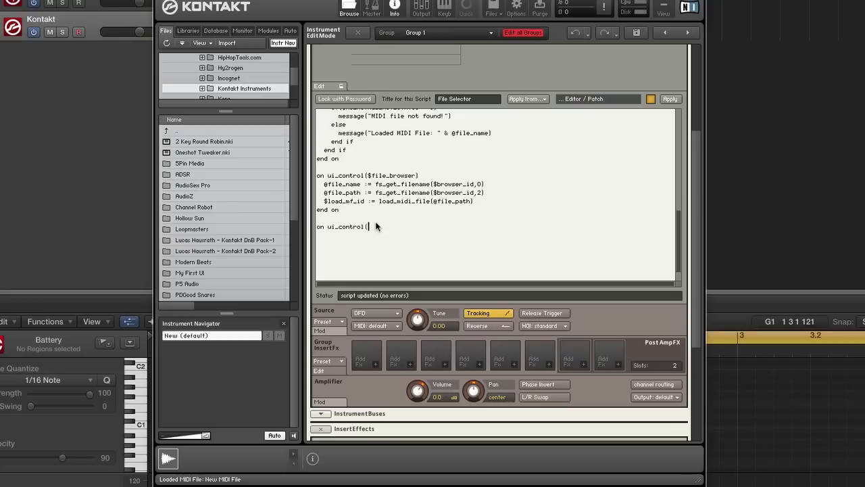
pyautogui.write('$prev')
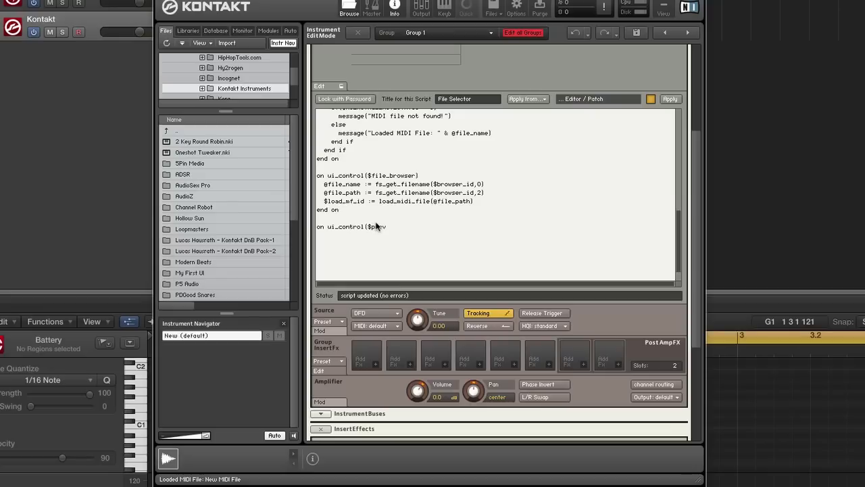
pyautogui.write('end on')
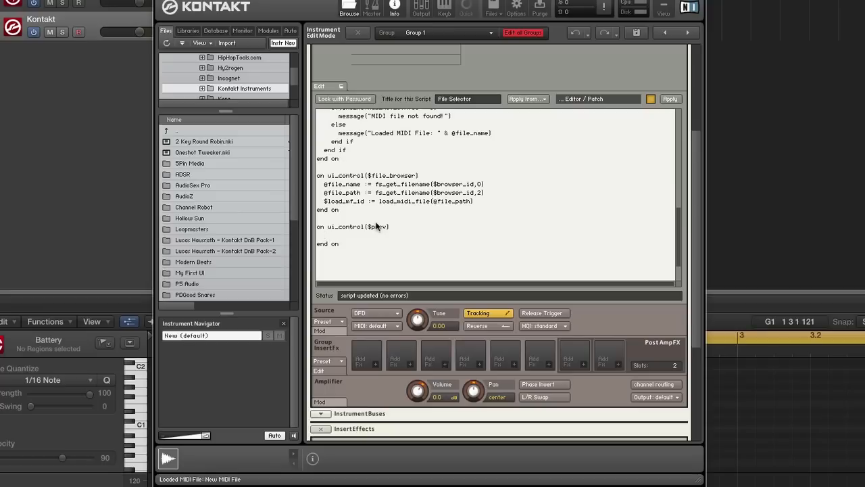
pyautogui.write('fs_navigate(')
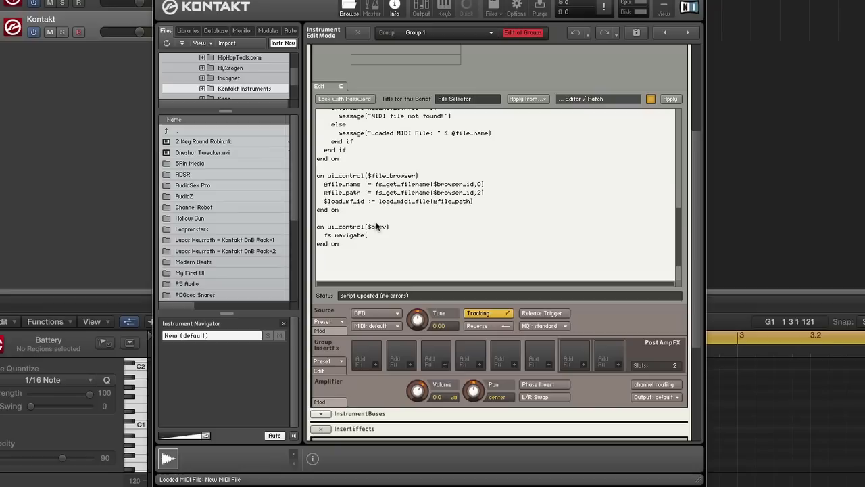
pyautogui.write('$browse')
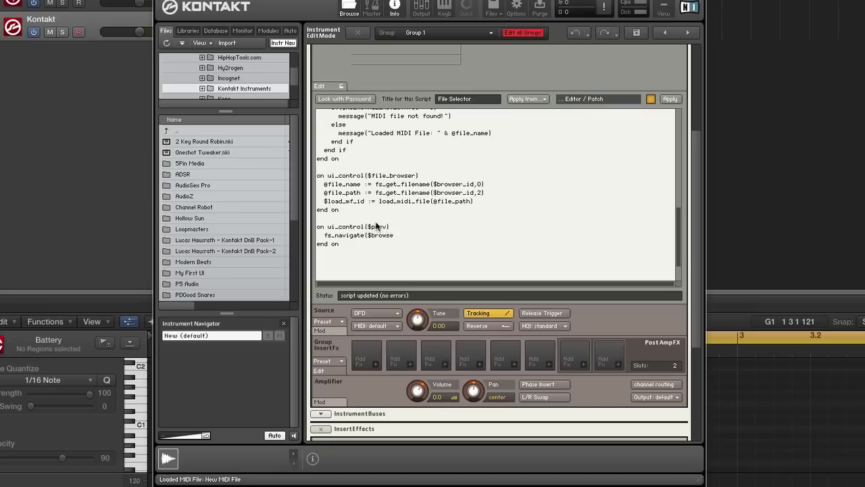
pyautogui.write('r_id,')
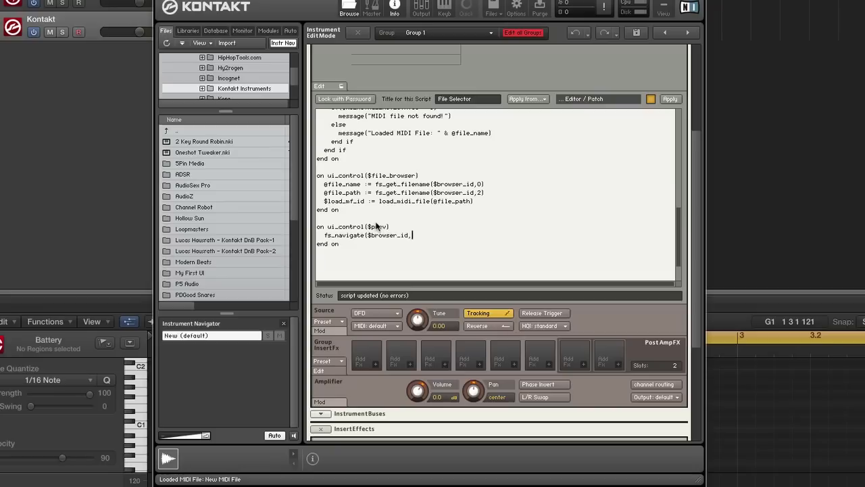
pyautogui.write('0')
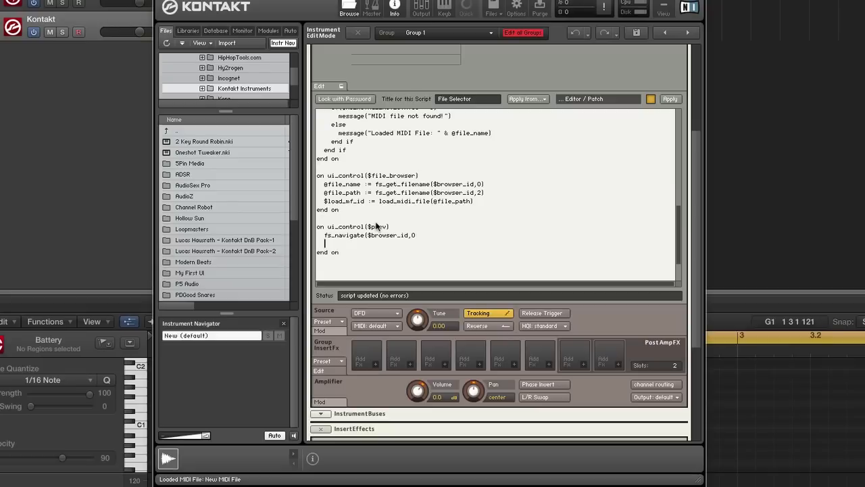
pyautogui.write('@file')
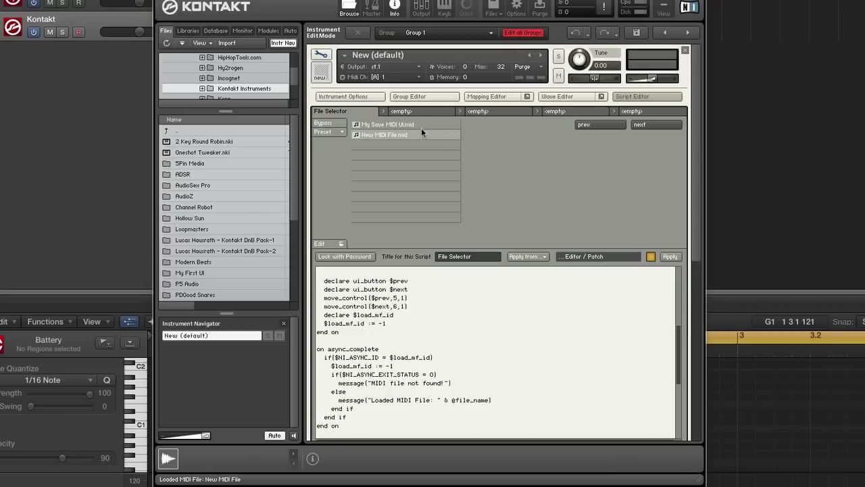
pyautogui.moveTo(433, 150)
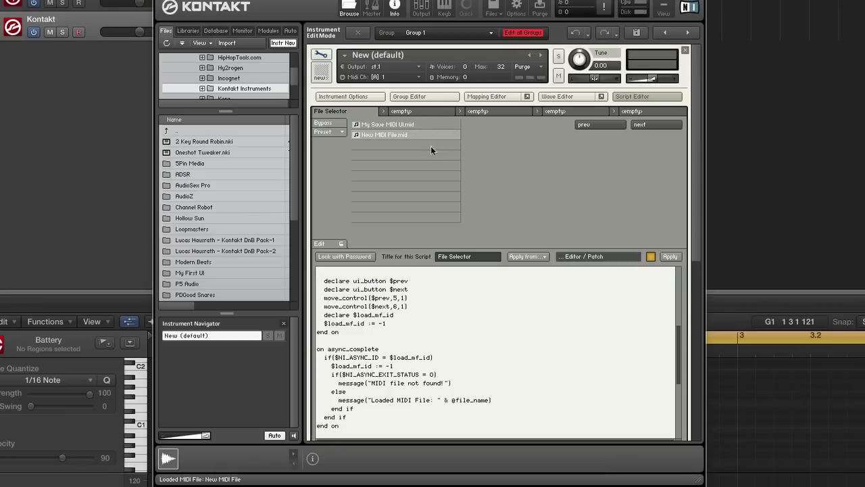
pyautogui.scroll(-3)
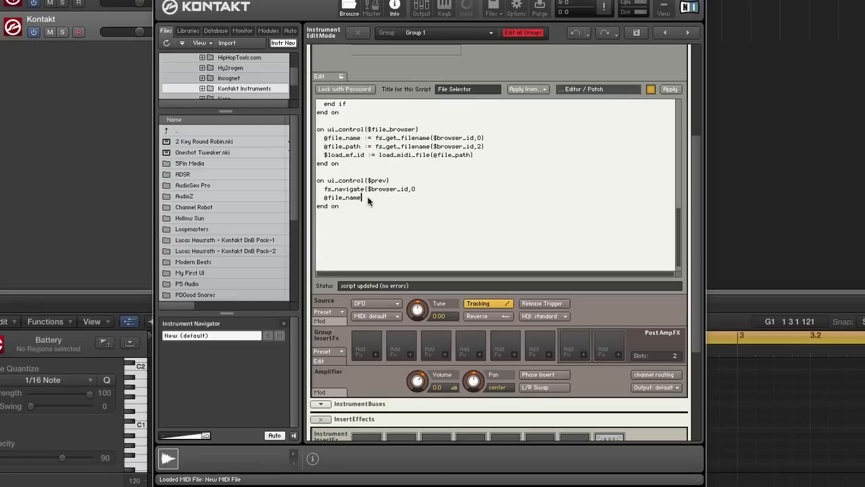
# Reuse the fs_get_filename and load_midi_file lines in $prev and add $prev := 0.
pyautogui.doubleClick(341, 197)
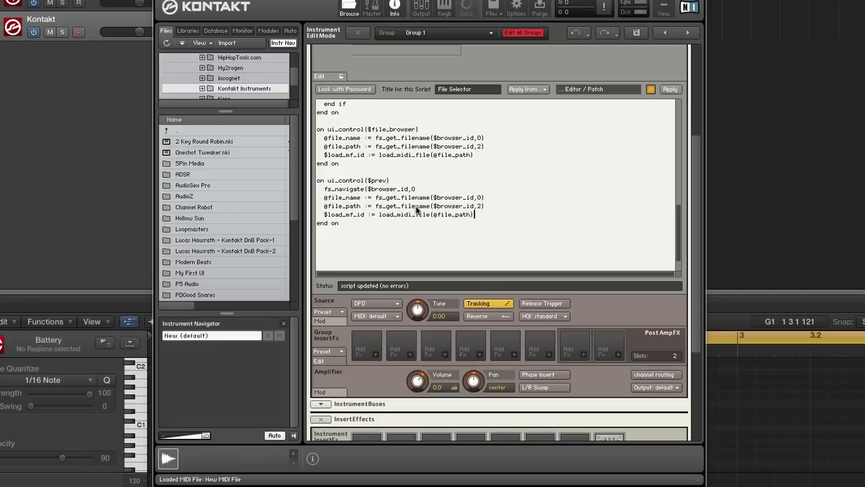
pyautogui.moveTo(479, 225)
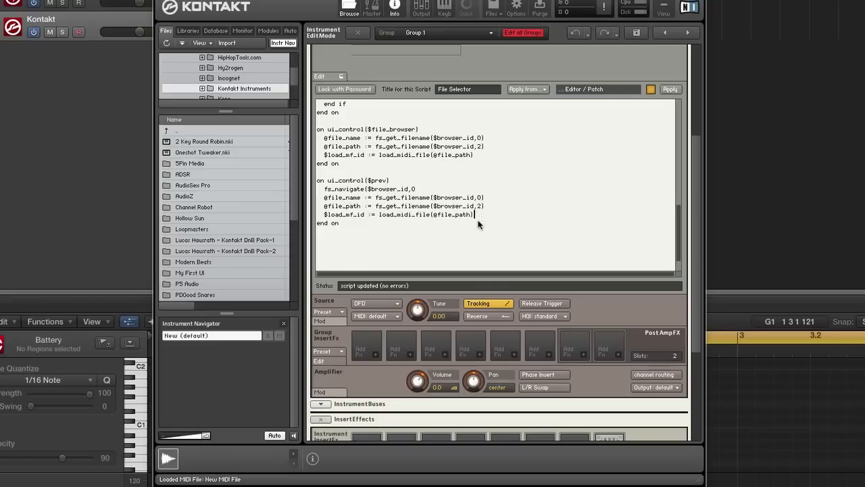
pyautogui.moveTo(500, 215)
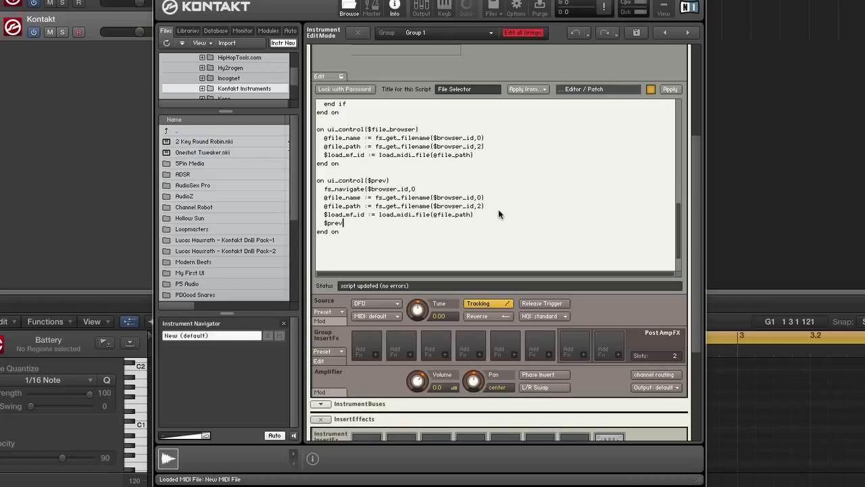
pyautogui.write(':=')
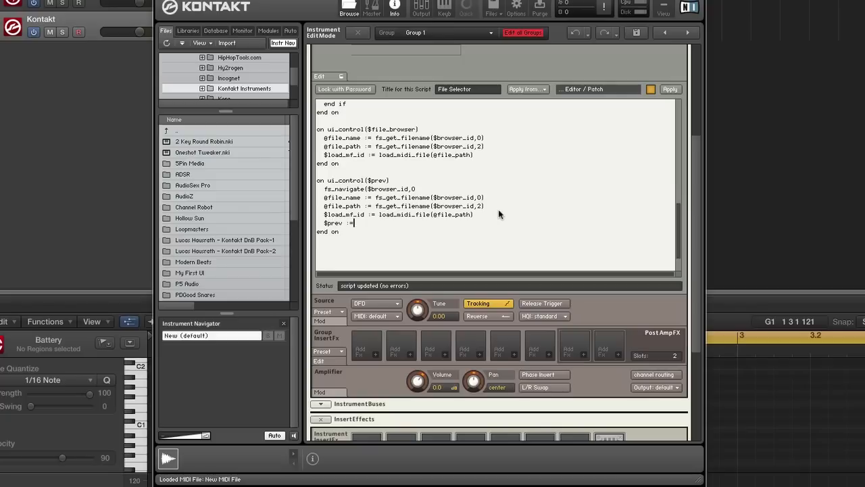
pyautogui.write('0')
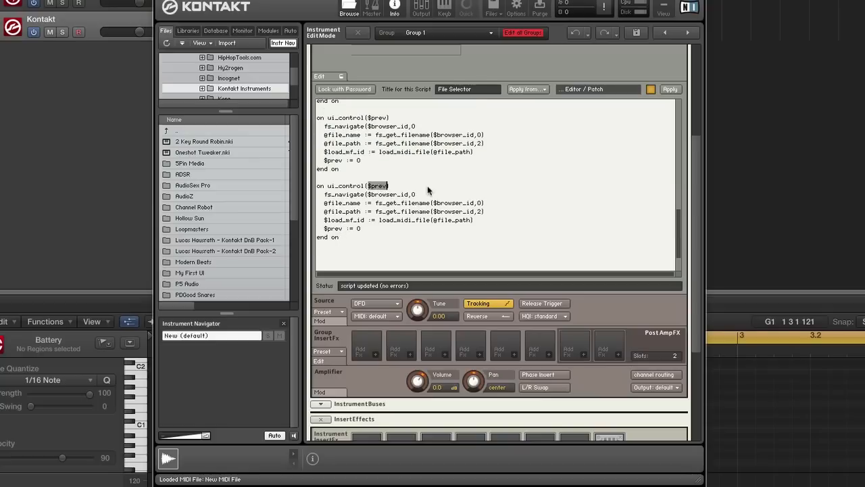
# Rename the duplicated callback to $next and set fs_navigate's direction to 1.
pyautogui.write('next')
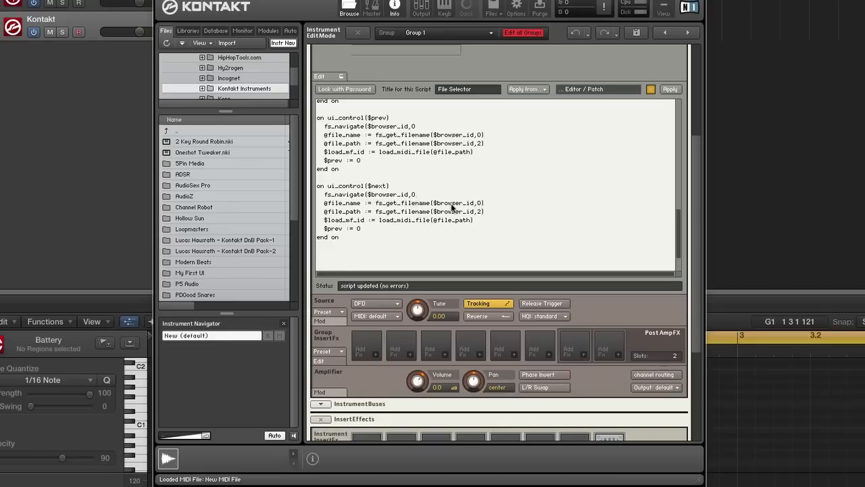
pyautogui.click(413, 195)
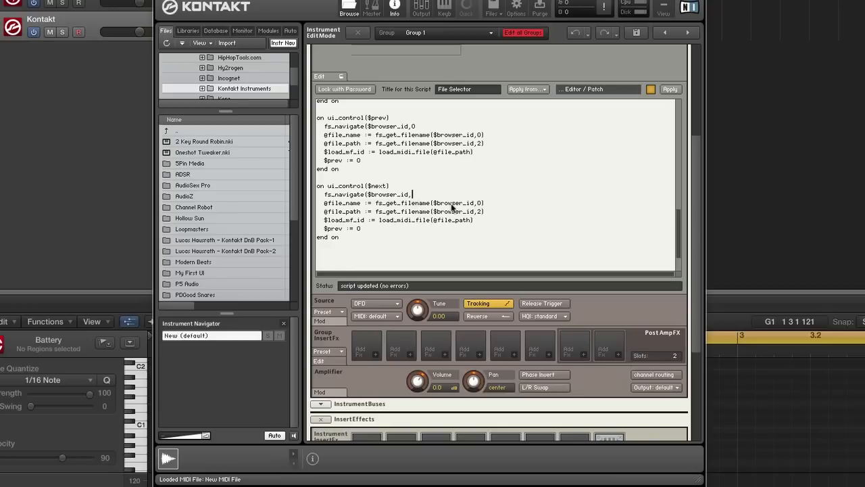
pyautogui.write('1)')
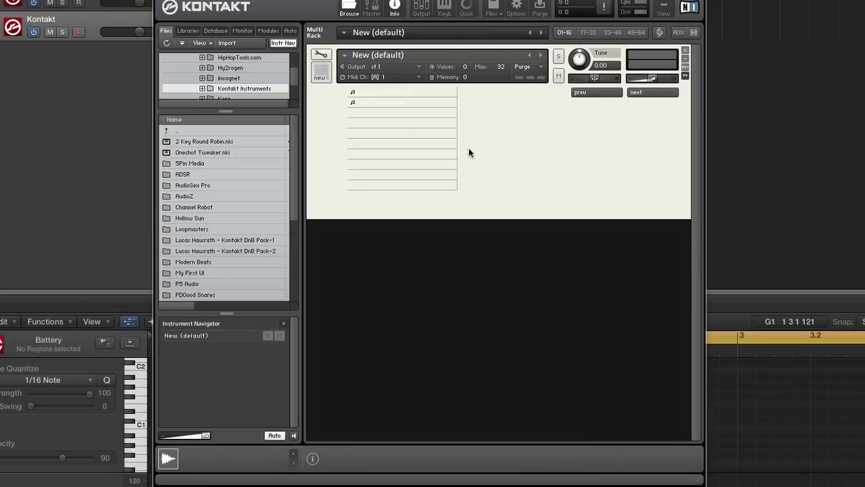
pyautogui.moveTo(387, 94)
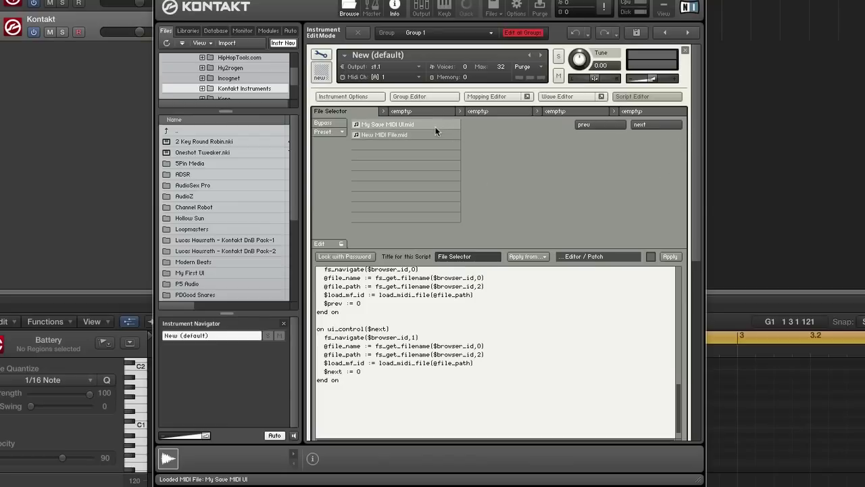
# Test the prev button and browser entries switching between the two MIDI files.
pyautogui.click(384, 135)
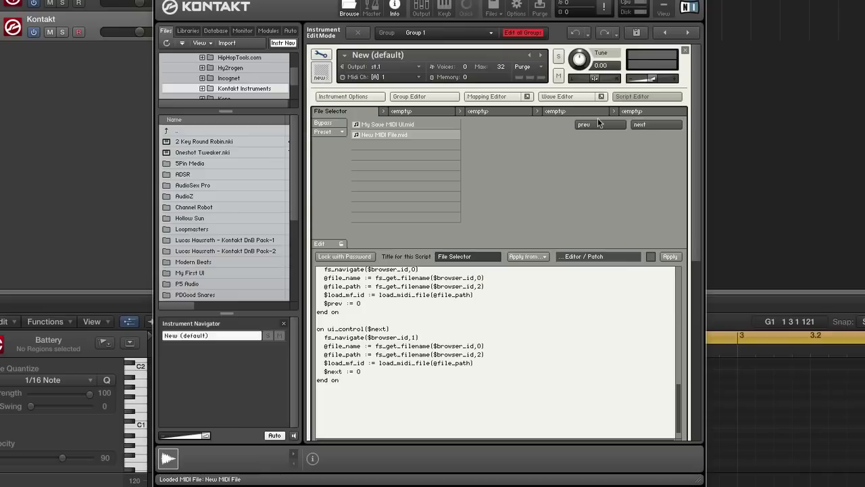
pyautogui.click(387, 124)
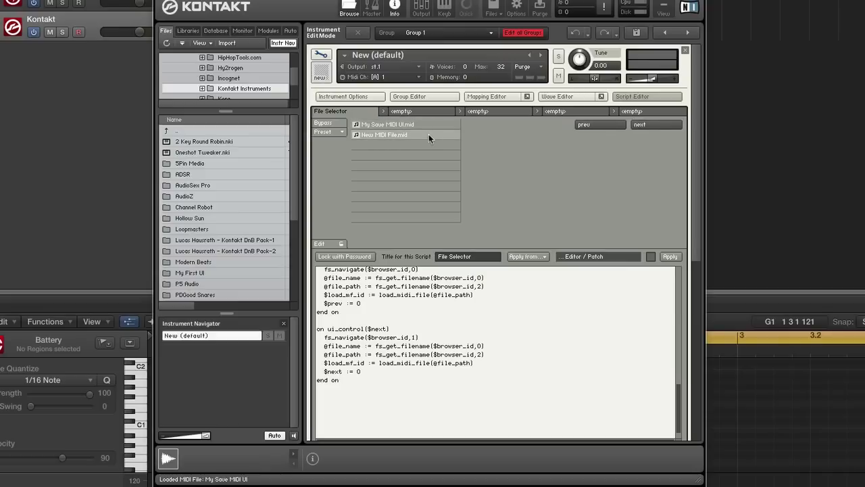
pyautogui.click(384, 135)
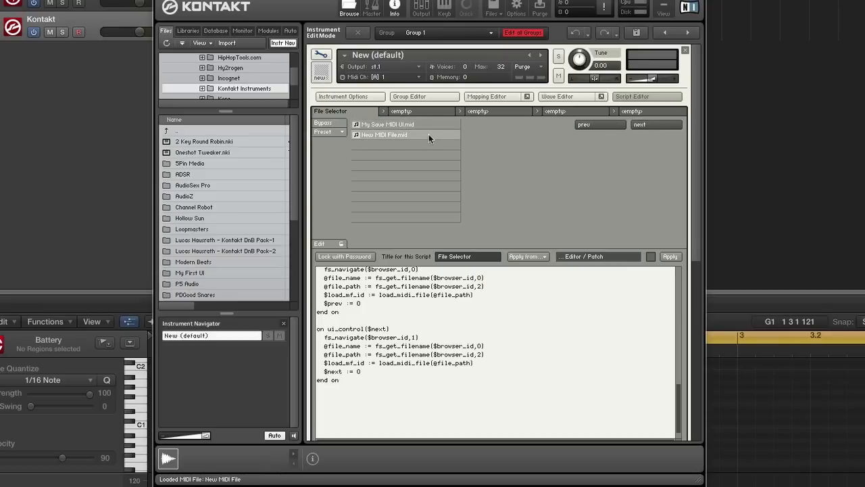